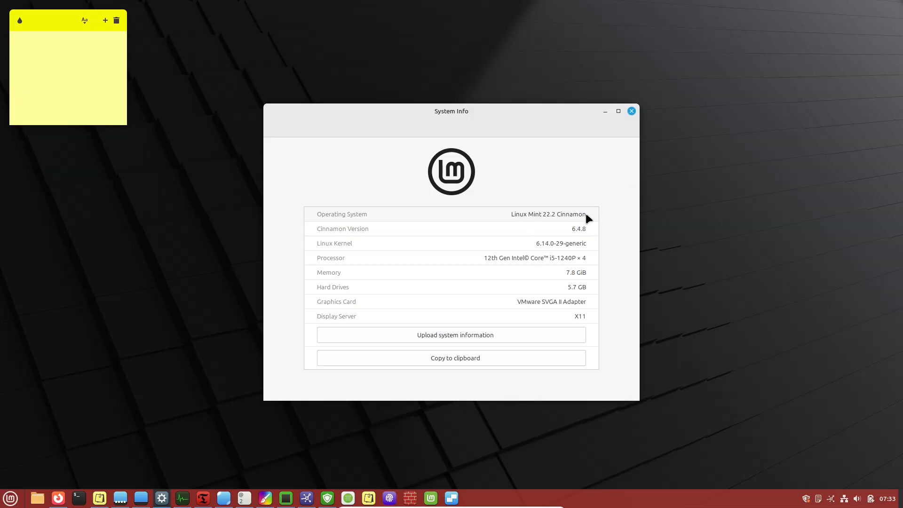
Step: Select the Processor details in System Info, then close the System Info window
{"action": "double_click", "coordinate": [547, 213]}
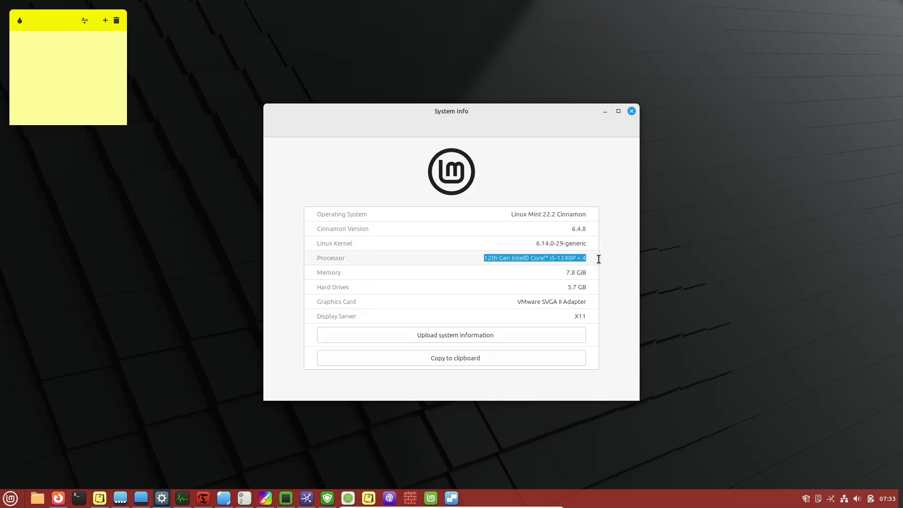
{"action": "mouse_move", "coordinate": [429, 310]}
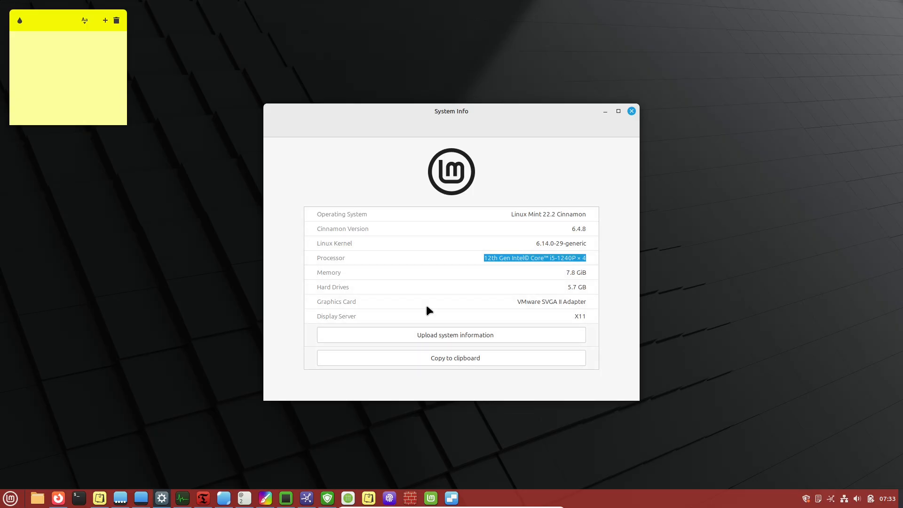
{"action": "left_click", "coordinate": [631, 111]}
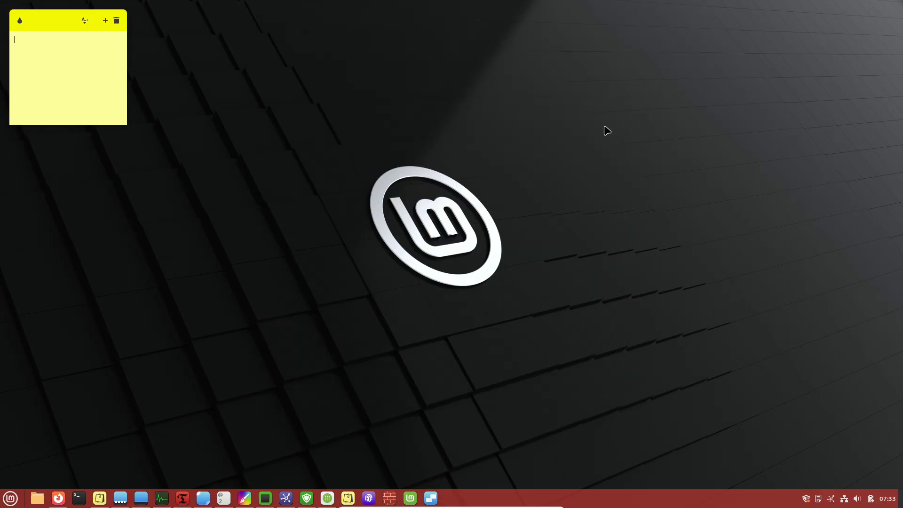
Step: Open Firefox maximized on gnome-look.org and scroll through the Latest listings
{"action": "left_click", "coordinate": [57, 498]}
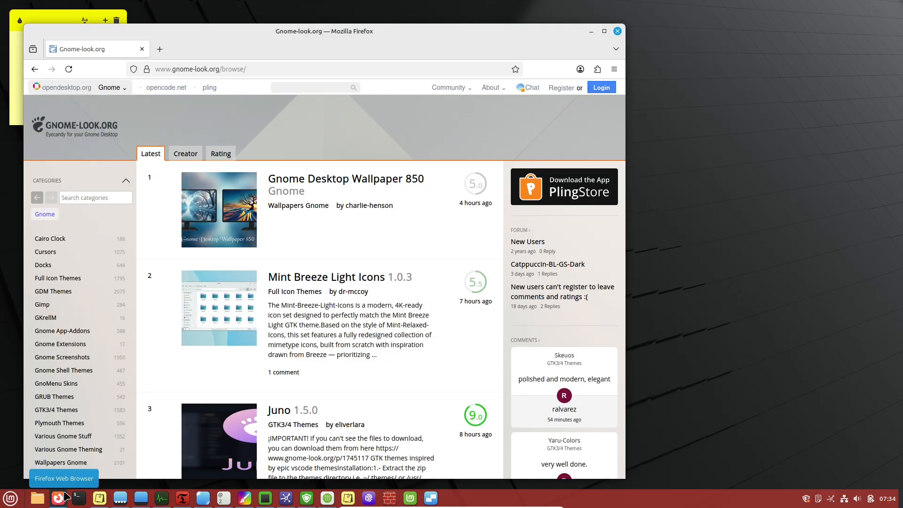
{"action": "left_click", "coordinate": [603, 31]}
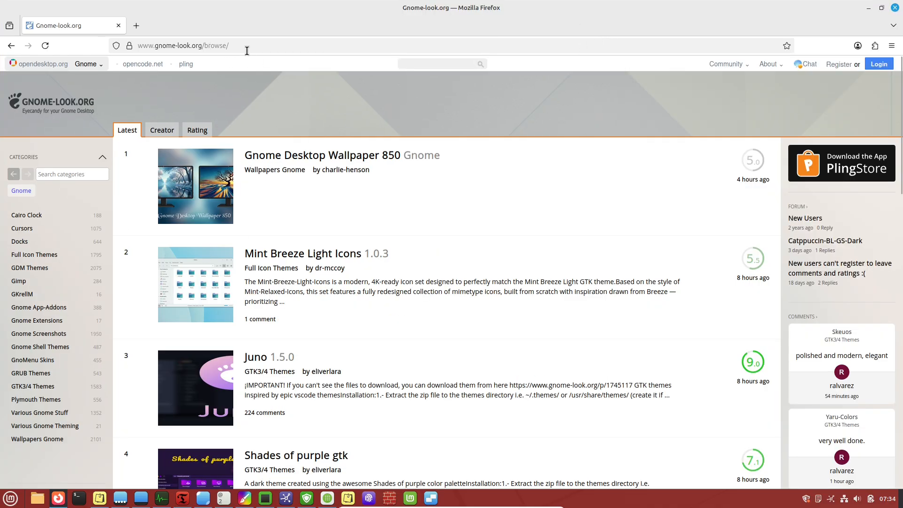
{"action": "left_click", "coordinate": [182, 46]}
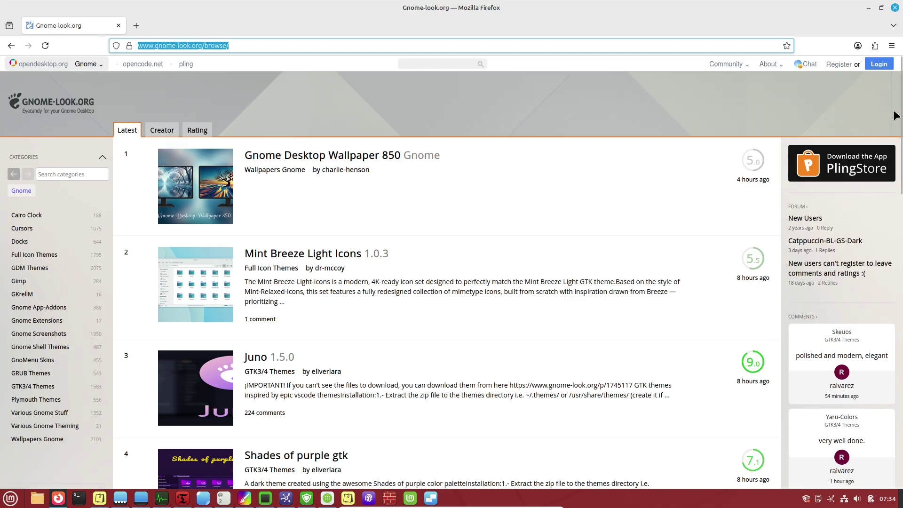
{"action": "scroll", "scroll_direction": "down", "scroll_amount": 3}
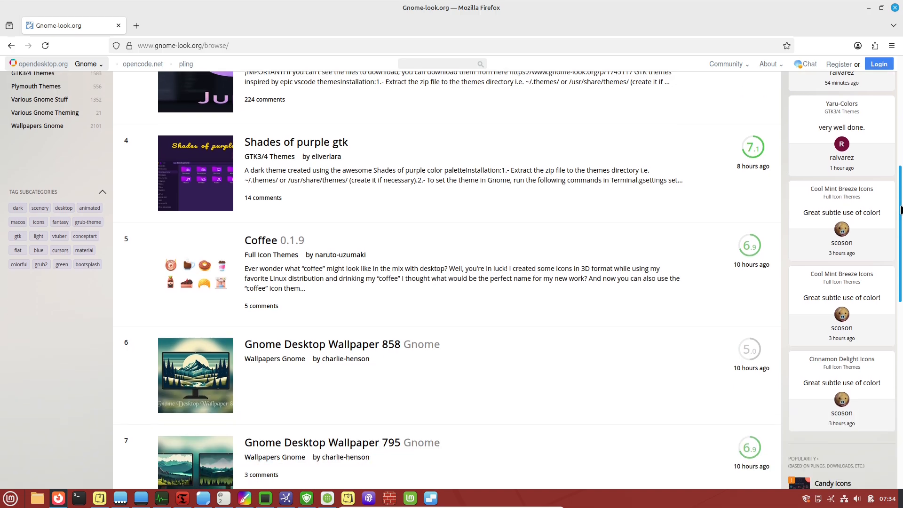
{"action": "scroll", "scroll_direction": "up", "scroll_amount": 3}
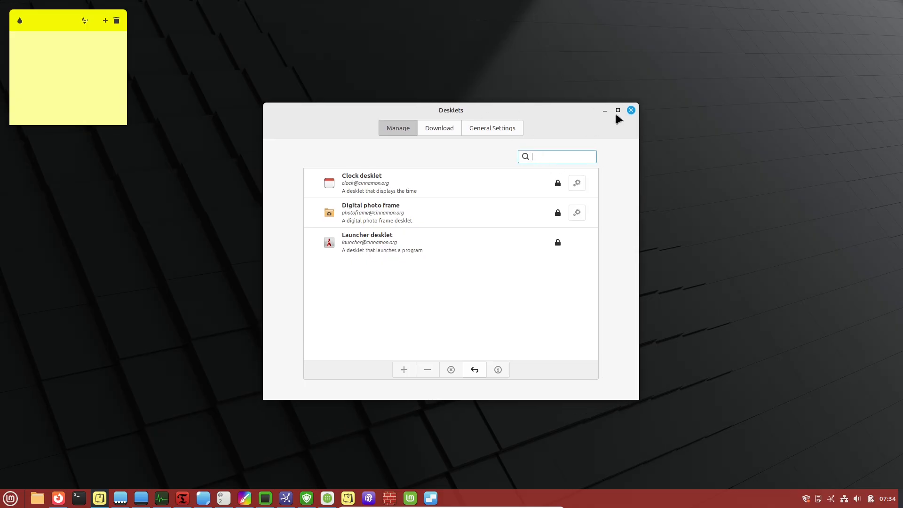
Step: Search downloadable desklets for 'sys' and download the System monitor graph desklet
{"action": "left_click", "coordinate": [492, 128]}
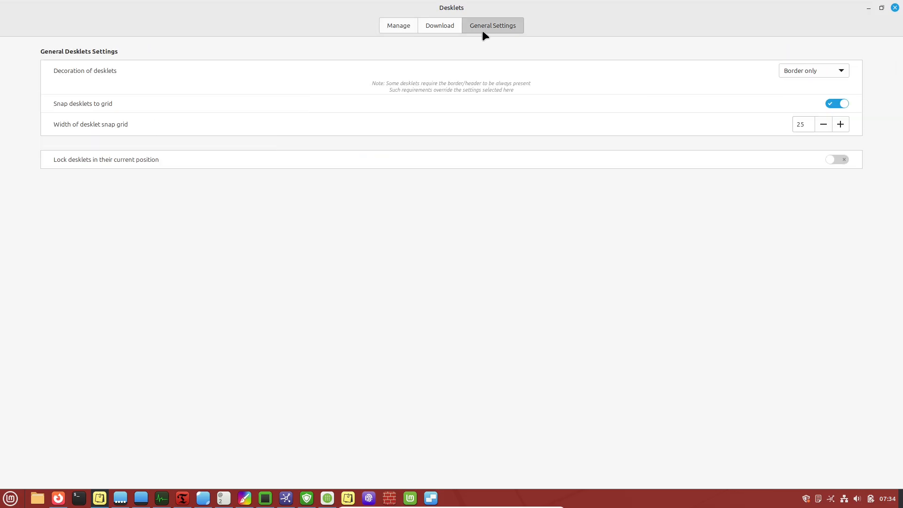
{"action": "left_click", "coordinate": [440, 24]}
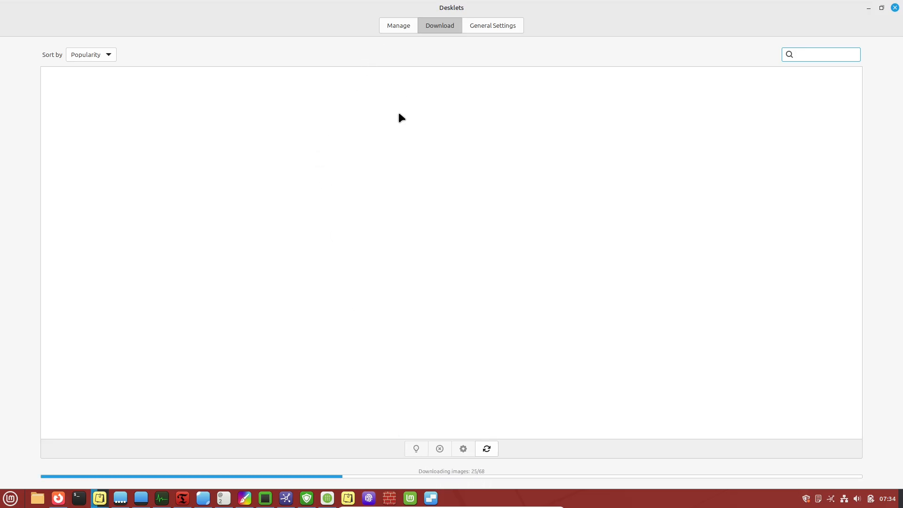
{"action": "mouse_move", "coordinate": [816, 52]}
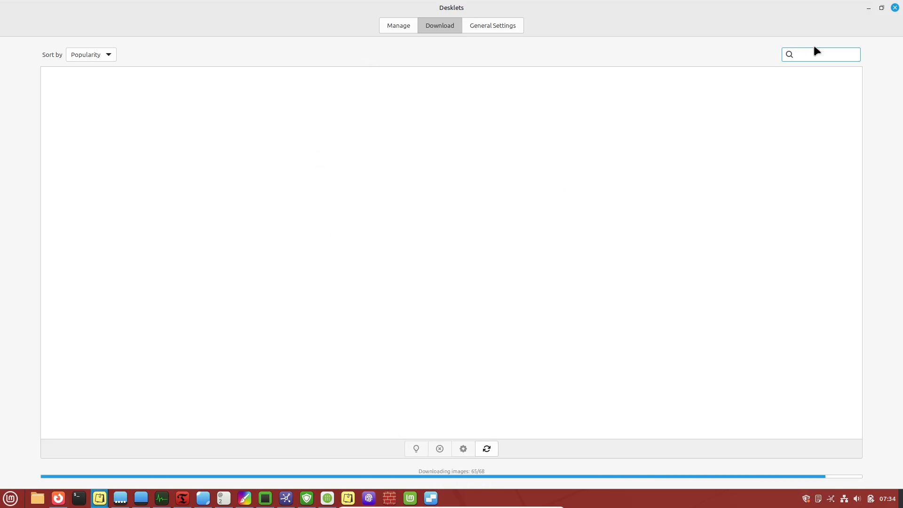
{"action": "type", "text": "cal"}
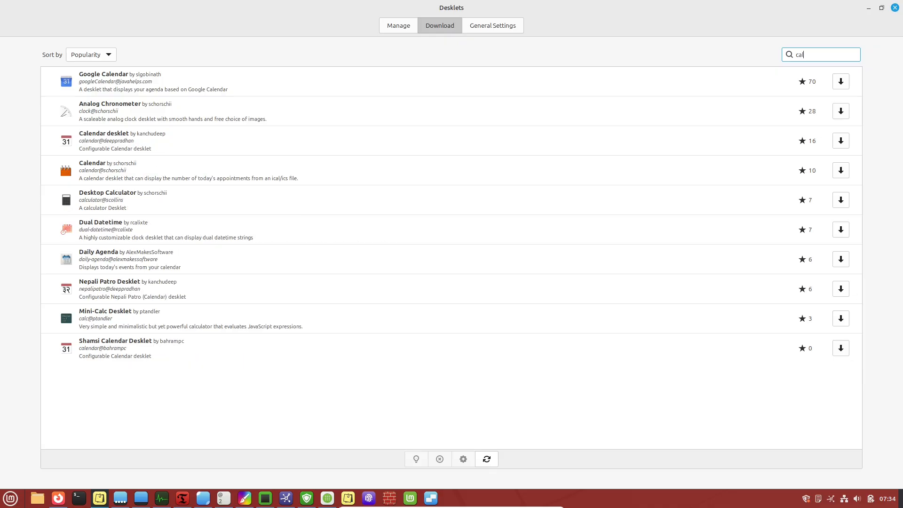
{"action": "type", "text": "e"}
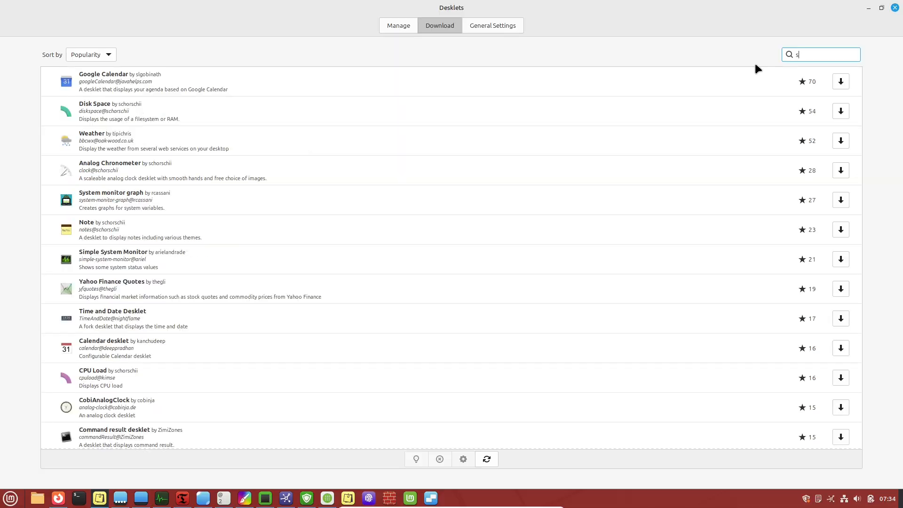
{"action": "type", "text": "ys"}
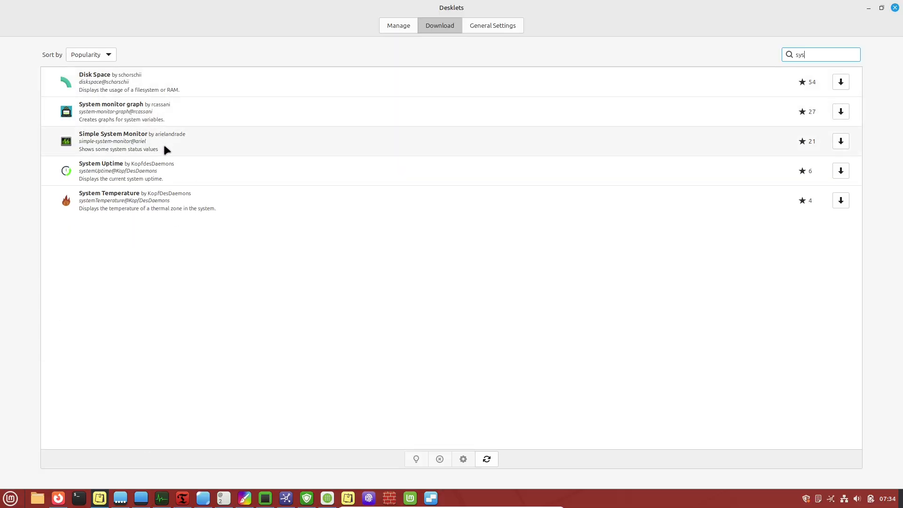
{"action": "left_click", "coordinate": [230, 111]}
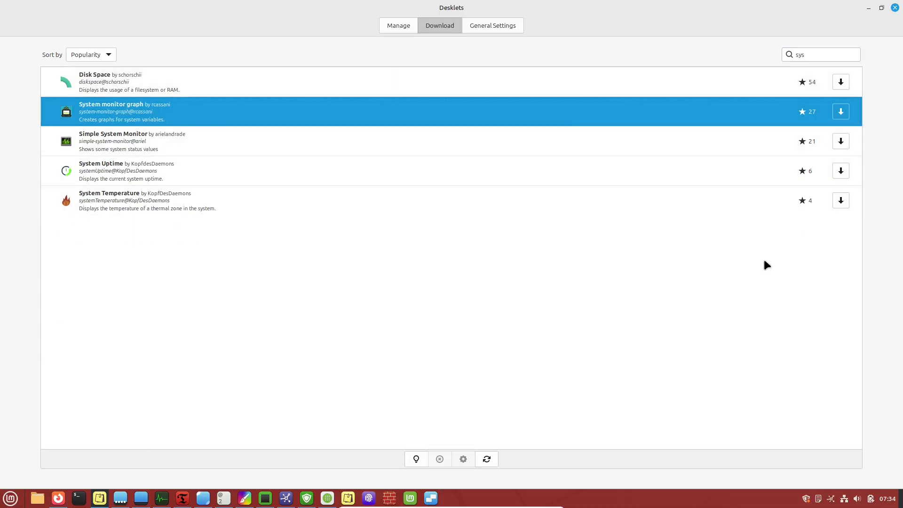
{"action": "left_click", "coordinate": [398, 26]}
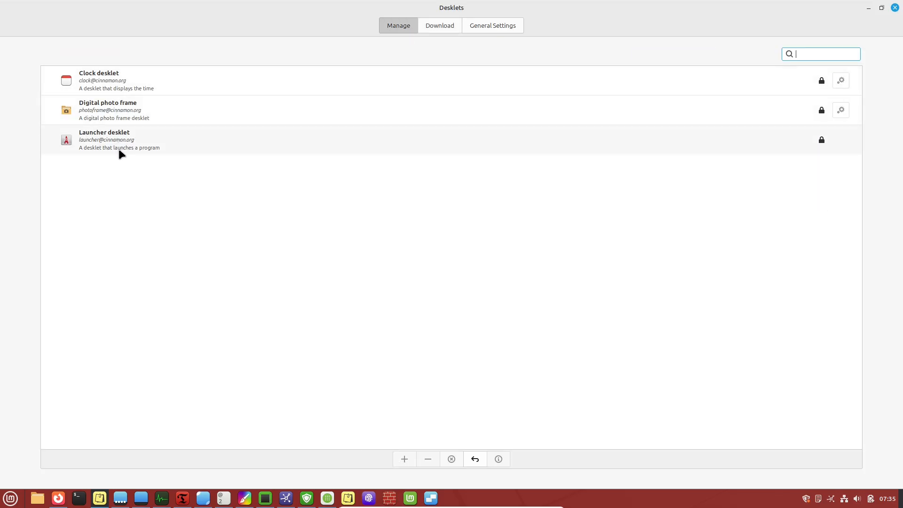
{"action": "left_click", "coordinate": [439, 24]}
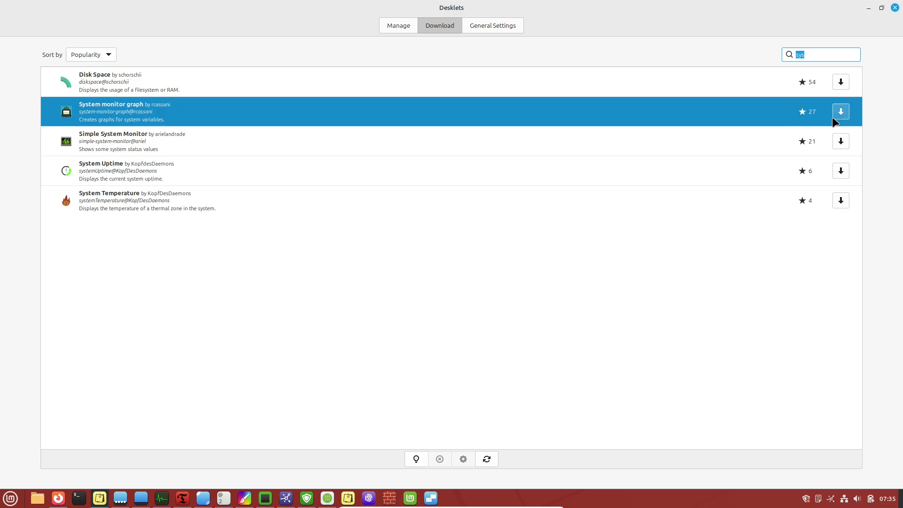
{"action": "left_click", "coordinate": [841, 111]}
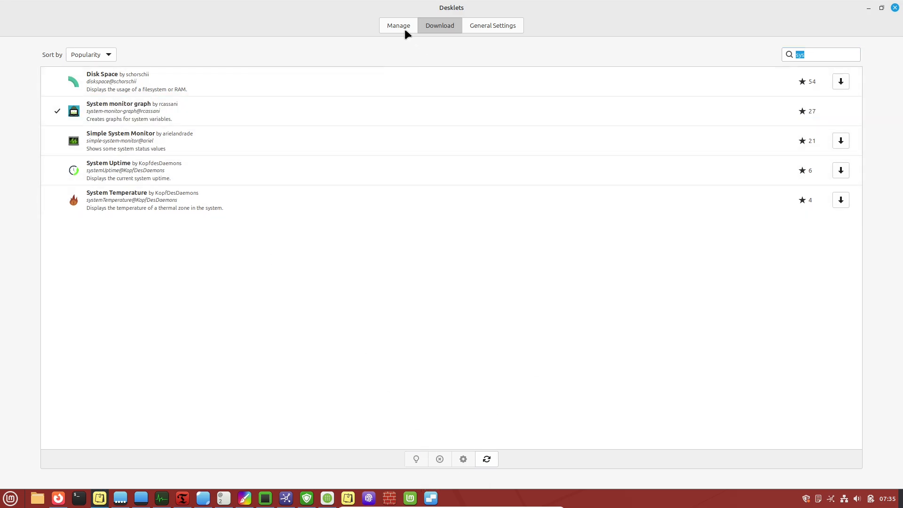
Step: Open System monitor graph's settings from Manage, set scale factor 1.4, and close them
{"action": "left_click", "coordinate": [398, 26]}
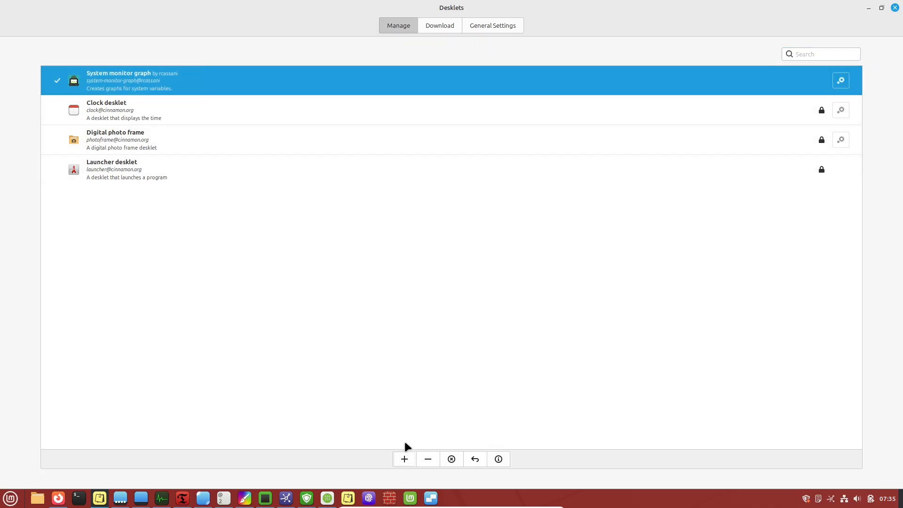
{"action": "mouse_move", "coordinate": [343, 209]}
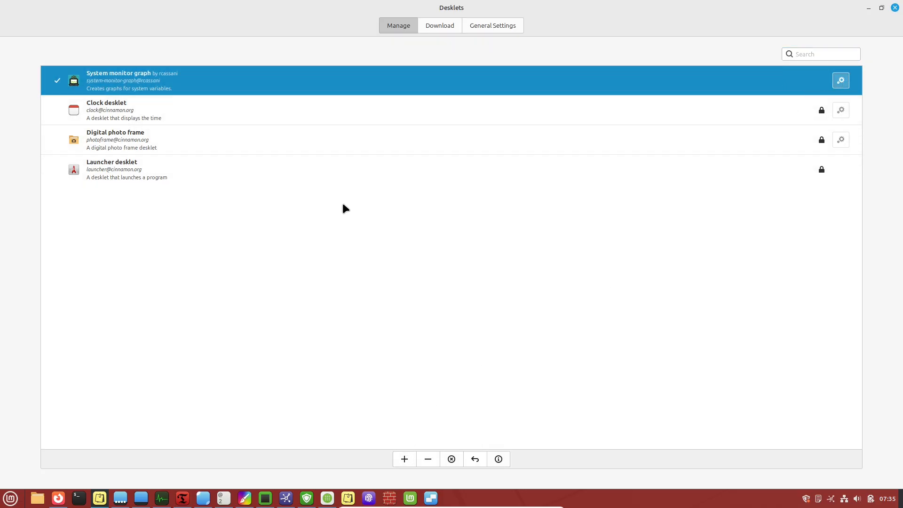
{"action": "left_click", "coordinate": [841, 80]}
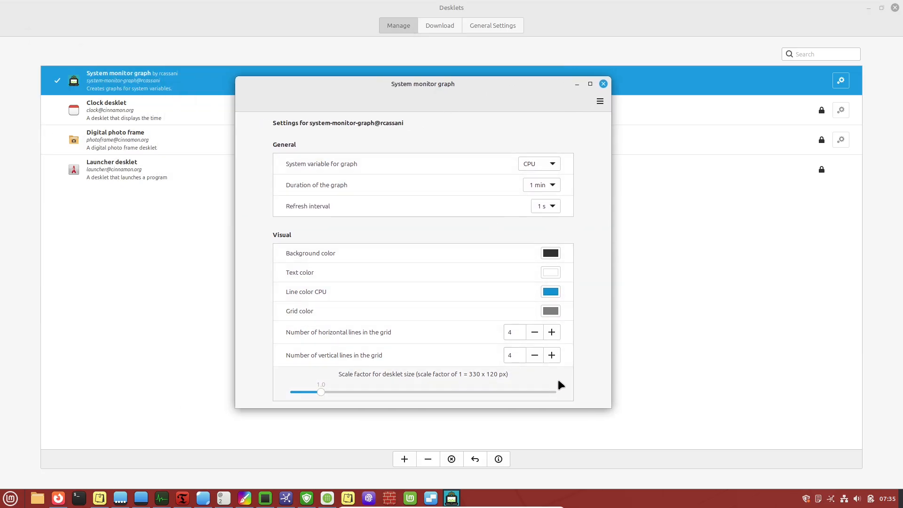
{"action": "mouse_move", "coordinate": [338, 330]}
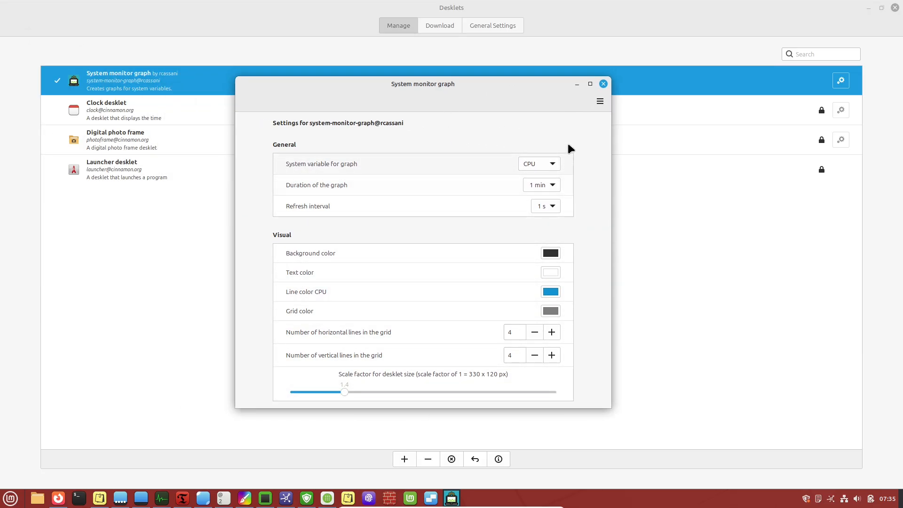
{"action": "mouse_move", "coordinate": [562, 155]}
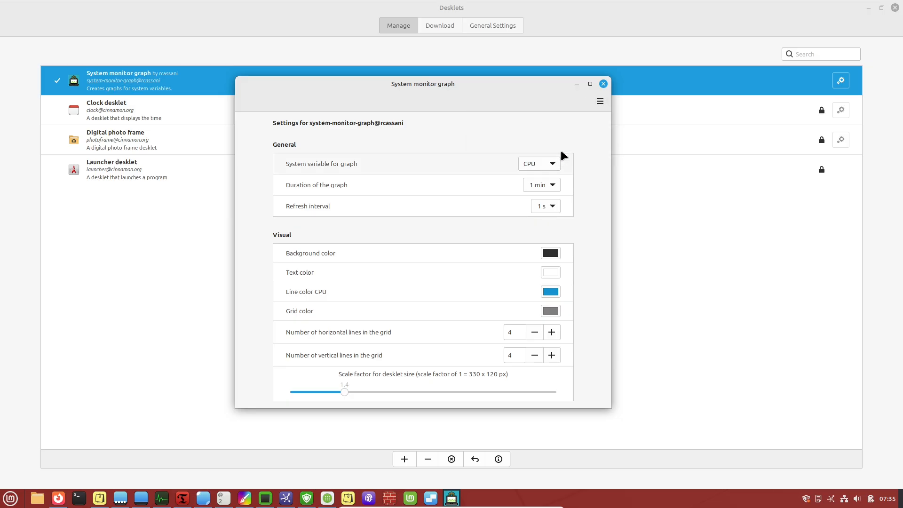
{"action": "left_click", "coordinate": [603, 84]}
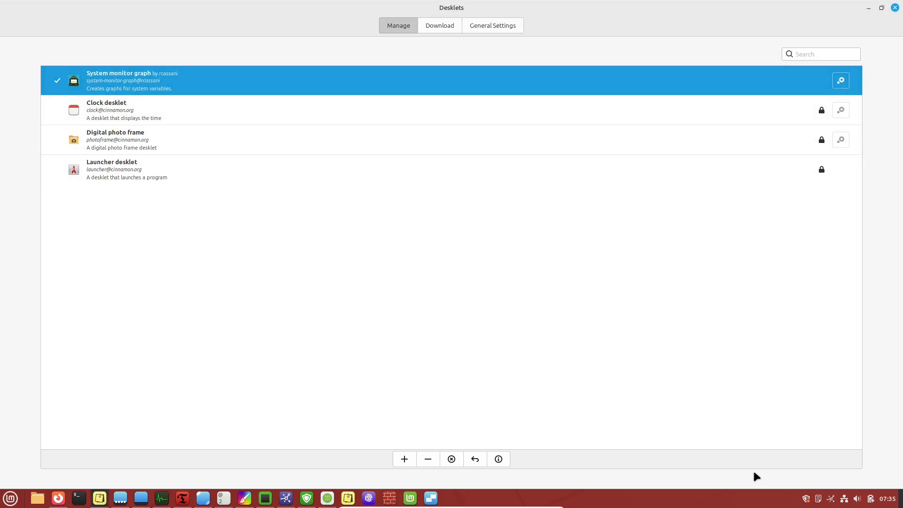
Step: Download the Google Calendar desklet after searching 'cal' and add it to the desktop
{"action": "left_click", "coordinate": [440, 25]}
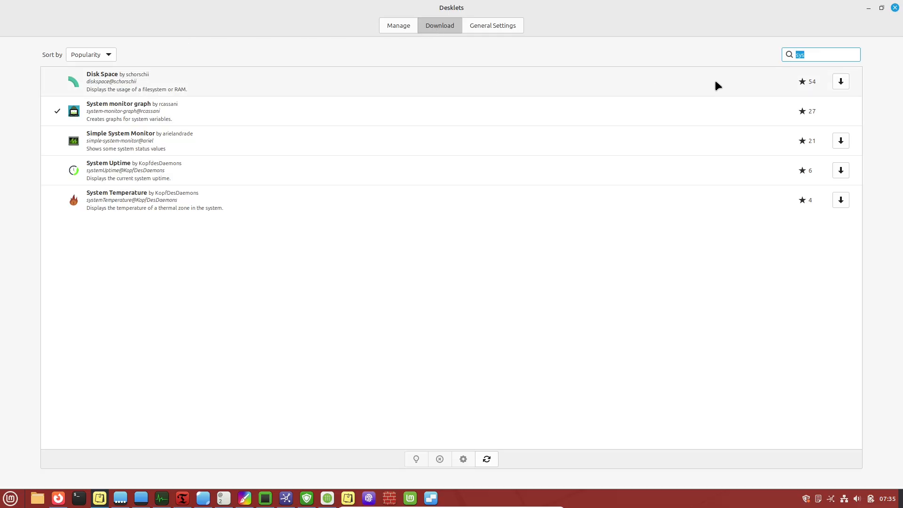
{"action": "type", "text": "cal"}
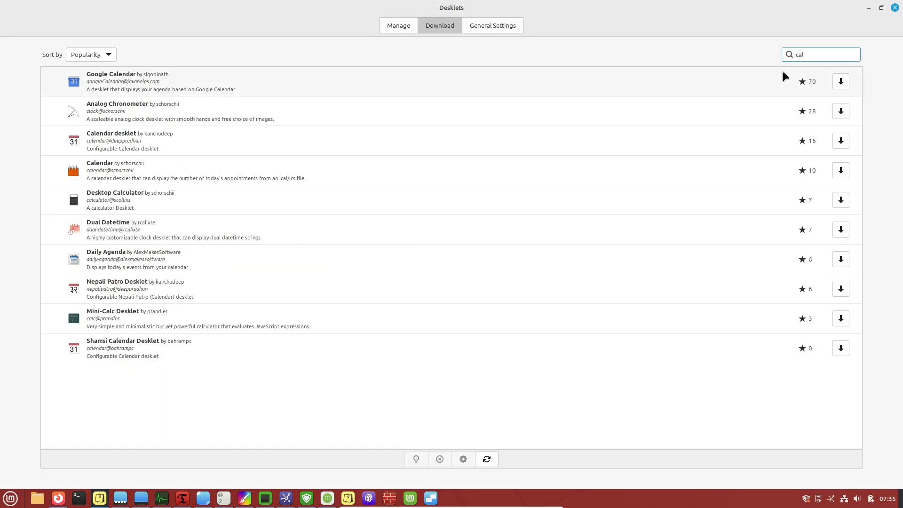
{"action": "left_click", "coordinate": [841, 81]}
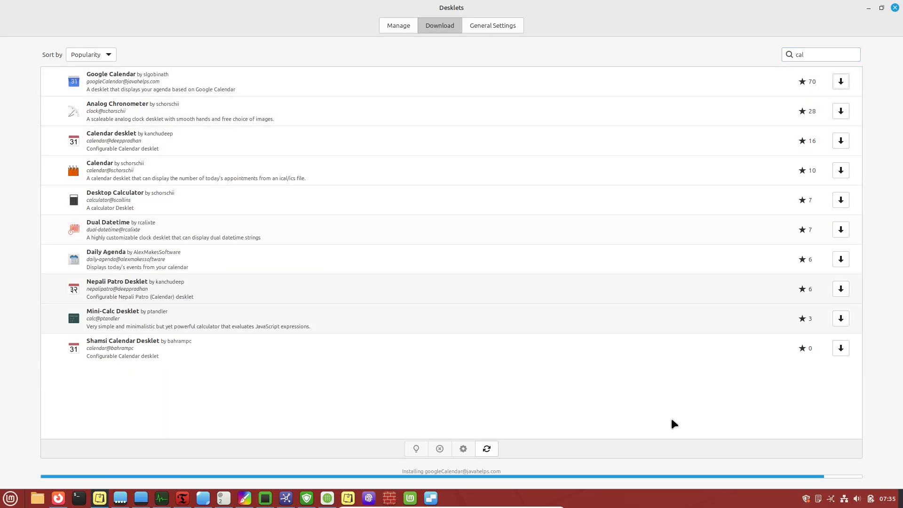
{"action": "left_click", "coordinate": [397, 25]}
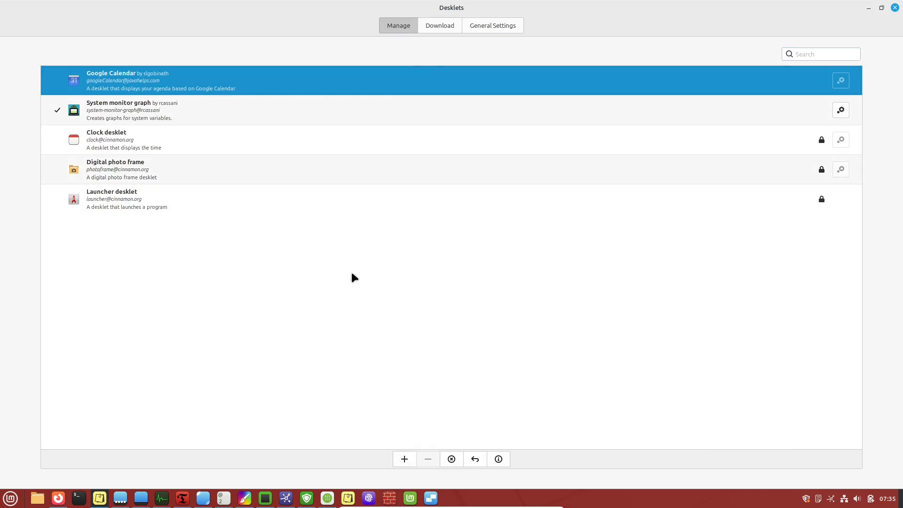
{"action": "left_click", "coordinate": [405, 459]}
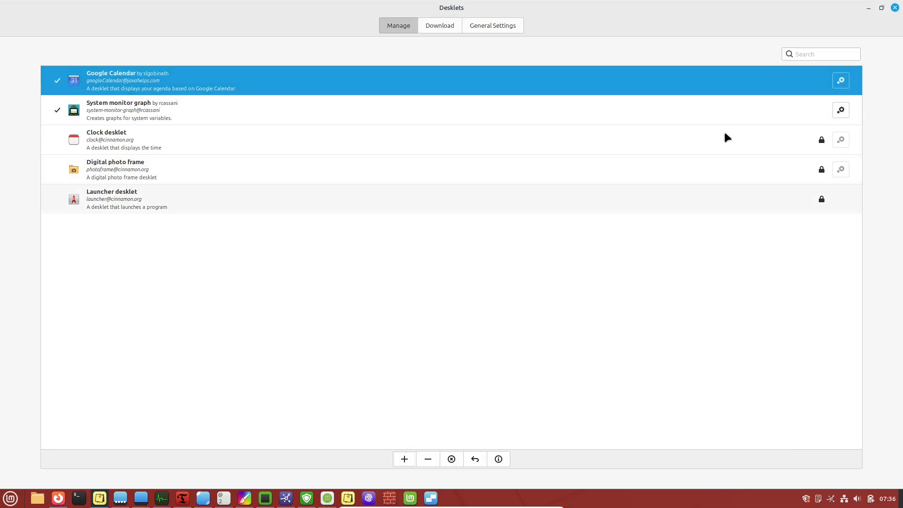
Step: Browse the Google Calendar desklet's Desklet Style and account options, then close its settings
{"action": "left_click", "coordinate": [841, 80]}
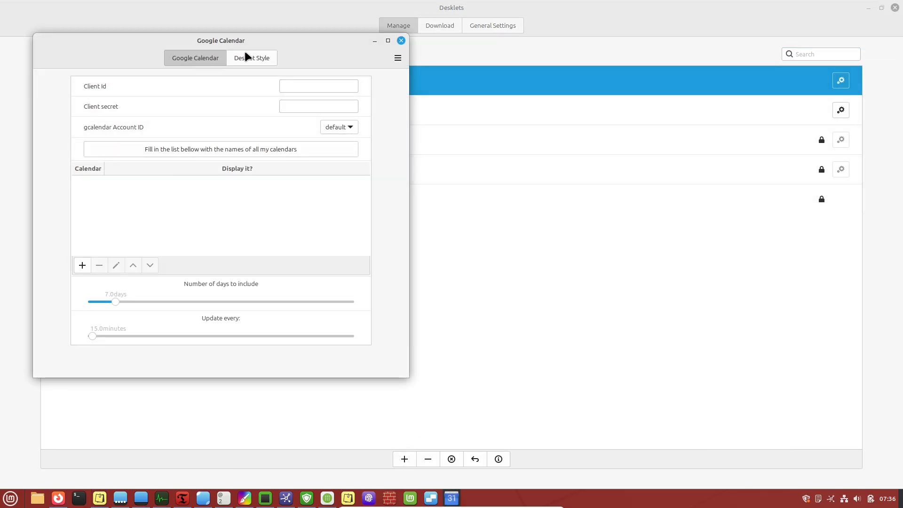
{"action": "left_click", "coordinate": [251, 58]}
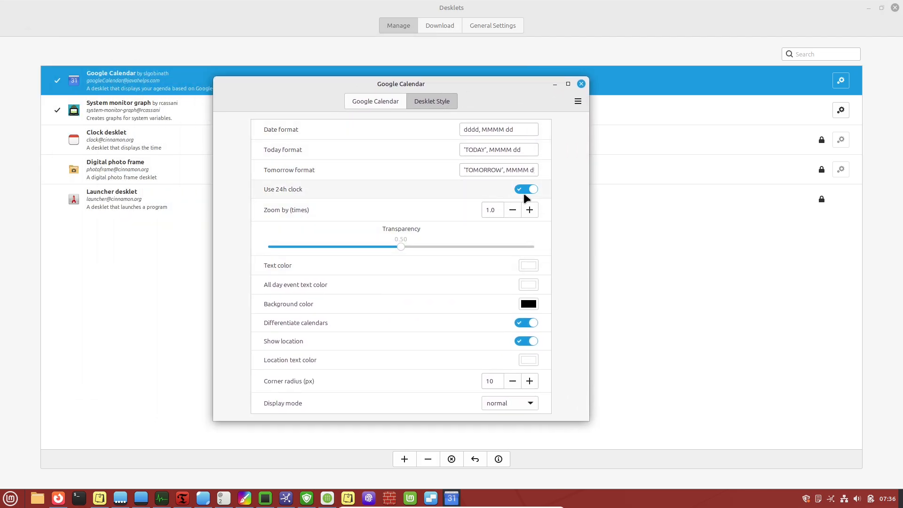
{"action": "left_click", "coordinate": [374, 100]}
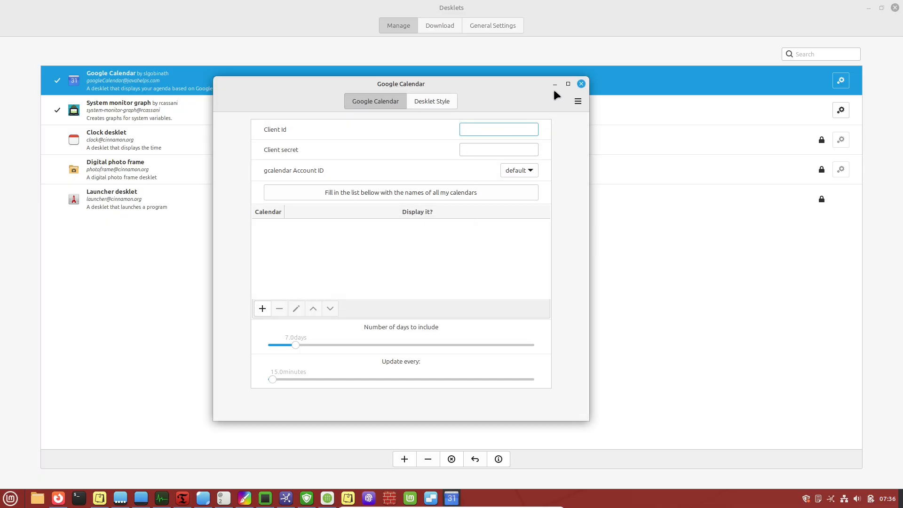
{"action": "left_click", "coordinate": [581, 84]}
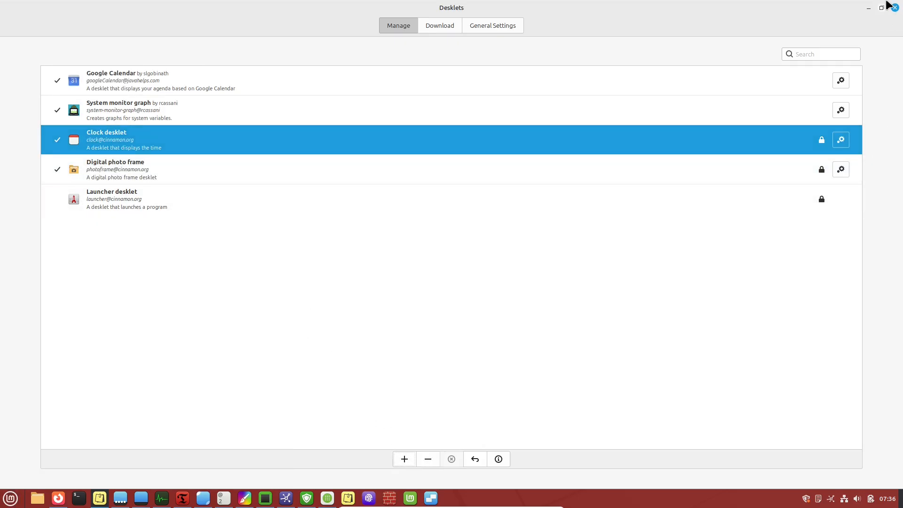
Step: Close the Desklets manager to reveal the CPU graph, clock, photo frame and calendar desklets
{"action": "left_click", "coordinate": [896, 8]}
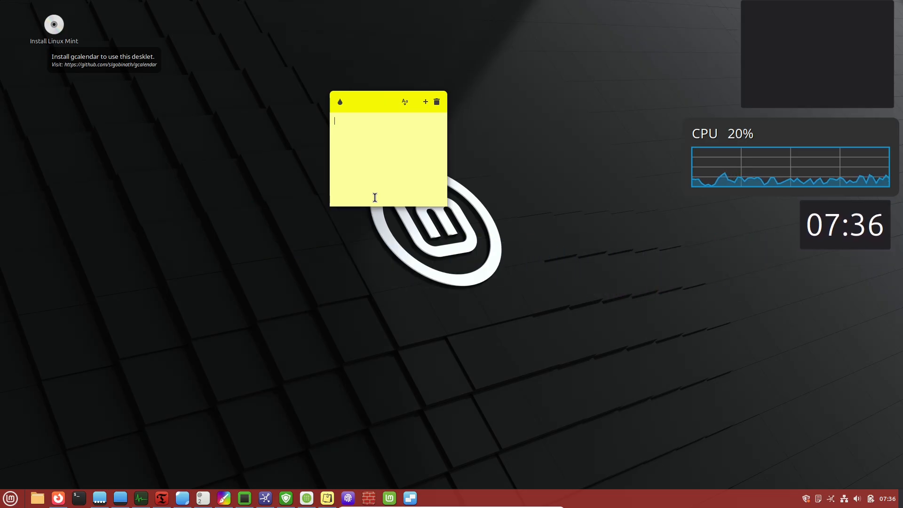
{"action": "mouse_move", "coordinate": [771, 294]}
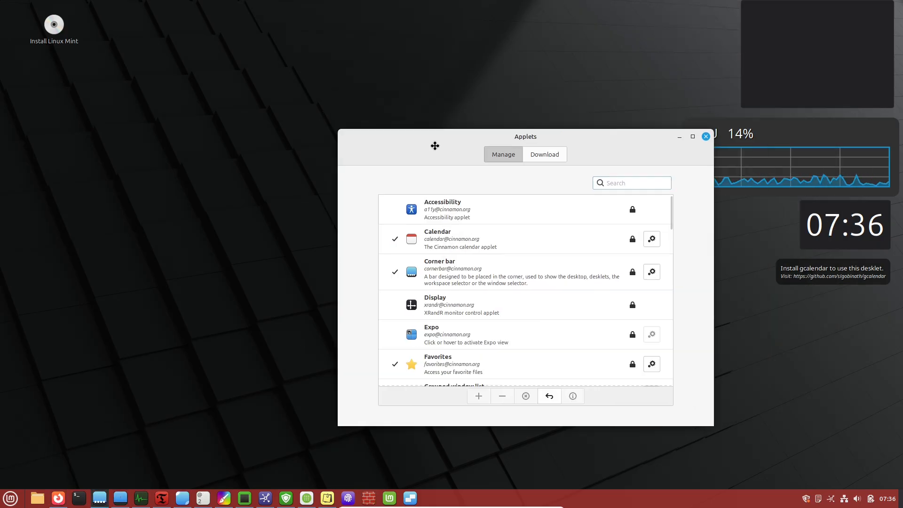
Step: Maximize Applets settings, browse the downloadable applets, and install the Weather applet
{"action": "left_click", "coordinate": [693, 137]}
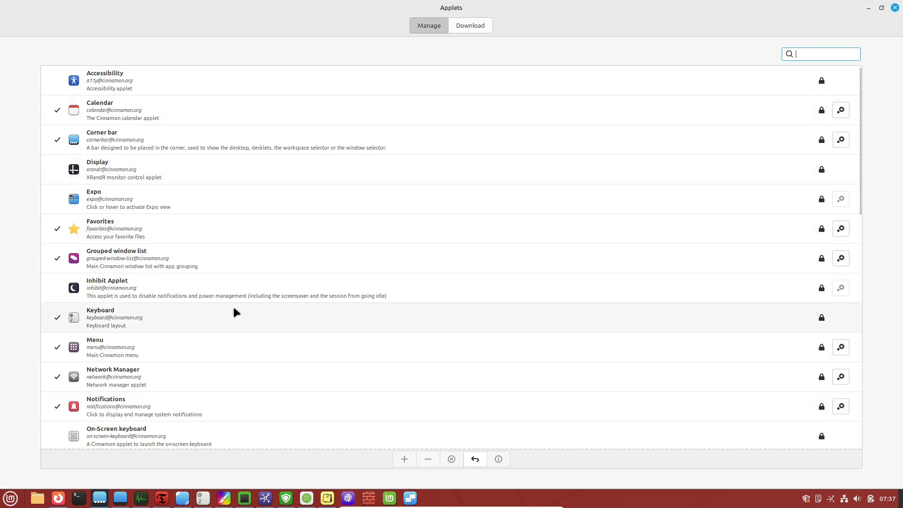
{"action": "scroll", "scroll_direction": "down", "scroll_amount": 3}
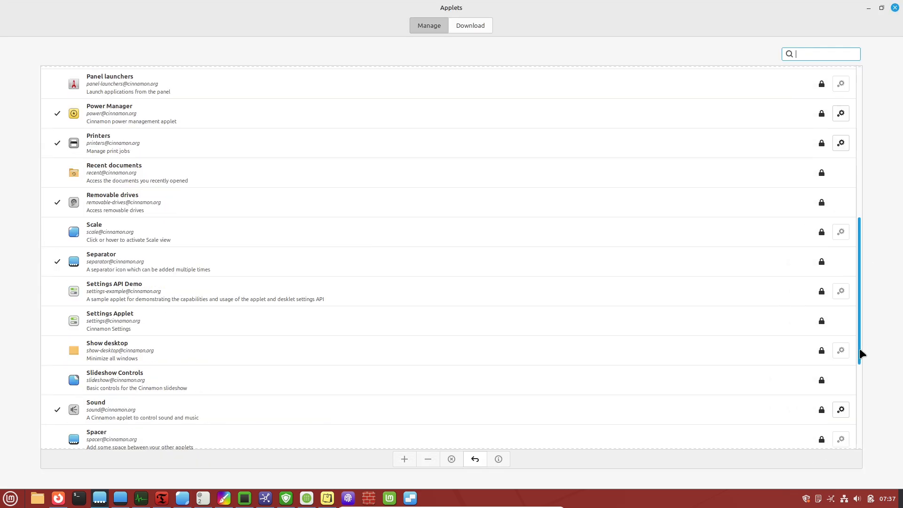
{"action": "left_click", "coordinate": [470, 25]}
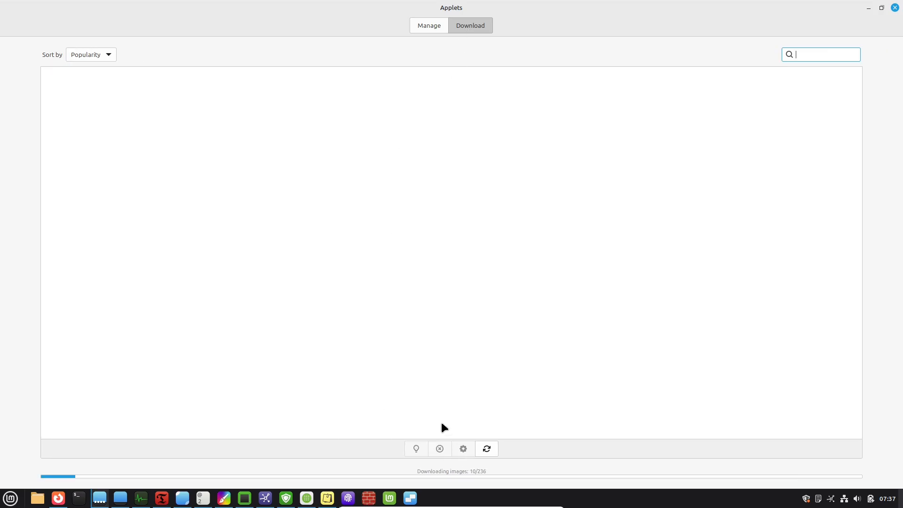
{"action": "mouse_move", "coordinate": [224, 264]}
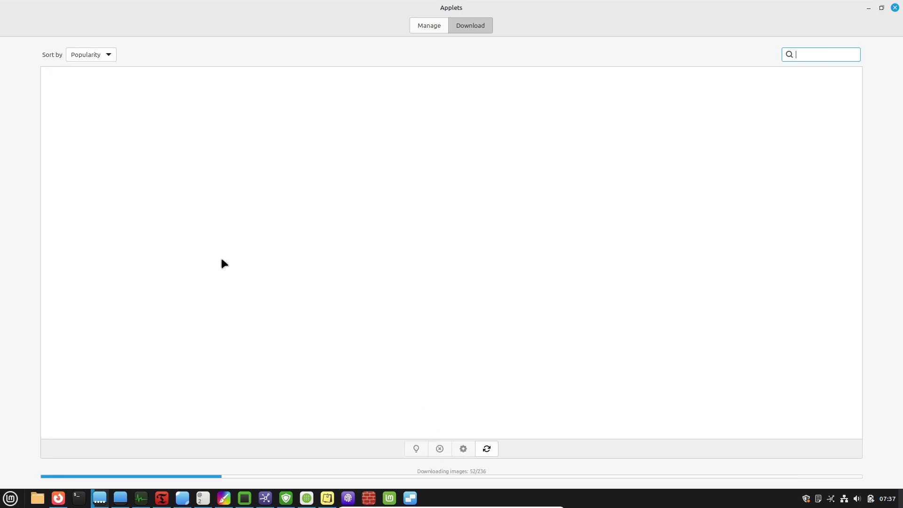
{"action": "mouse_move", "coordinate": [481, 295]}
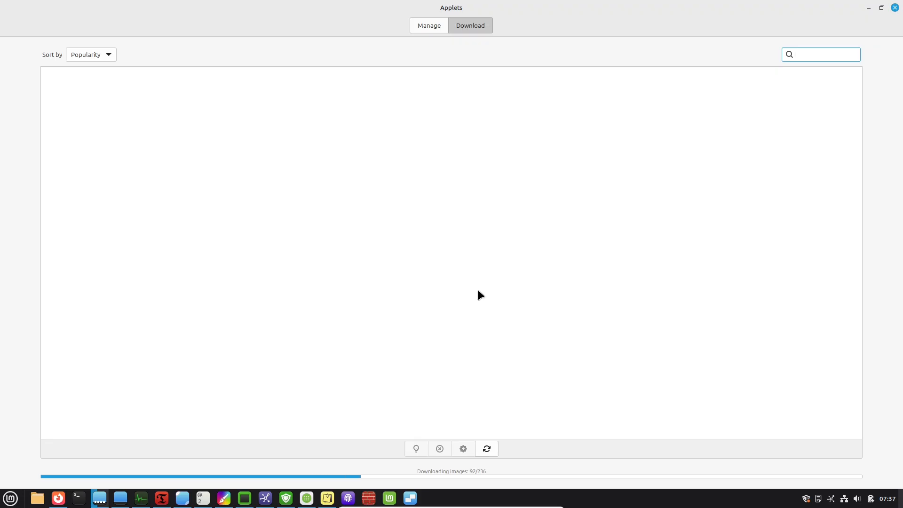
{"action": "mouse_move", "coordinate": [429, 190]}
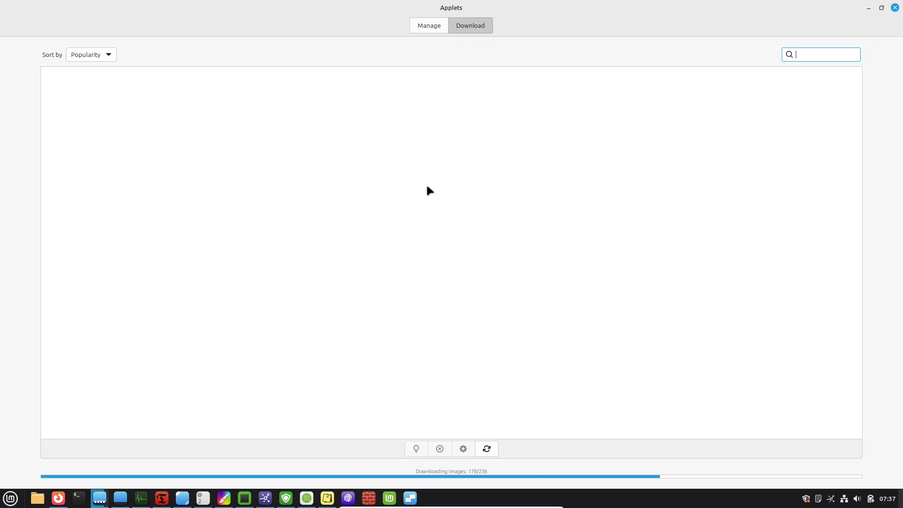
{"action": "mouse_move", "coordinate": [493, 477]}
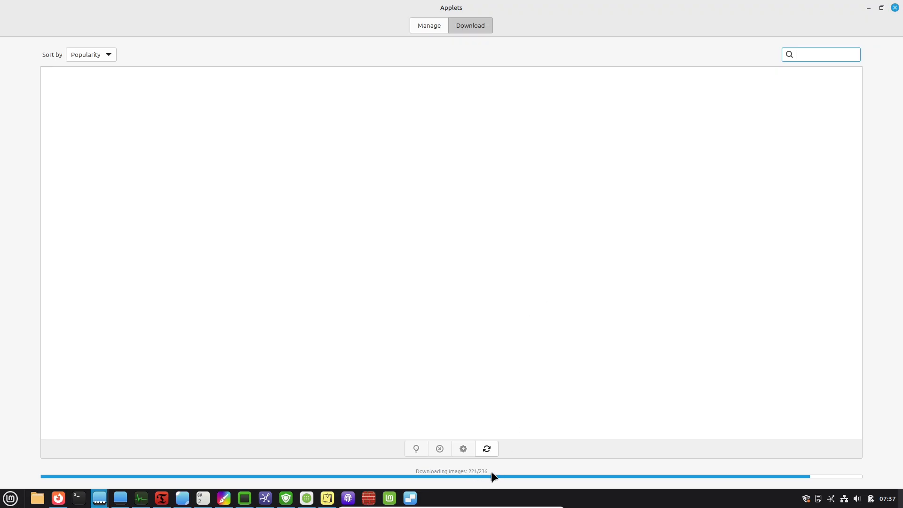
{"action": "mouse_move", "coordinate": [494, 459]}
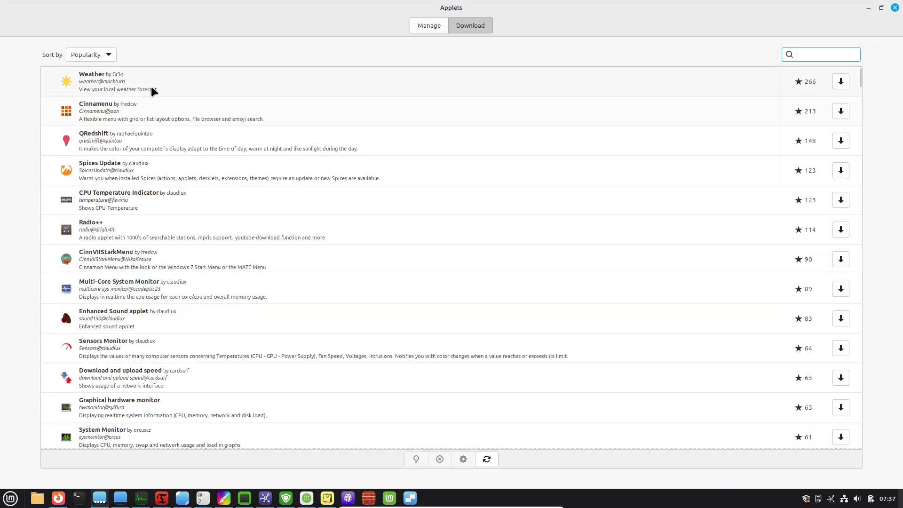
{"action": "mouse_move", "coordinate": [812, 115]}
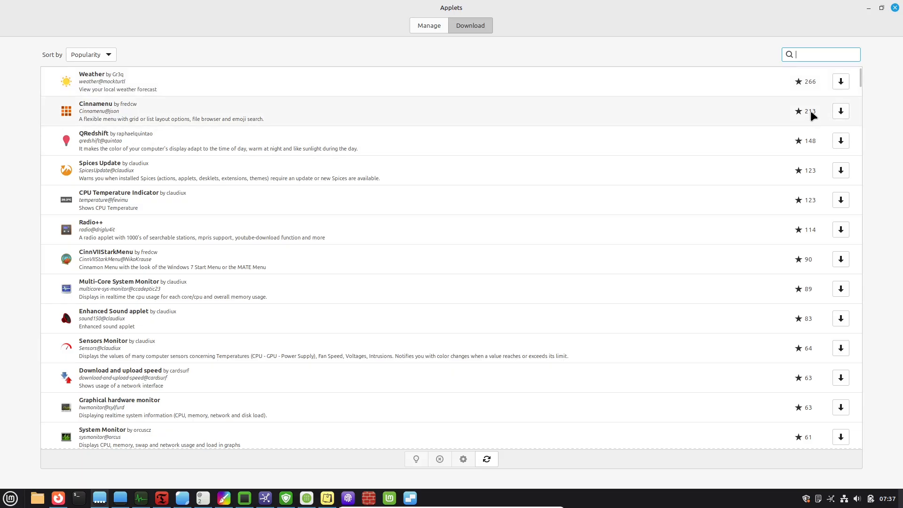
{"action": "left_click", "coordinate": [840, 82]}
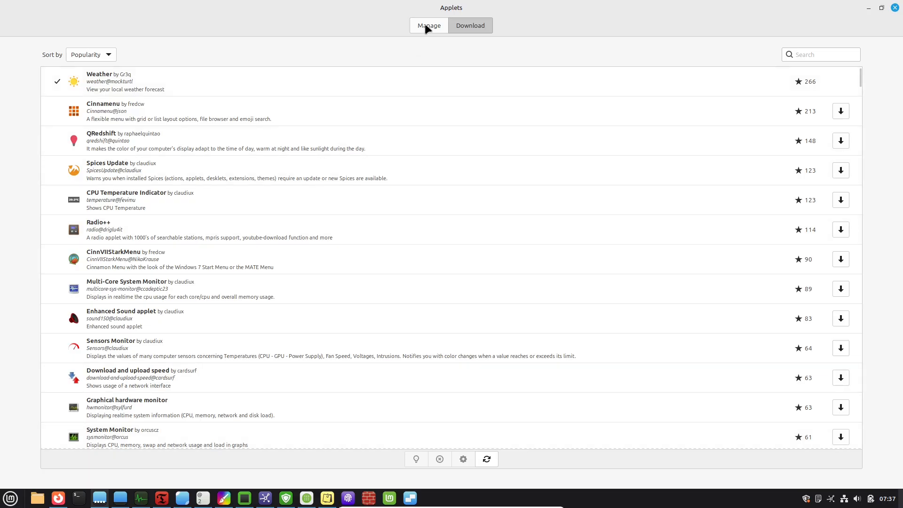
Step: Open the Weather applet's settings from Manage and enable manual location
{"action": "left_click", "coordinate": [429, 25]}
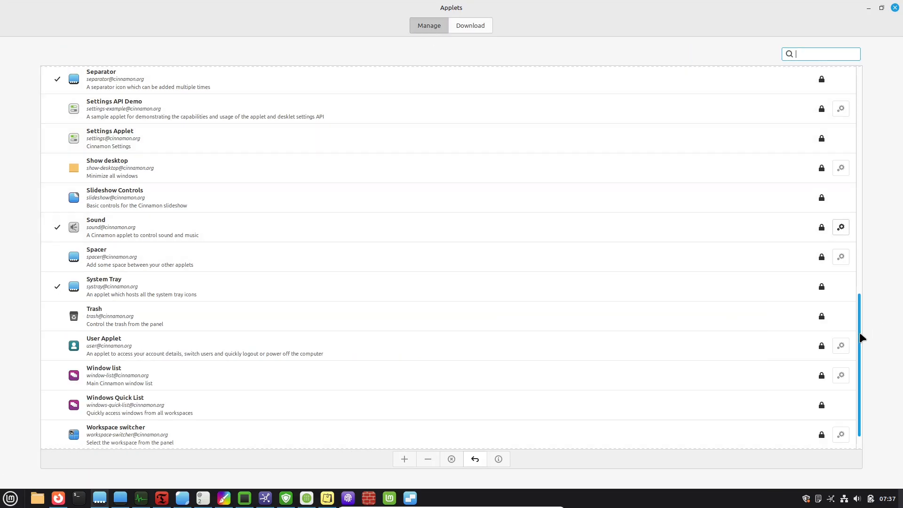
{"action": "scroll", "scroll_direction": "up", "scroll_amount": 3}
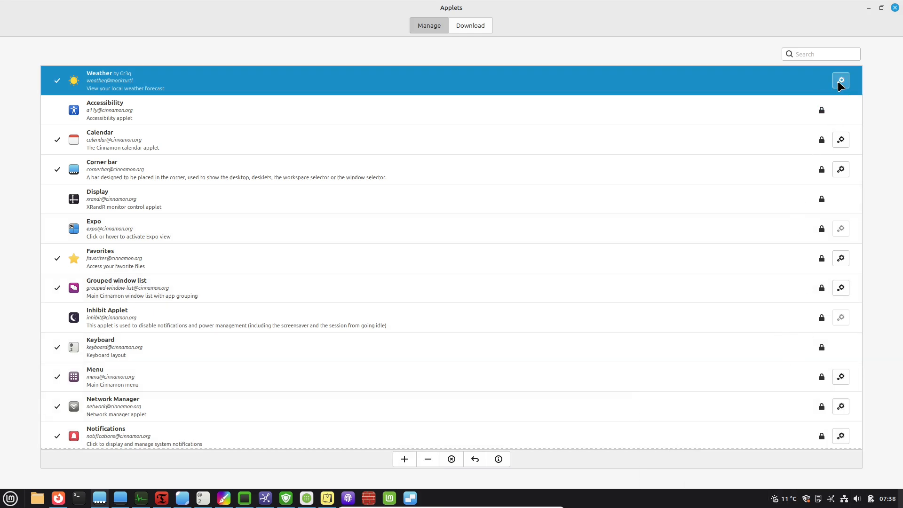
{"action": "left_click", "coordinate": [840, 80]}
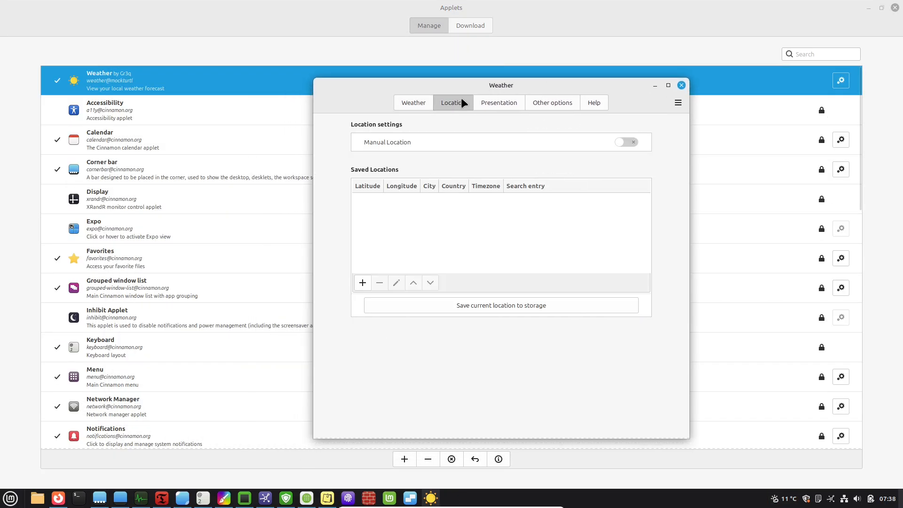
{"action": "left_click", "coordinate": [626, 142]}
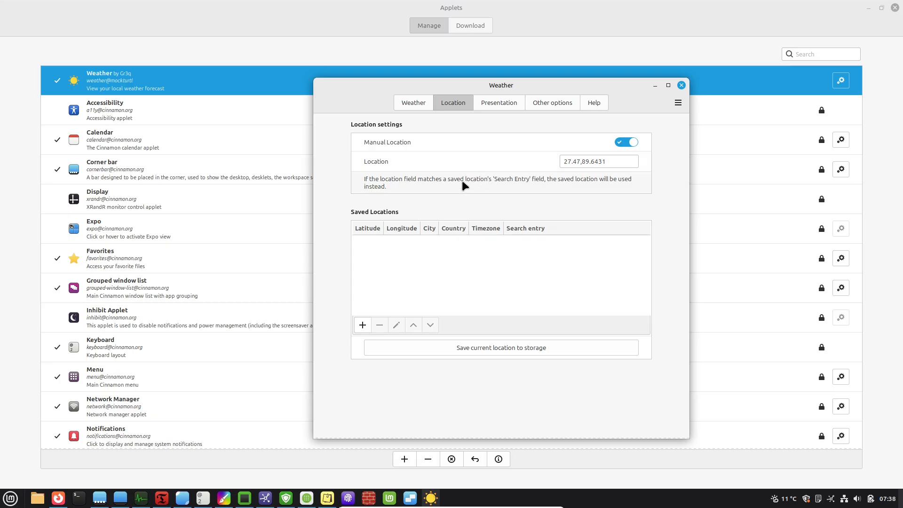
Step: Add a new location entry 'los angeles' and leave the Weather applet settings
{"action": "left_click", "coordinate": [363, 325]}
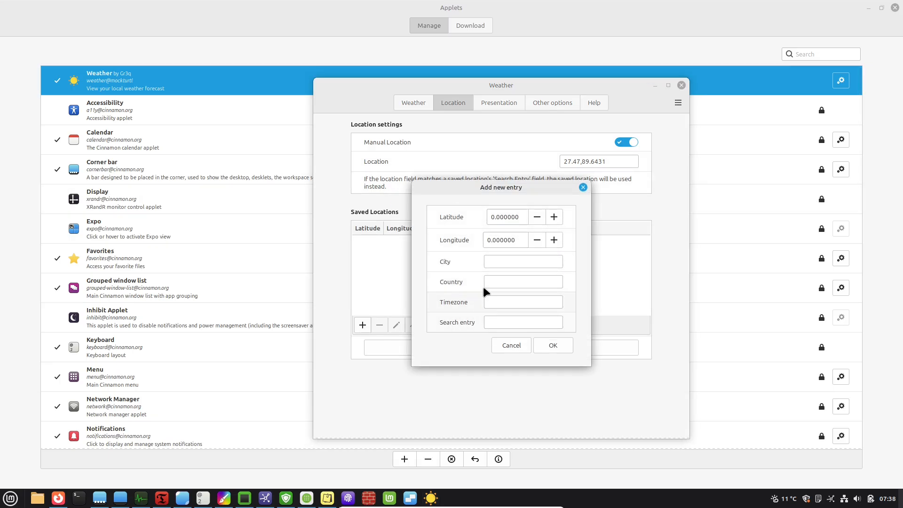
{"action": "type", "text": "los an"}
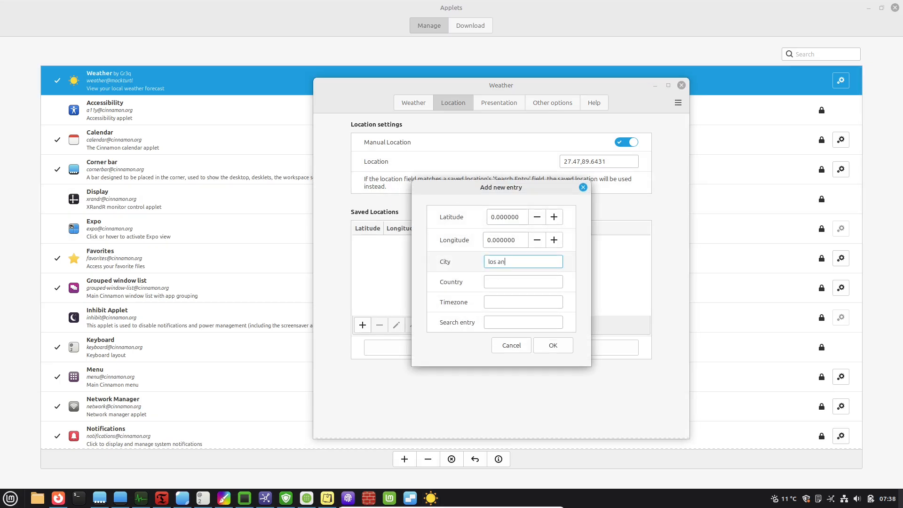
{"action": "type", "text": "geles"}
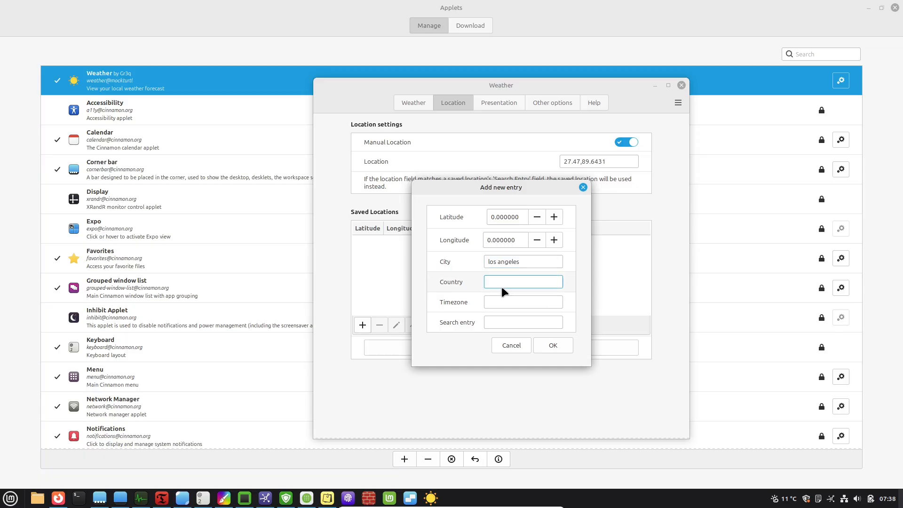
{"action": "left_click", "coordinate": [551, 103]}
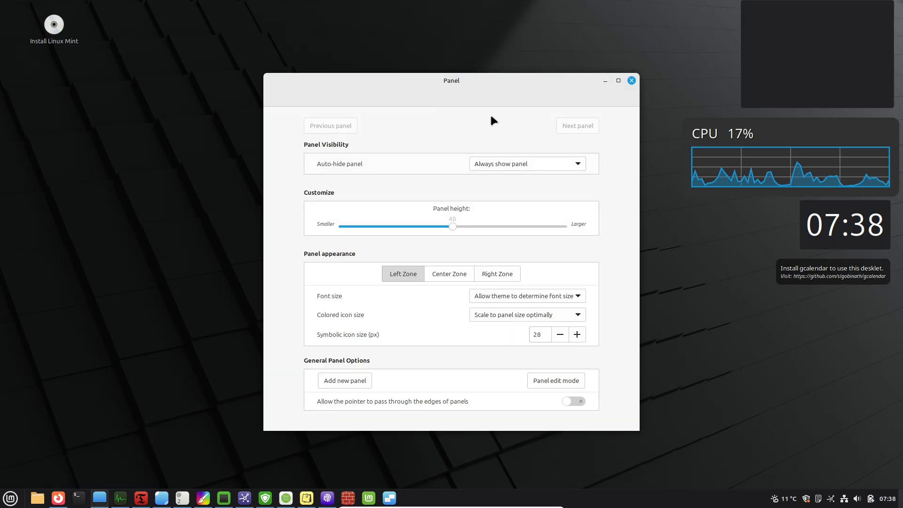
{"action": "left_click", "coordinate": [496, 274]}
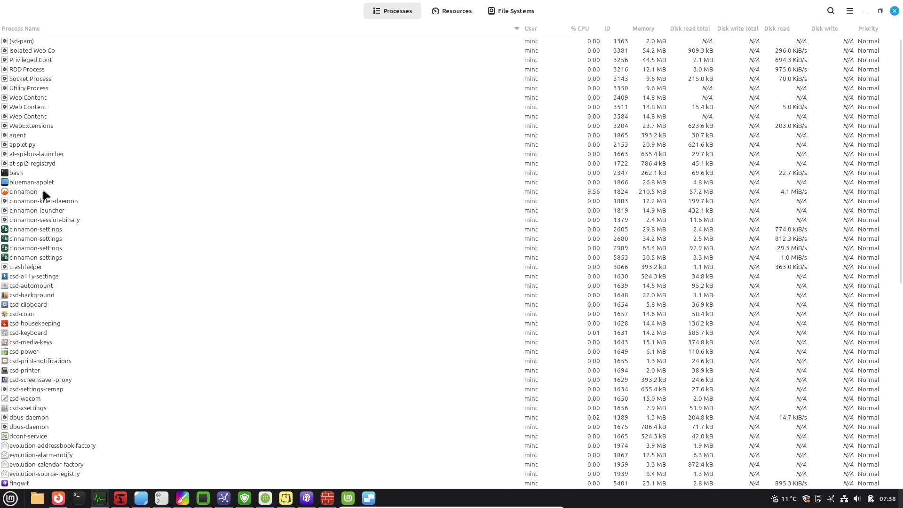
Step: Show the cinnamon process's context menu in System Monitor, then move on to Timeshift
{"action": "right_click", "coordinate": [23, 192]}
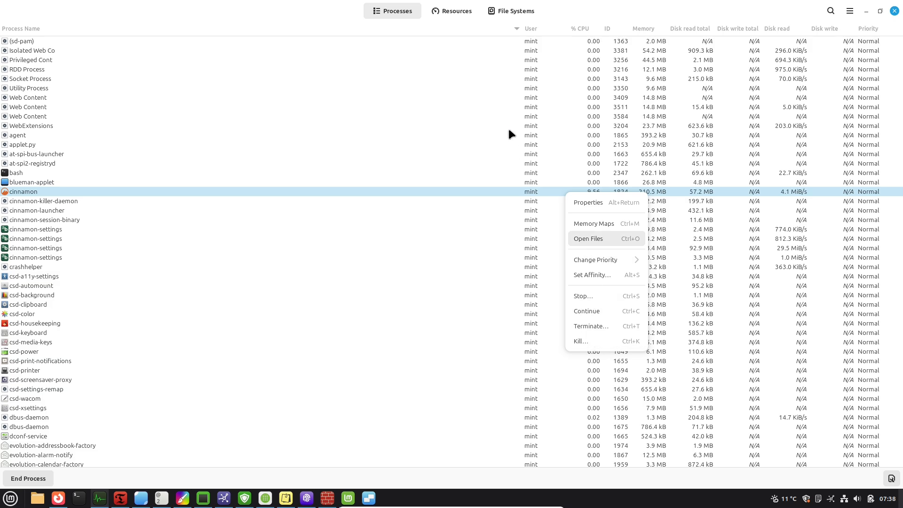
{"action": "left_click", "coordinate": [456, 11]}
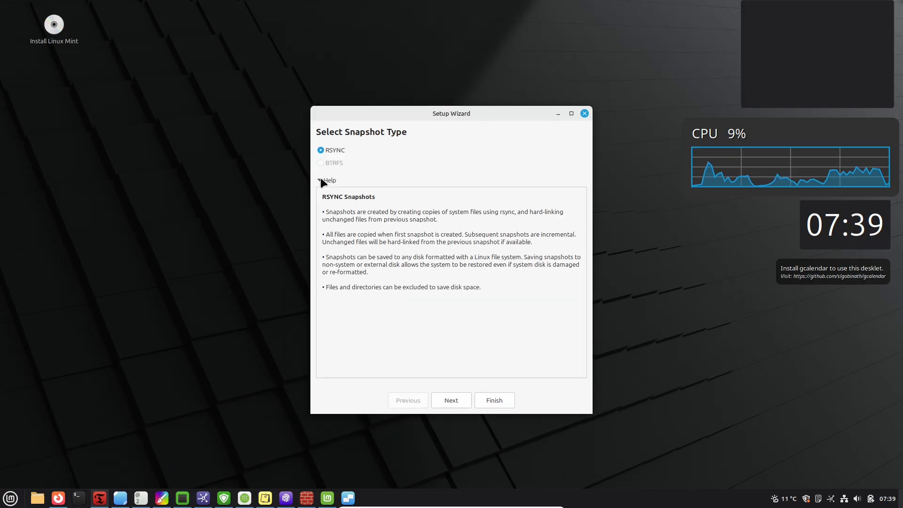
Step: Leave Timeshift's wizard, view its About info, review the Filters patterns, and close settings
{"action": "left_click", "coordinate": [493, 400]}
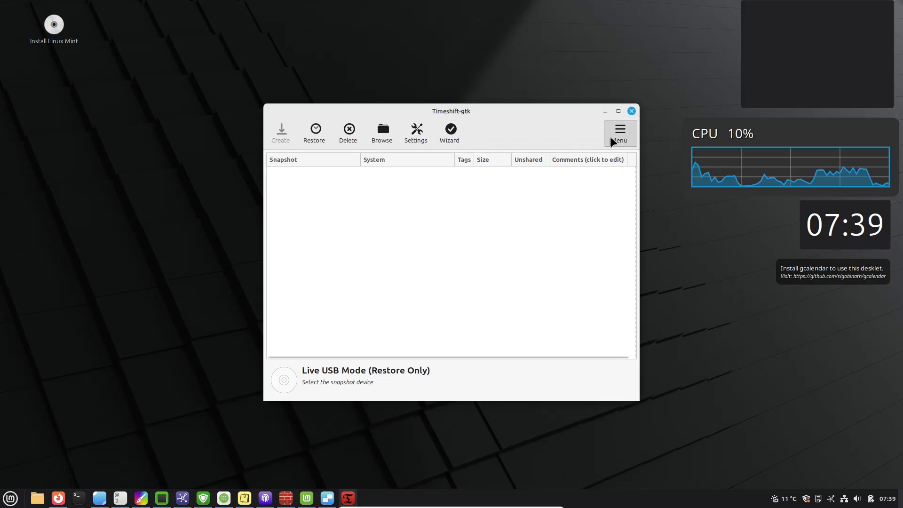
{"action": "left_click", "coordinate": [619, 133]}
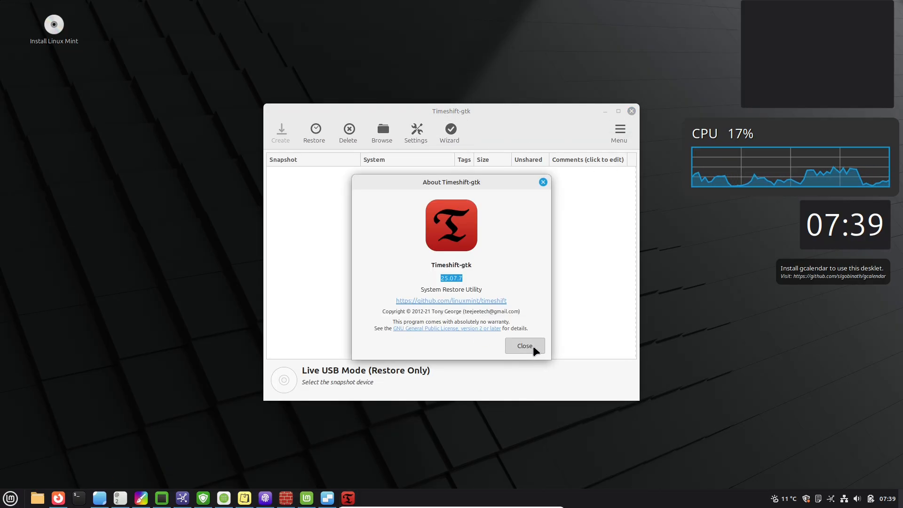
{"action": "left_click", "coordinate": [524, 346]}
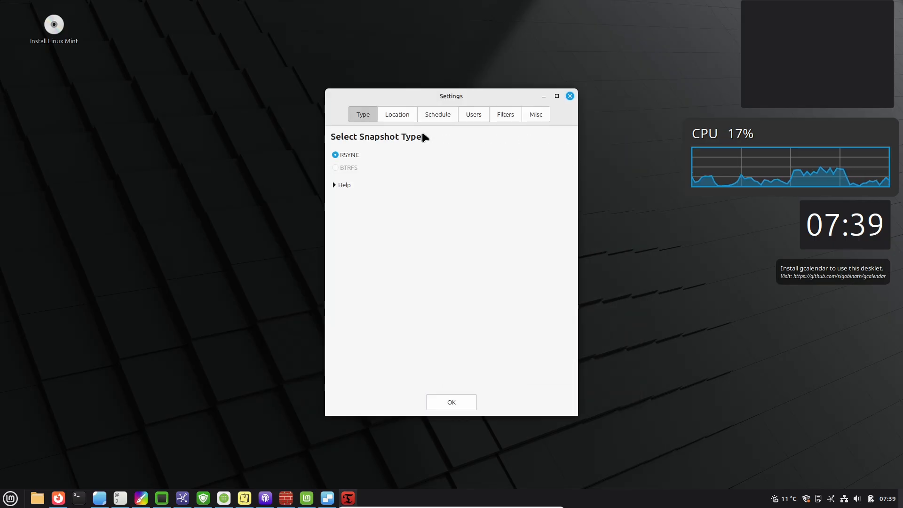
{"action": "left_click", "coordinate": [504, 114]}
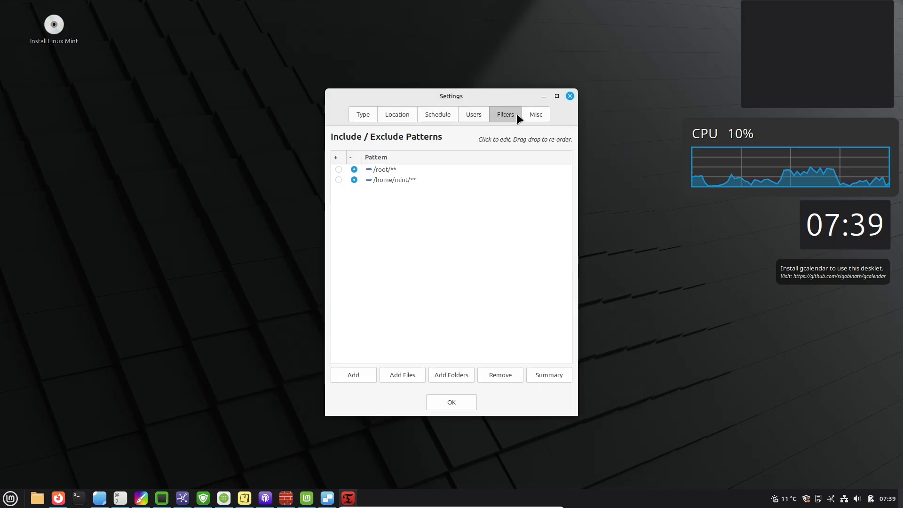
{"action": "left_click", "coordinate": [569, 96]}
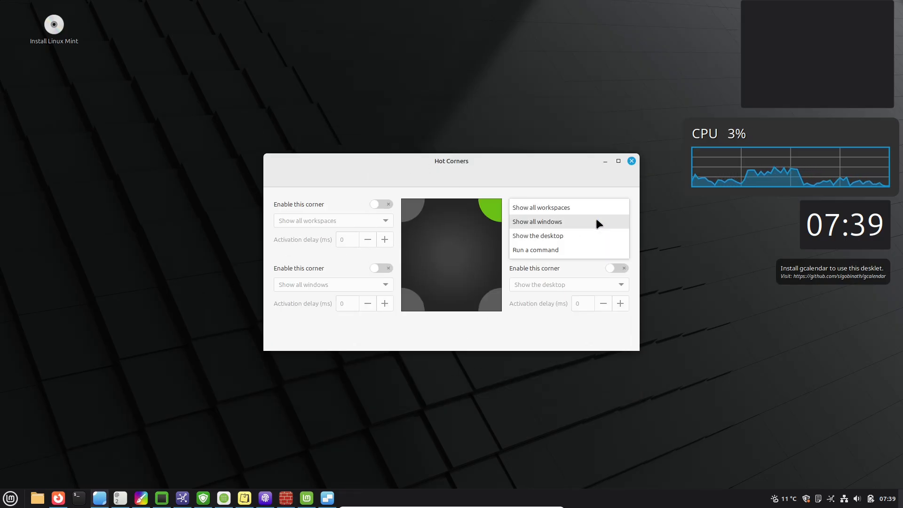
{"action": "mouse_move", "coordinate": [561, 191]}
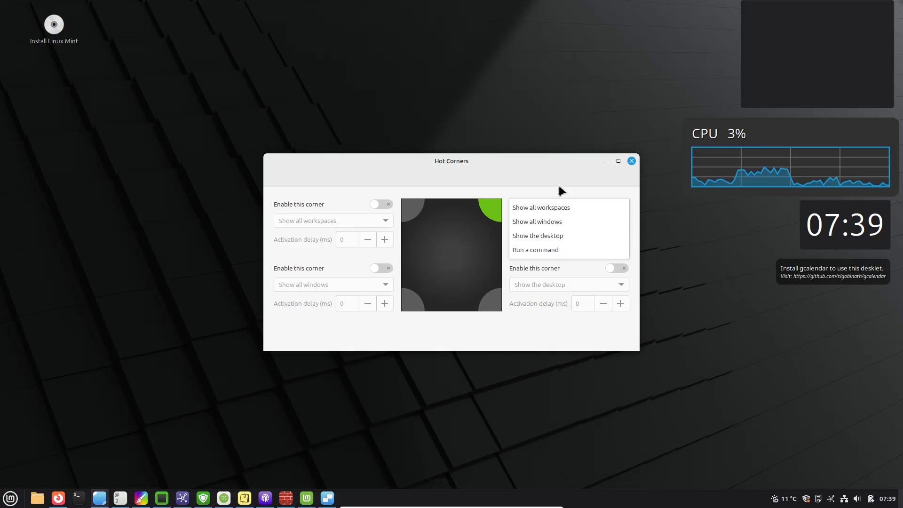
{"action": "mouse_move", "coordinate": [601, 225]}
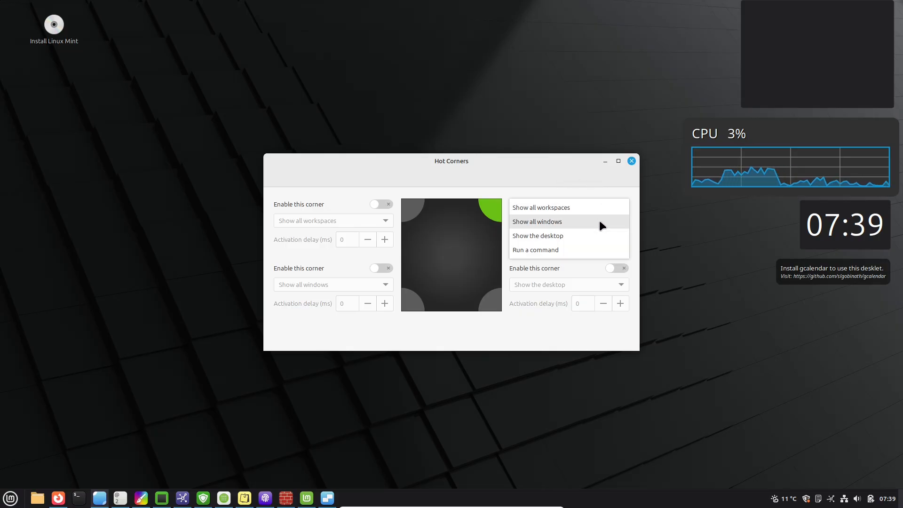
{"action": "mouse_move", "coordinate": [562, 256]}
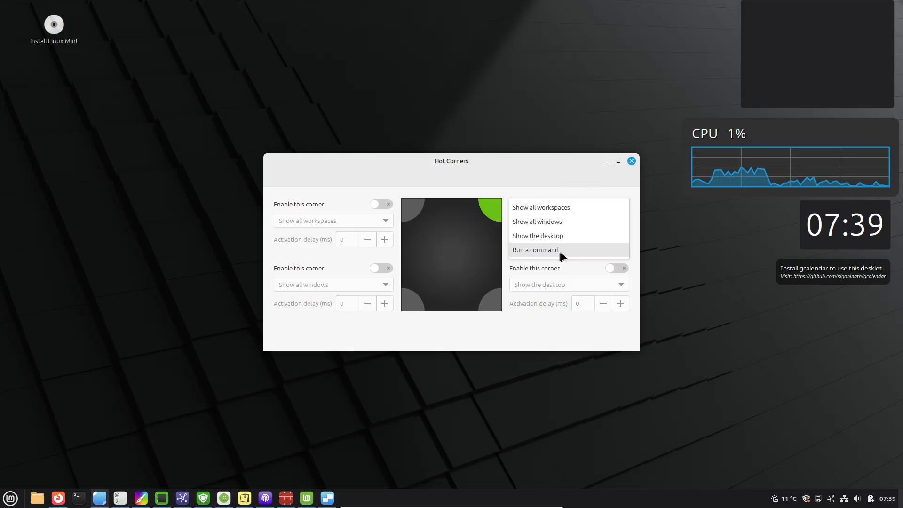
Step: Set the top-right hot corner to run the command 'neofetch', then close Hot Corners
{"action": "left_click", "coordinate": [535, 250]}
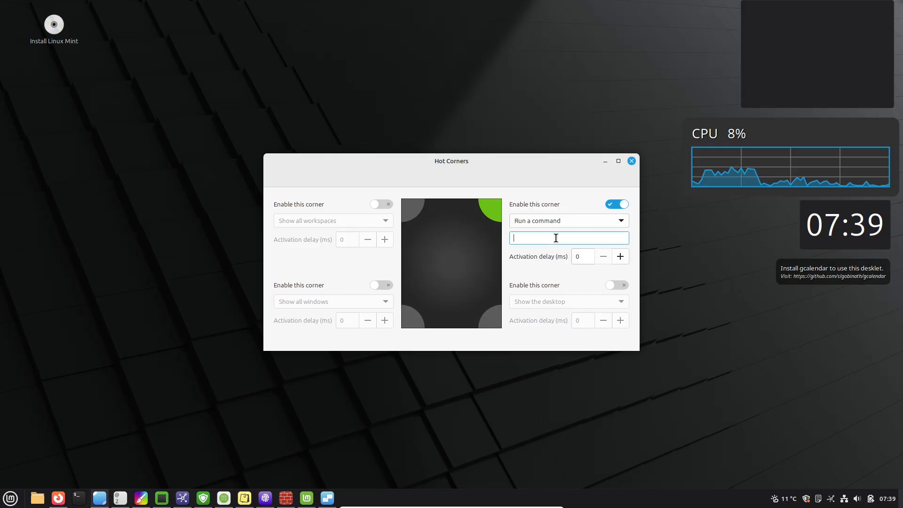
{"action": "type", "text": "sudo"}
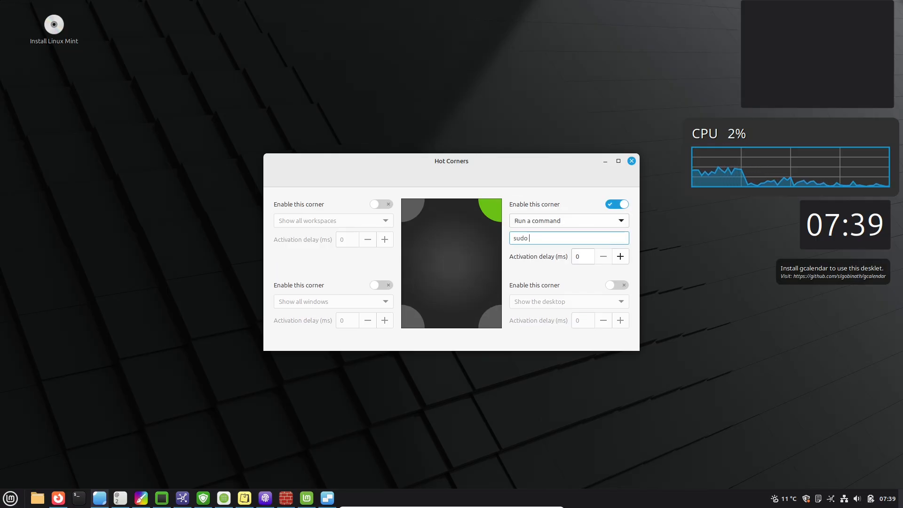
{"action": "type", "text": "apt neo"}
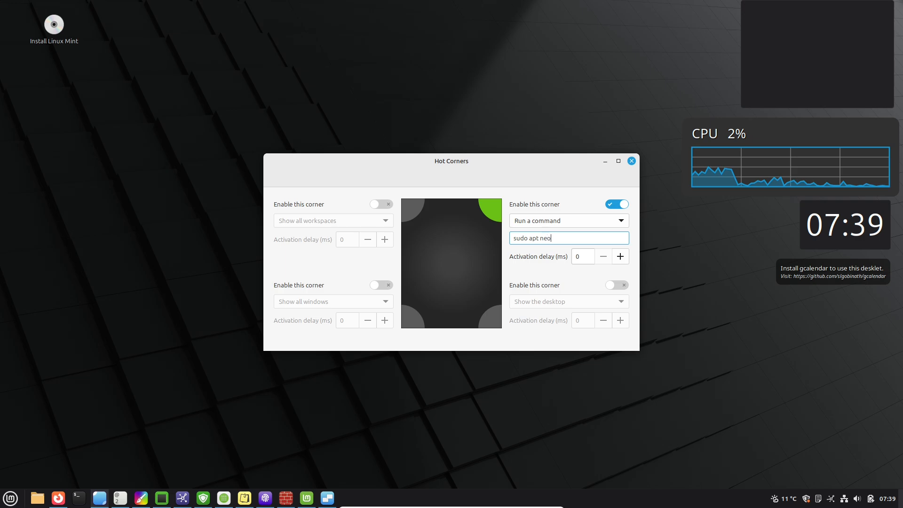
{"action": "type", "text": "fetch"}
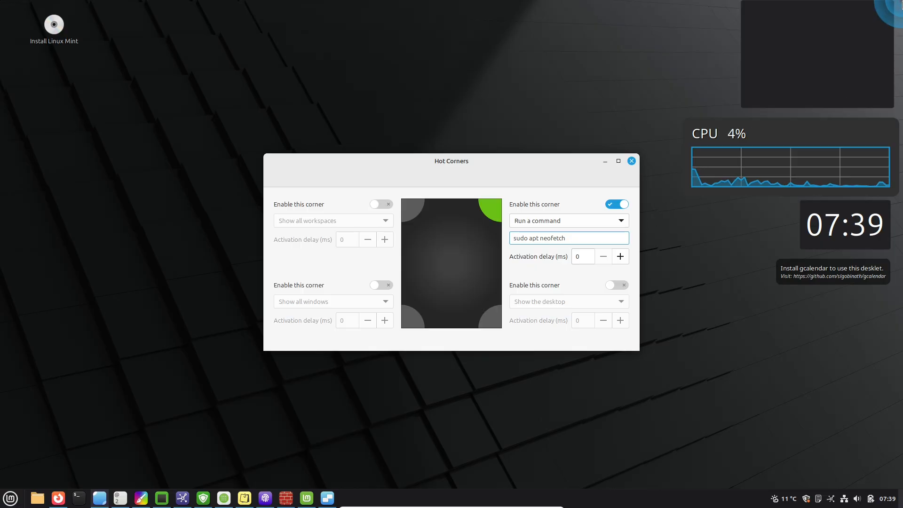
{"action": "double_click", "coordinate": [525, 238]}
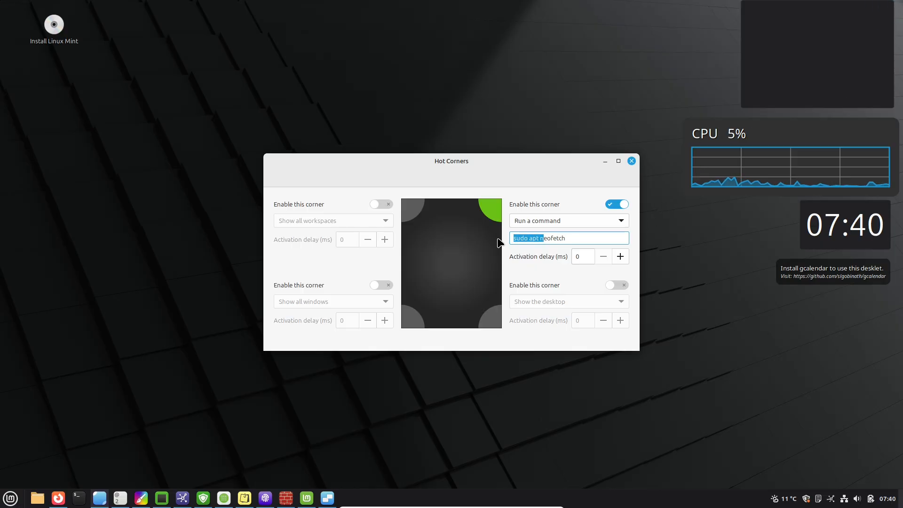
{"action": "type", "text": "neofetch"}
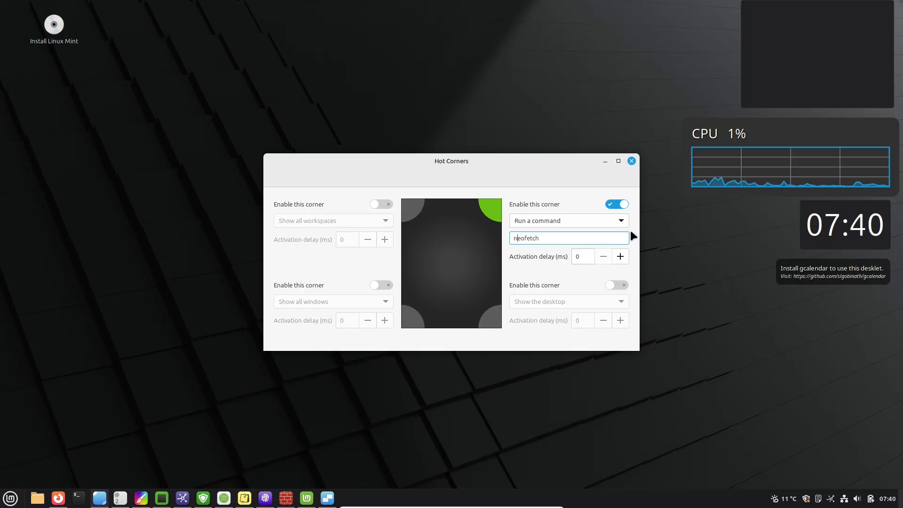
{"action": "left_click", "coordinate": [583, 256]}
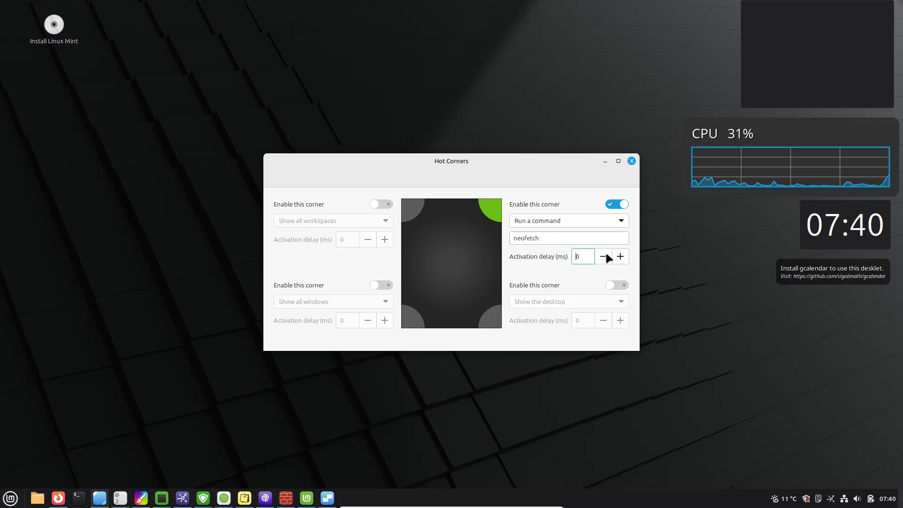
{"action": "mouse_move", "coordinate": [632, 165]}
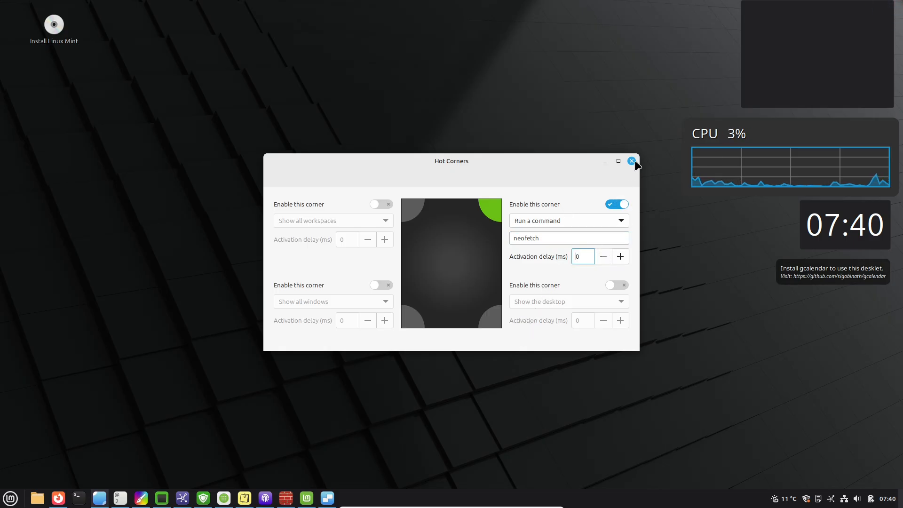
{"action": "left_click", "coordinate": [631, 161]}
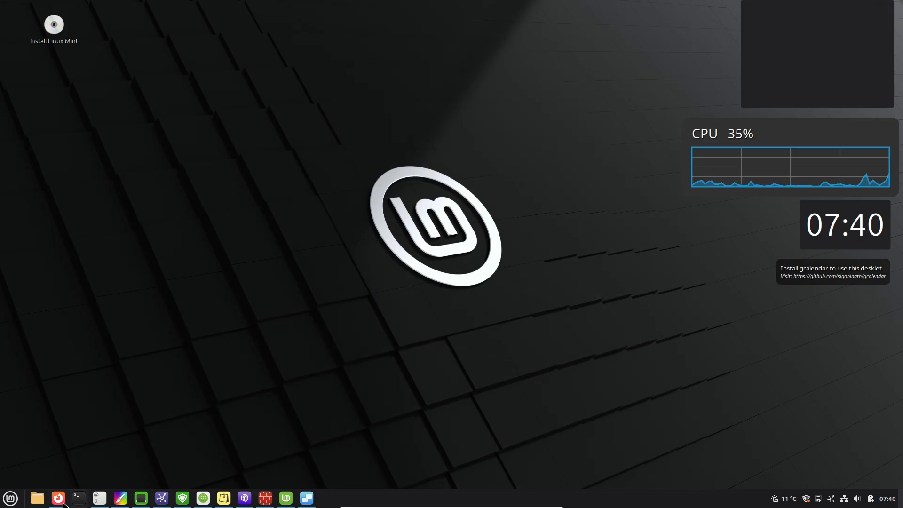
Step: Maximize Keyboard settings and browse its typing options, Windows and Spices shortcuts, and English (US) layout
{"action": "left_click", "coordinate": [77, 498]}
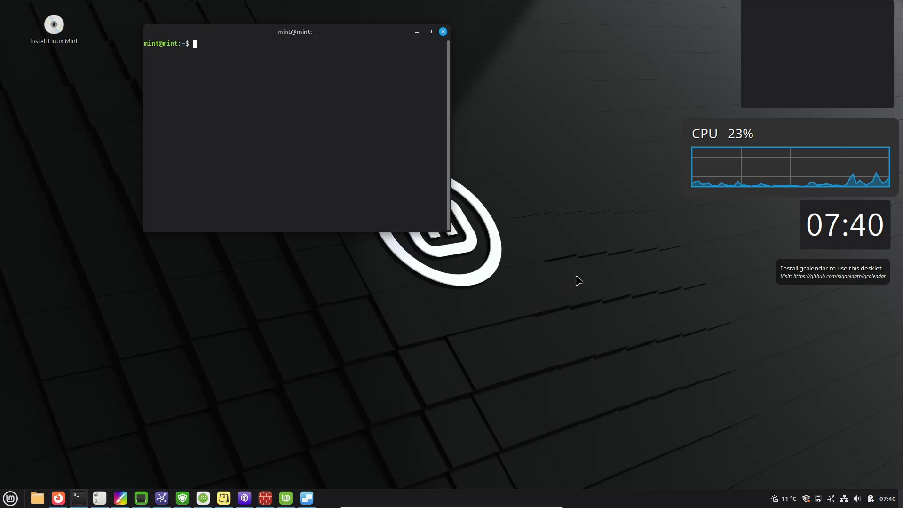
{"action": "right_click", "coordinate": [341, 51]}
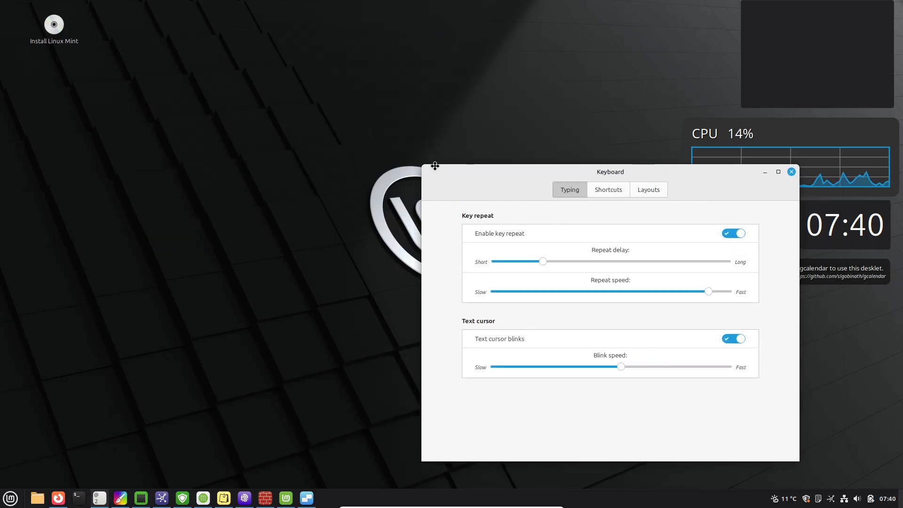
{"action": "left_click", "coordinate": [778, 172]}
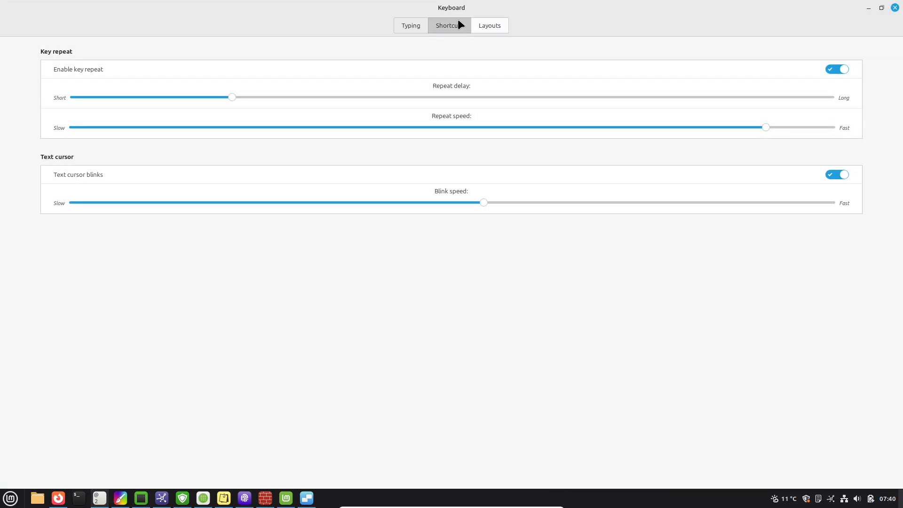
{"action": "left_click", "coordinate": [449, 25]}
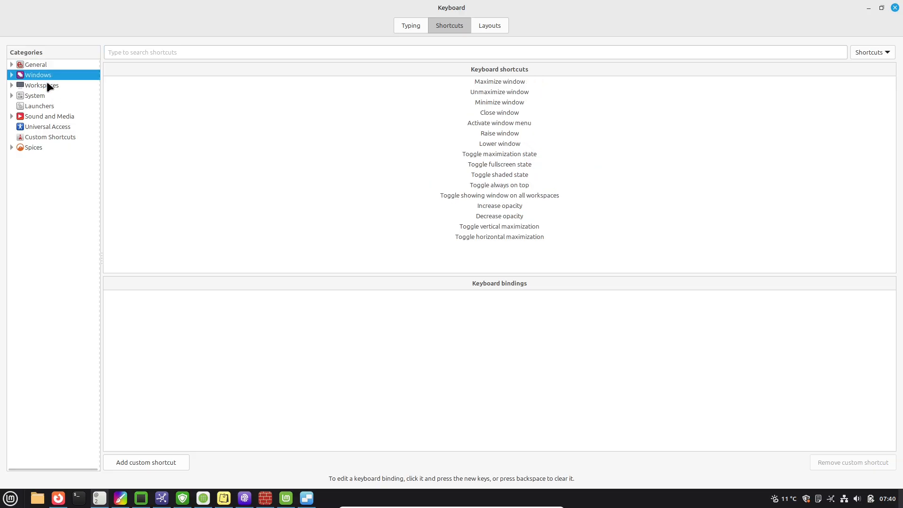
{"action": "left_click", "coordinate": [33, 147]}
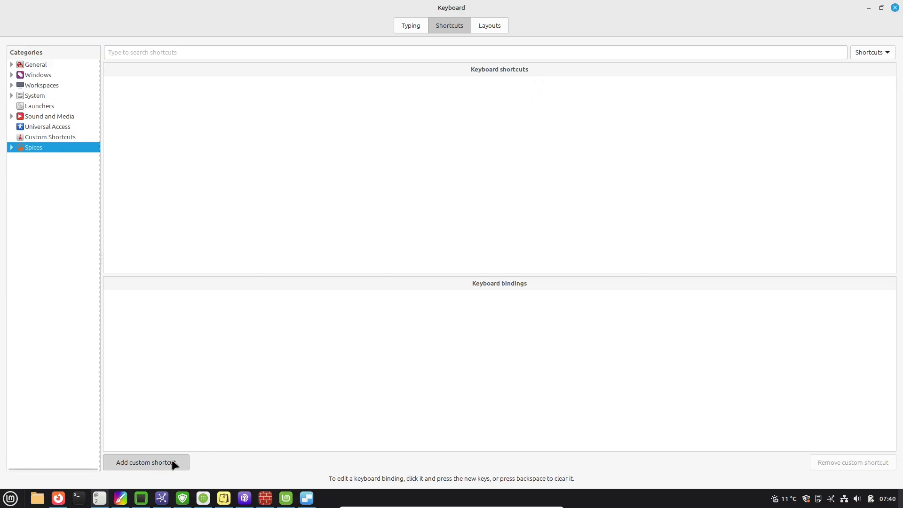
{"action": "left_click", "coordinate": [146, 462]}
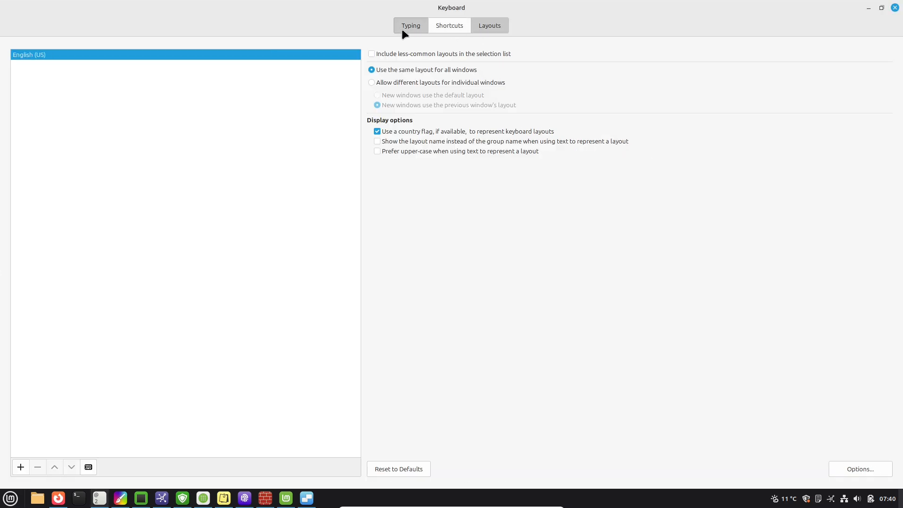
{"action": "left_click", "coordinate": [894, 8]}
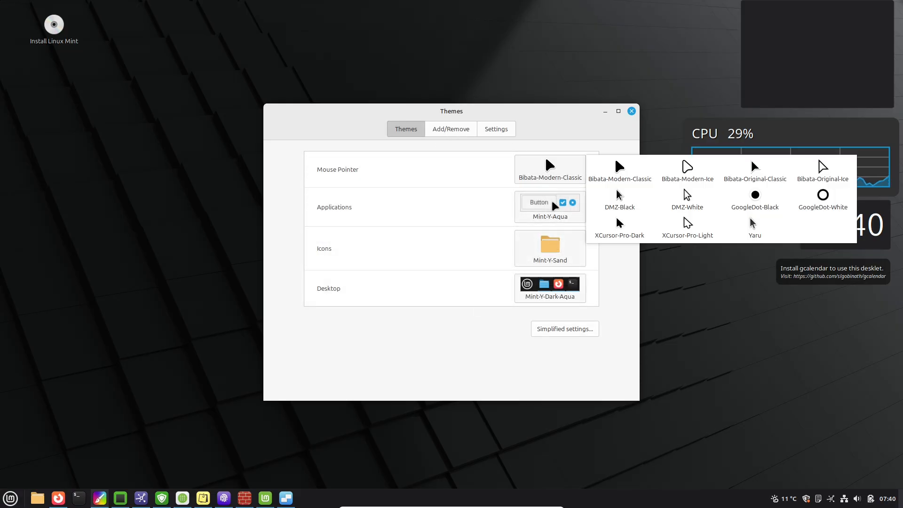
Step: Browse the icon themes, miscellaneous Settings options and downloadable Add/Remove desktop themes
{"action": "left_click", "coordinate": [549, 248]}
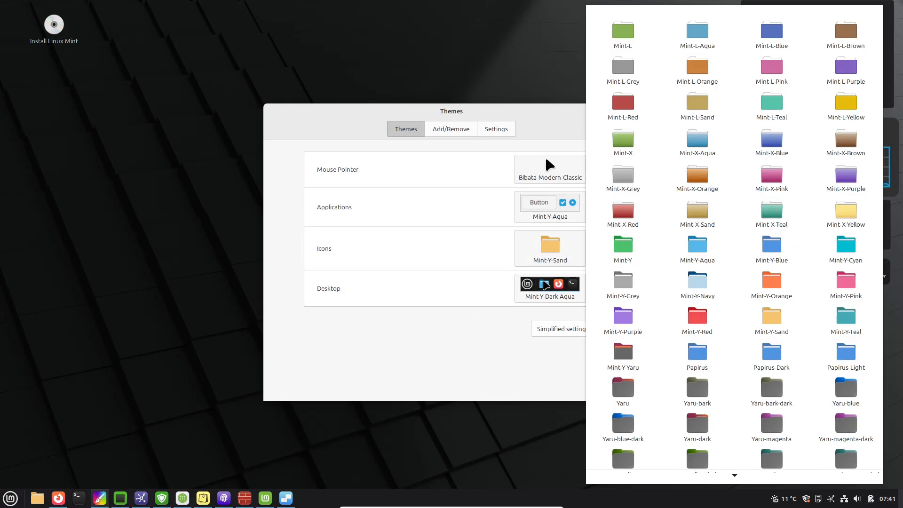
{"action": "left_click", "coordinate": [495, 128]}
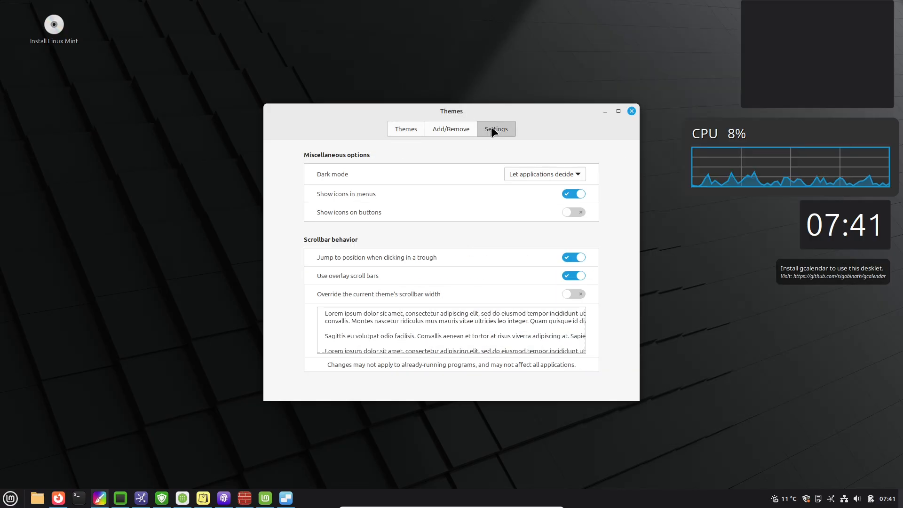
{"action": "left_click", "coordinate": [451, 129]}
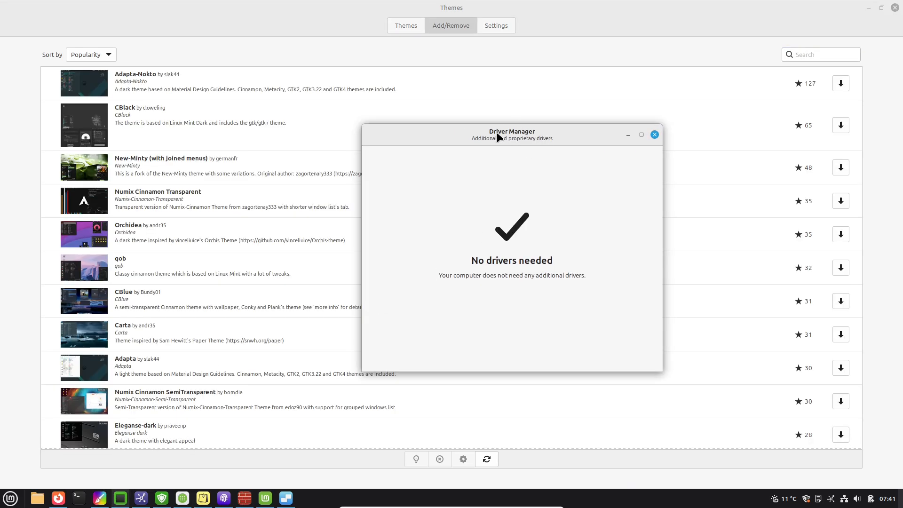
{"action": "left_click", "coordinate": [654, 134]}
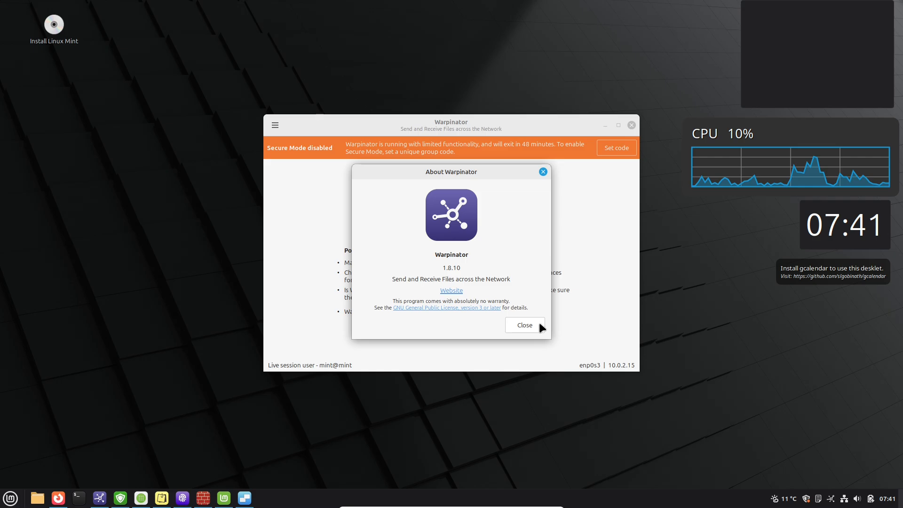
Step: Close Warpinator's About dialog, then close its Connection preferences showing ports 42000/42001
{"action": "left_click", "coordinate": [523, 326]}
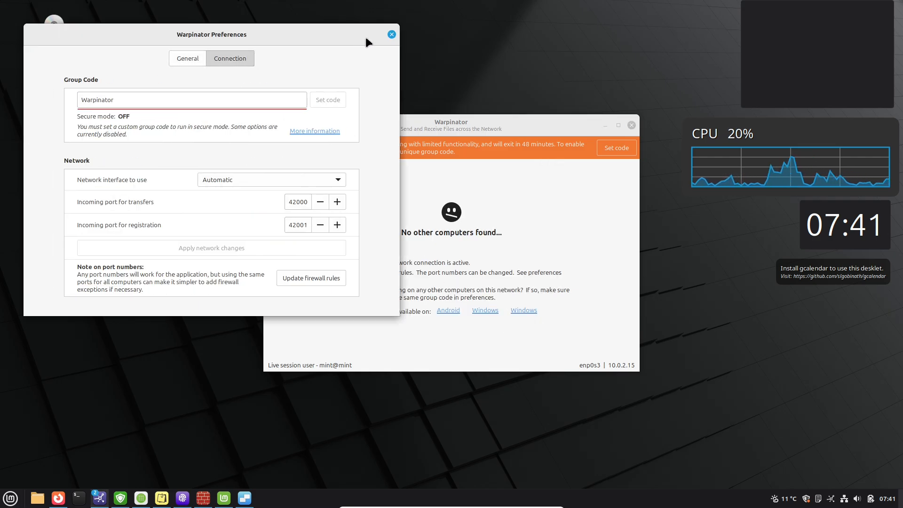
{"action": "left_click", "coordinate": [391, 34]}
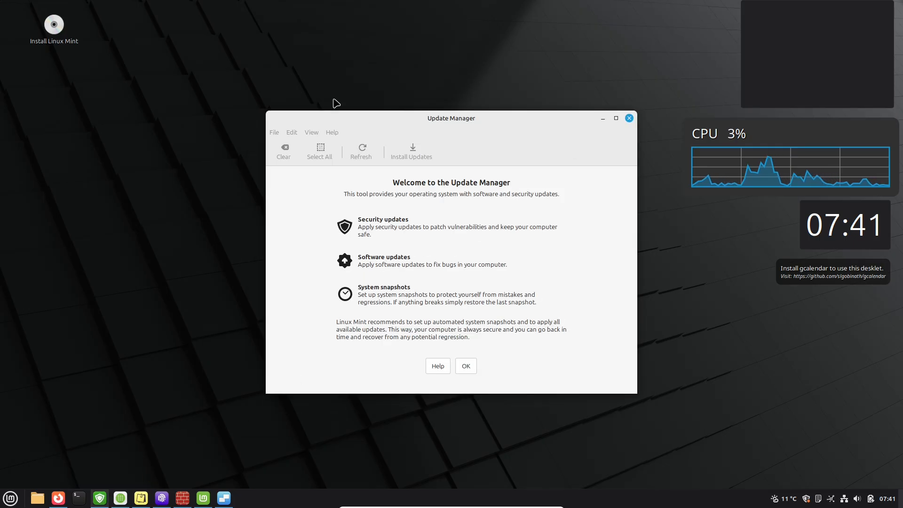
Step: Dismiss the Update Manager welcome screen and view the mintUpdate 7.1.0 About details
{"action": "left_click", "coordinate": [465, 366]}
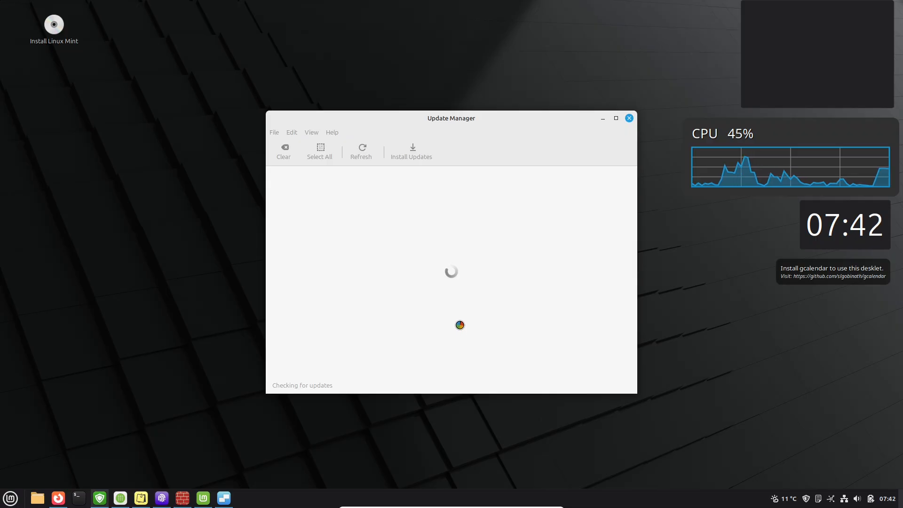
{"action": "left_click", "coordinate": [331, 131]}
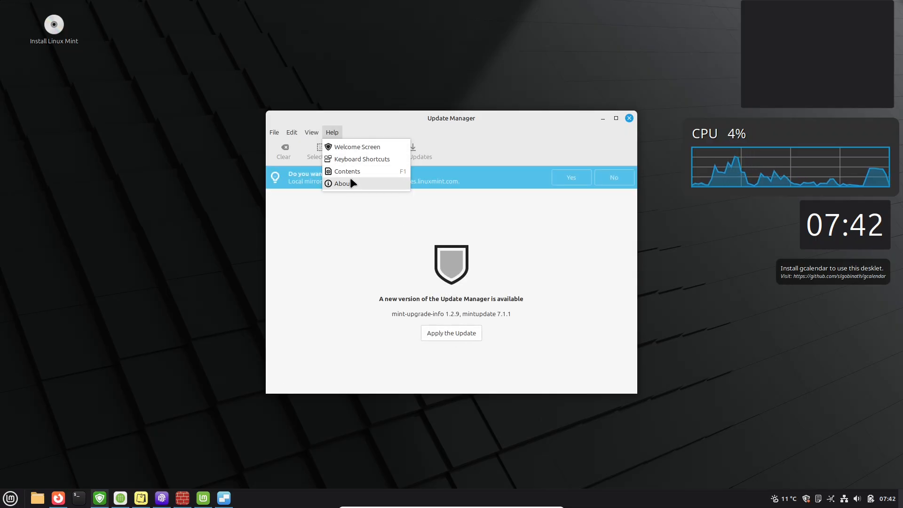
{"action": "left_click", "coordinate": [343, 183]}
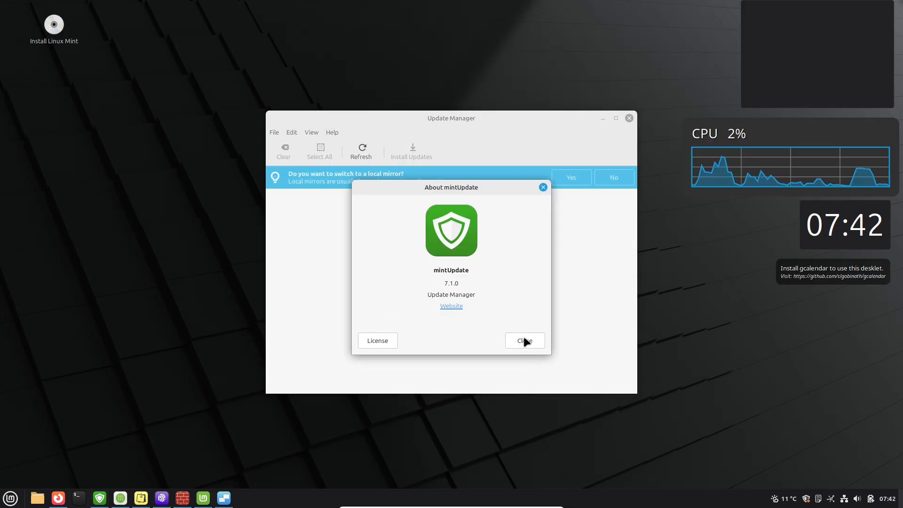
{"action": "left_click", "coordinate": [292, 131]}
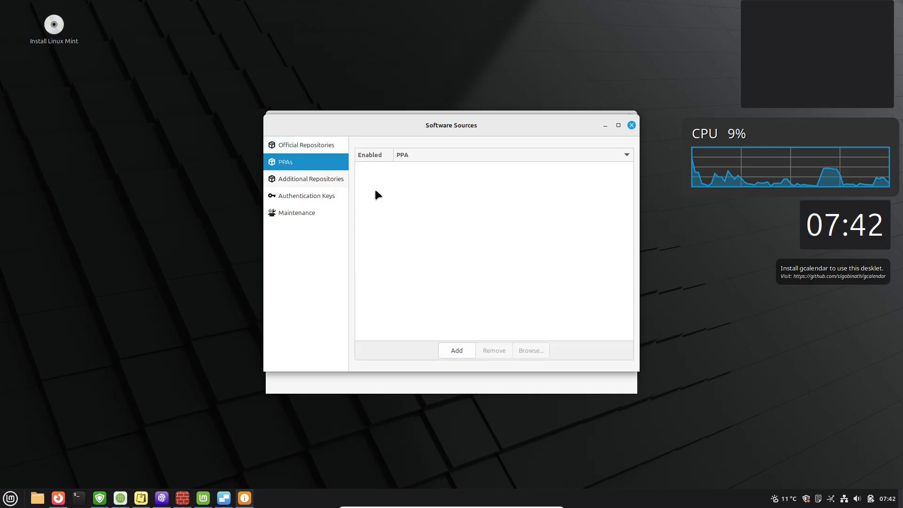
Step: Cancel the Add PPA prompt, then look over authentication keys and official repository mirrors
{"action": "left_click", "coordinate": [457, 350]}
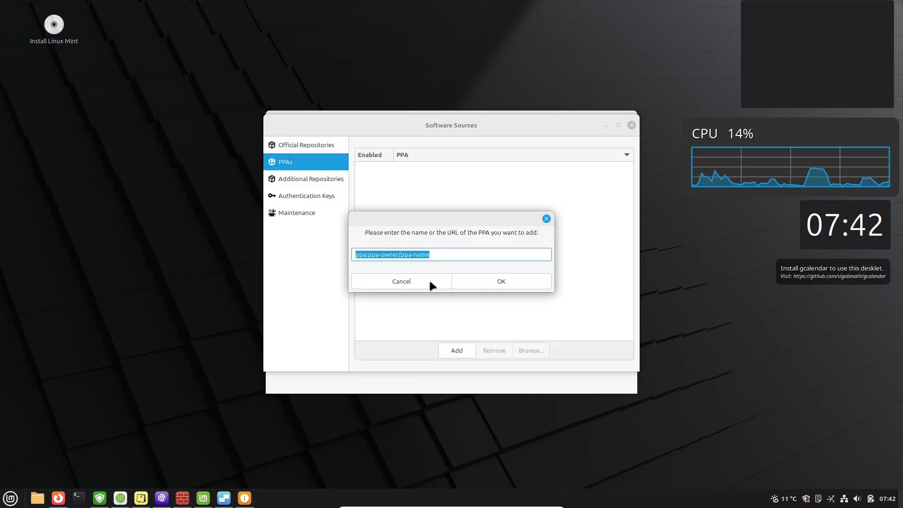
{"action": "left_click", "coordinate": [306, 195]}
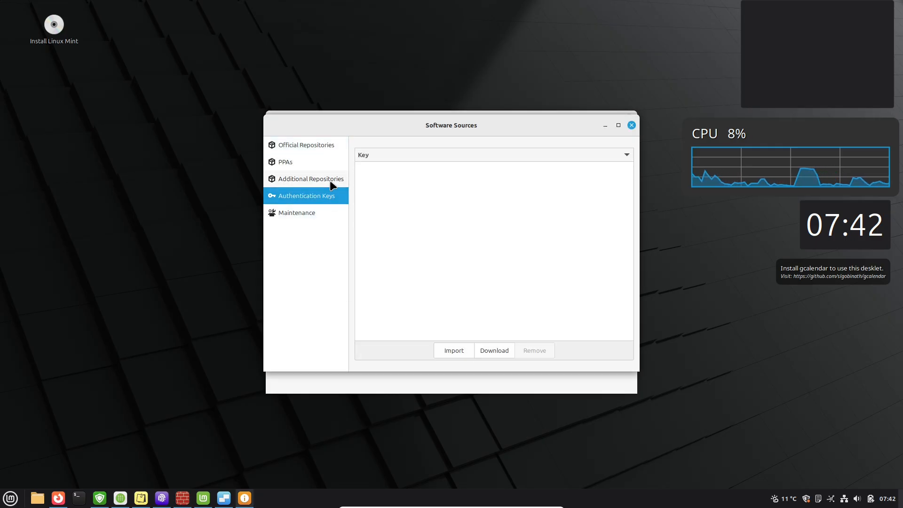
{"action": "left_click", "coordinate": [306, 144]}
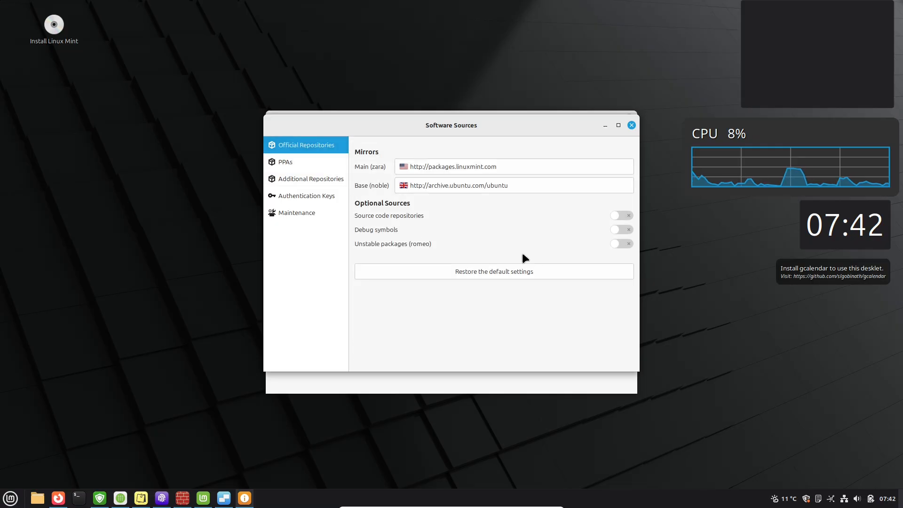
{"action": "left_click", "coordinate": [631, 124]}
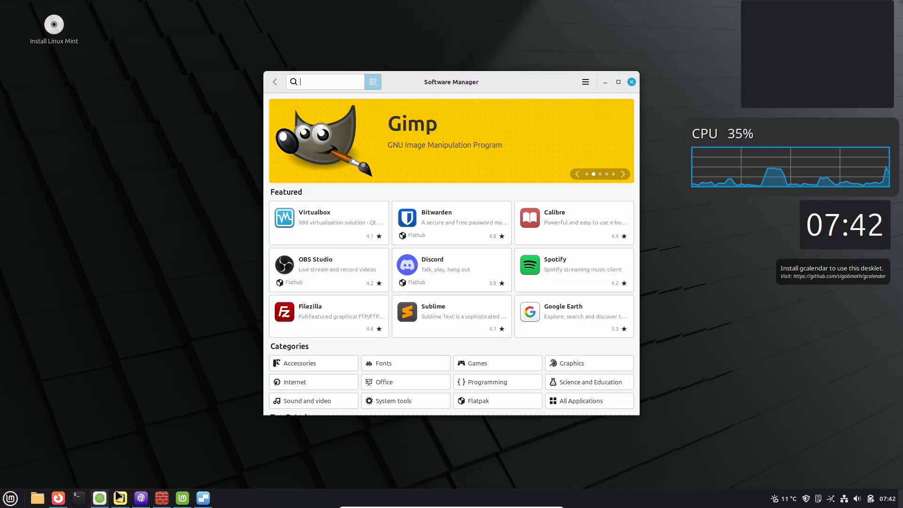
Step: Switch on 'Show unverified Flatpaks' in Software Manager preferences and close Software Sources
{"action": "left_click", "coordinate": [848, 11]}
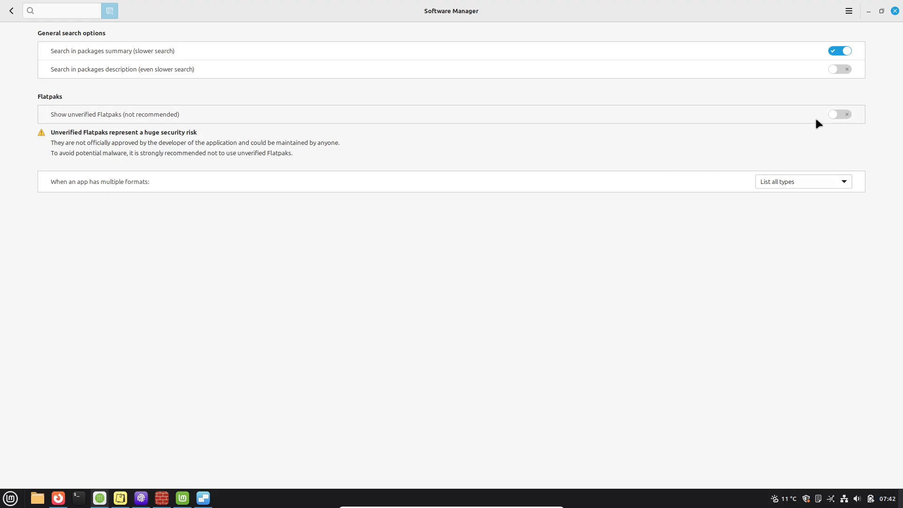
{"action": "left_click", "coordinate": [840, 114]}
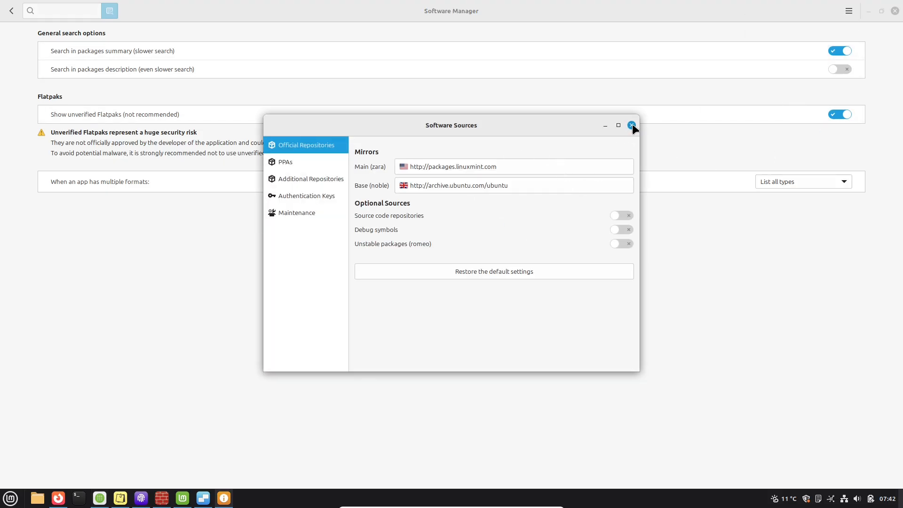
{"action": "left_click", "coordinate": [632, 126]}
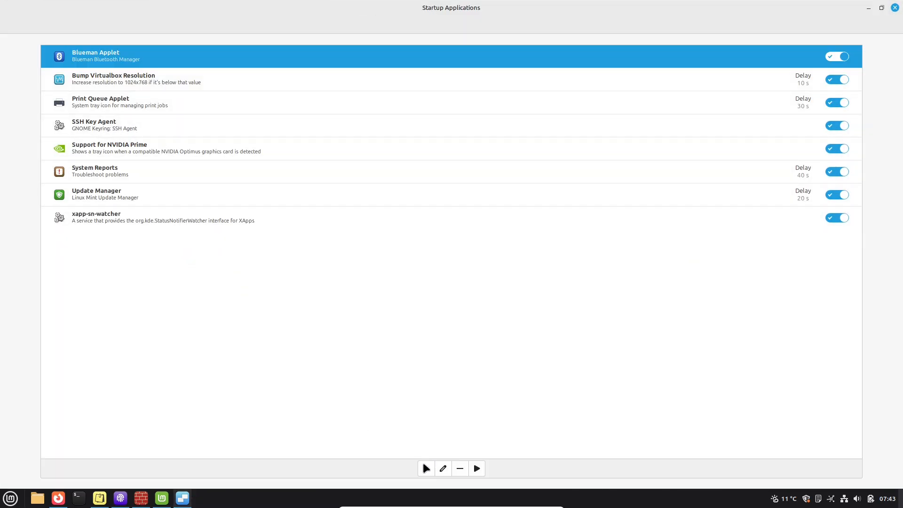
Step: Keep Blueman Applet enabled at login but disable Update Manager's startup entry
{"action": "left_click", "coordinate": [443, 468]}
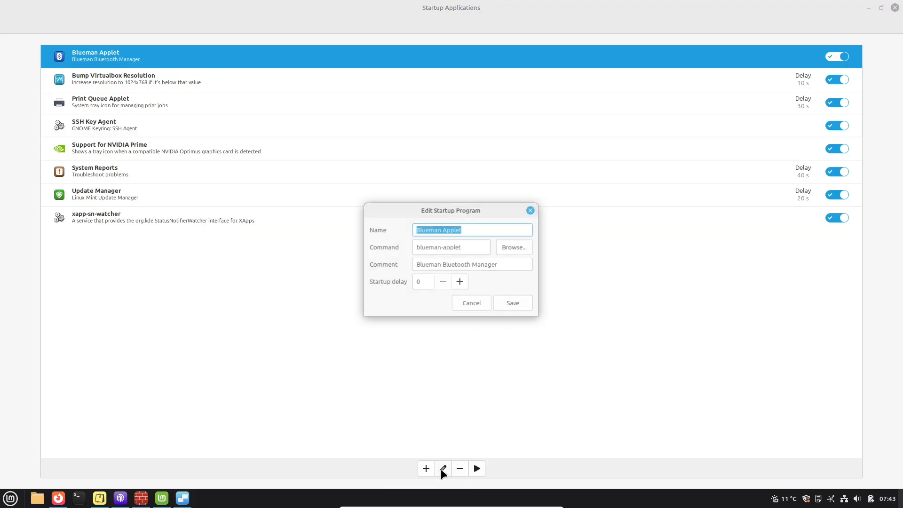
{"action": "left_click", "coordinate": [471, 303]}
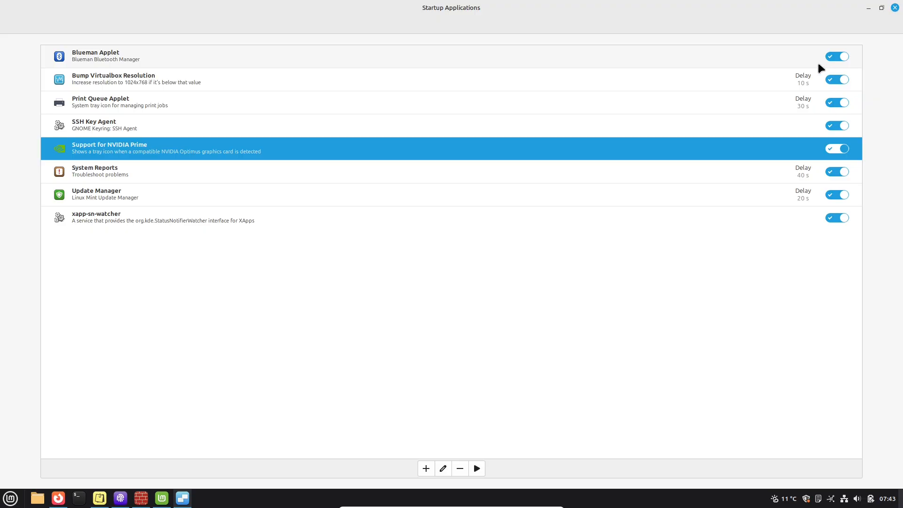
{"action": "left_click", "coordinate": [836, 56]}
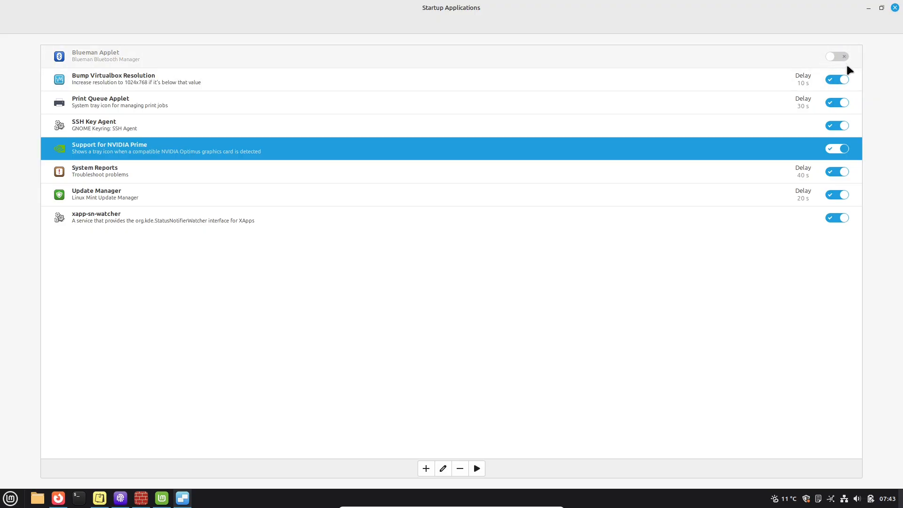
{"action": "left_click", "coordinate": [837, 195]}
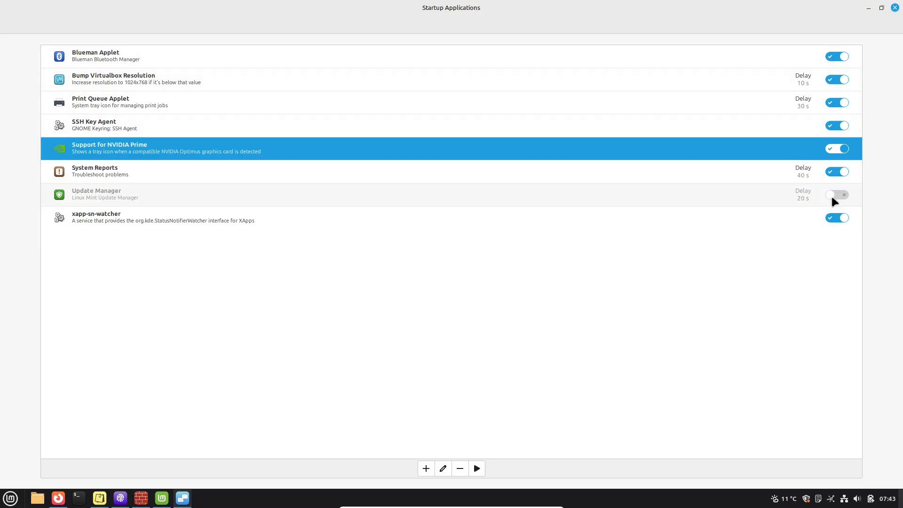
{"action": "left_click", "coordinate": [836, 171]}
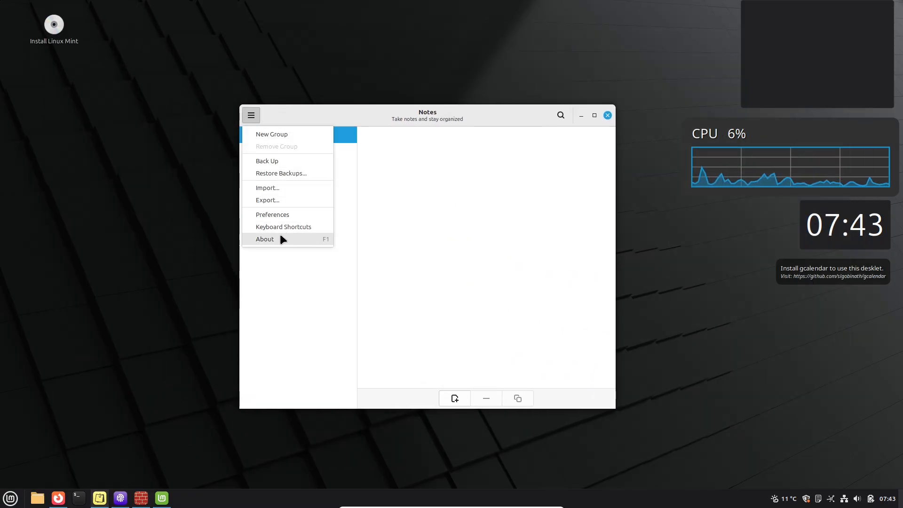
Step: View the Notes 1.27 About details, then create a new note typing 'yyt'
{"action": "left_click", "coordinate": [265, 239]}
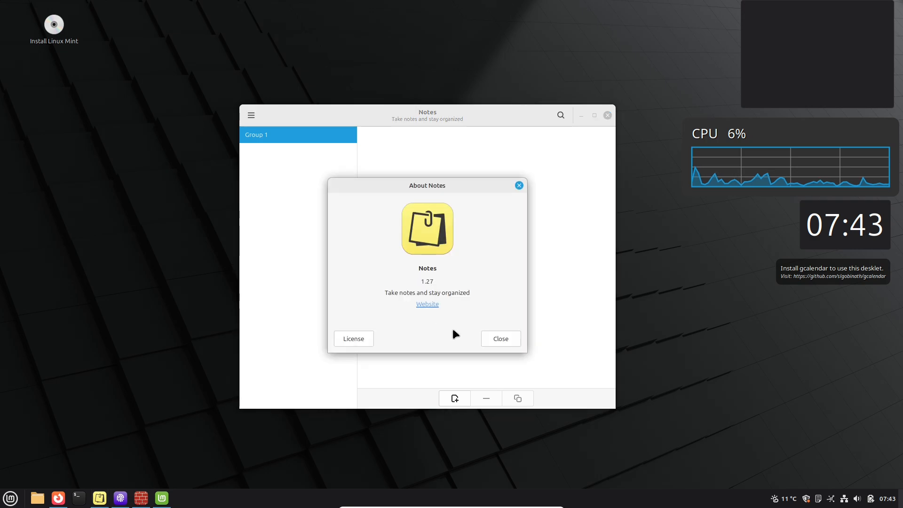
{"action": "left_click", "coordinate": [499, 339]}
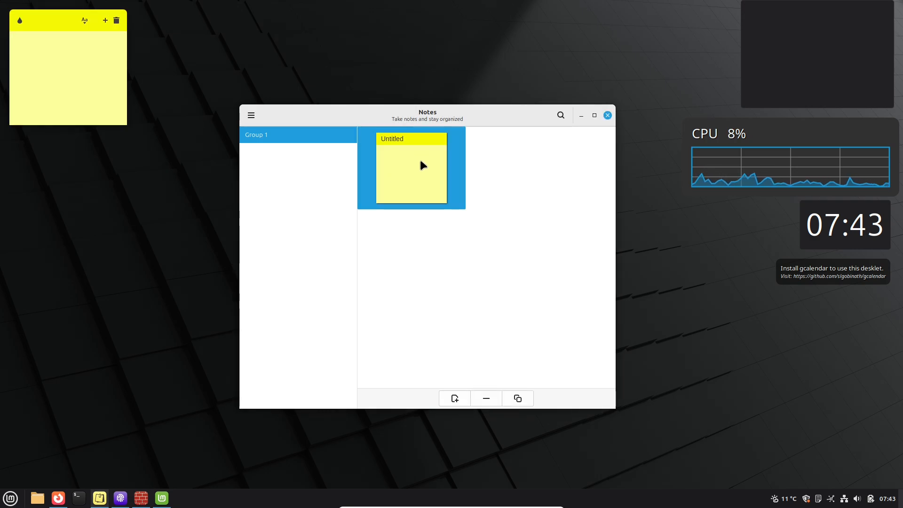
{"action": "type", "text": "yyt"}
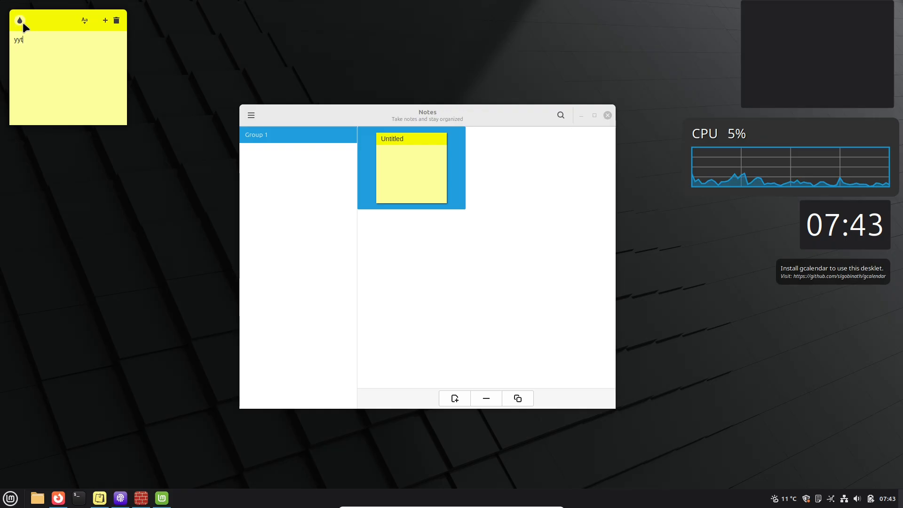
{"action": "left_click", "coordinate": [105, 20]}
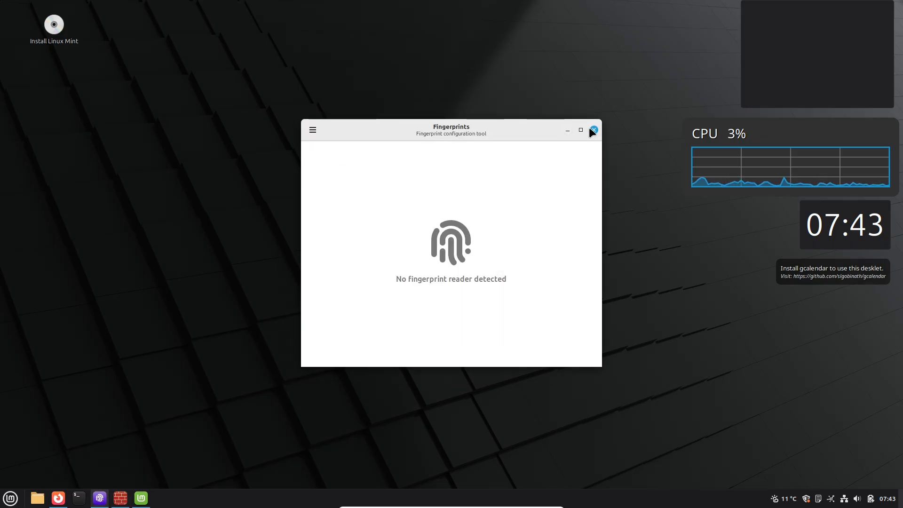
{"action": "mouse_move", "coordinate": [596, 136]}
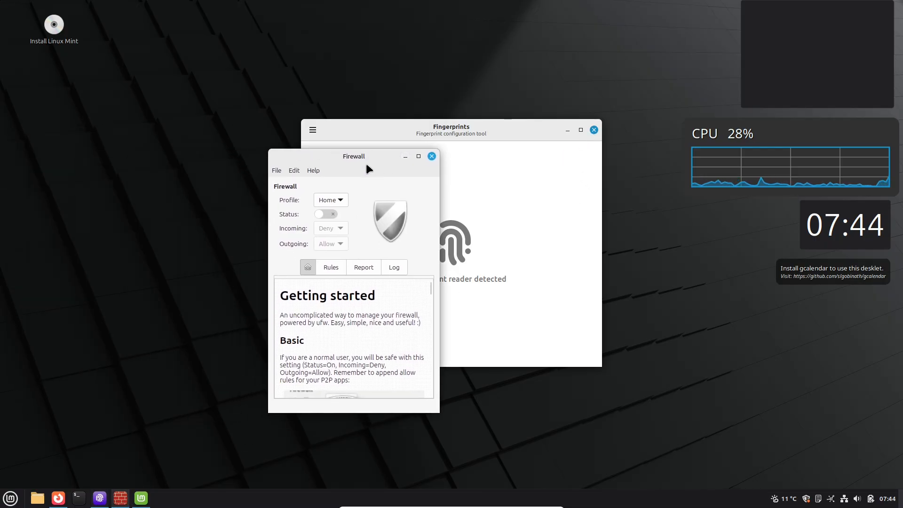
Step: View Gufw's About details, then its listening-ports report and firewall log
{"action": "left_click", "coordinate": [313, 170]}
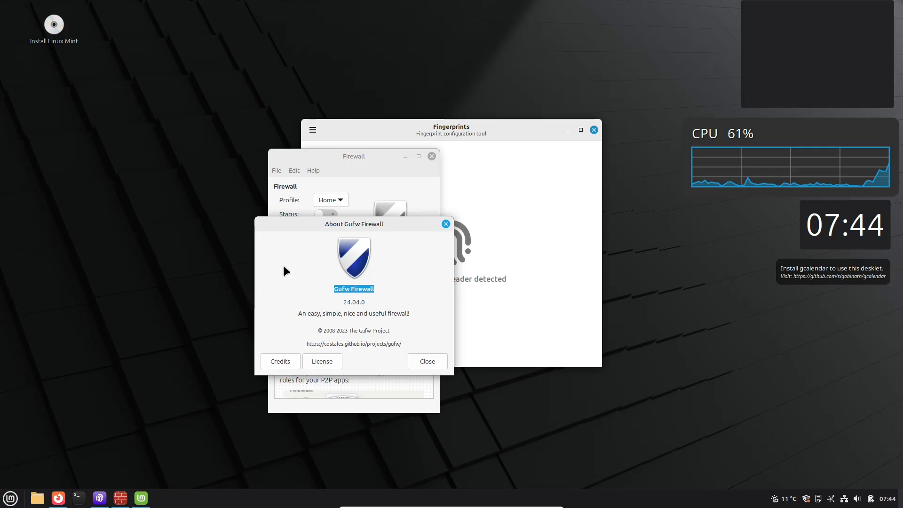
{"action": "left_click", "coordinate": [426, 361]}
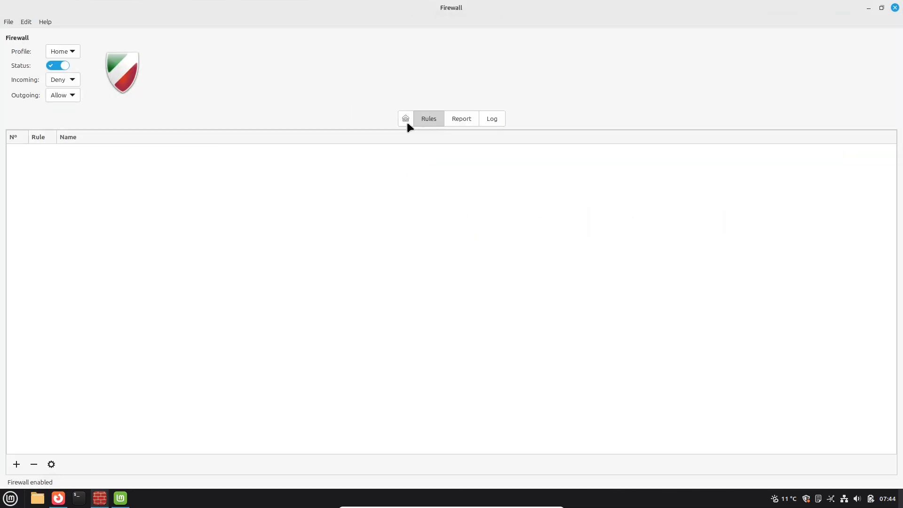
{"action": "left_click", "coordinate": [461, 119]}
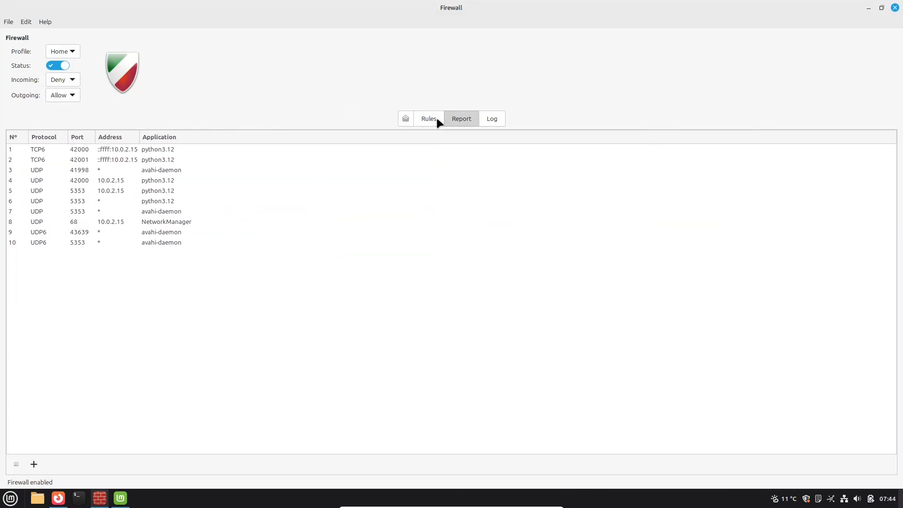
{"action": "left_click", "coordinate": [491, 118]}
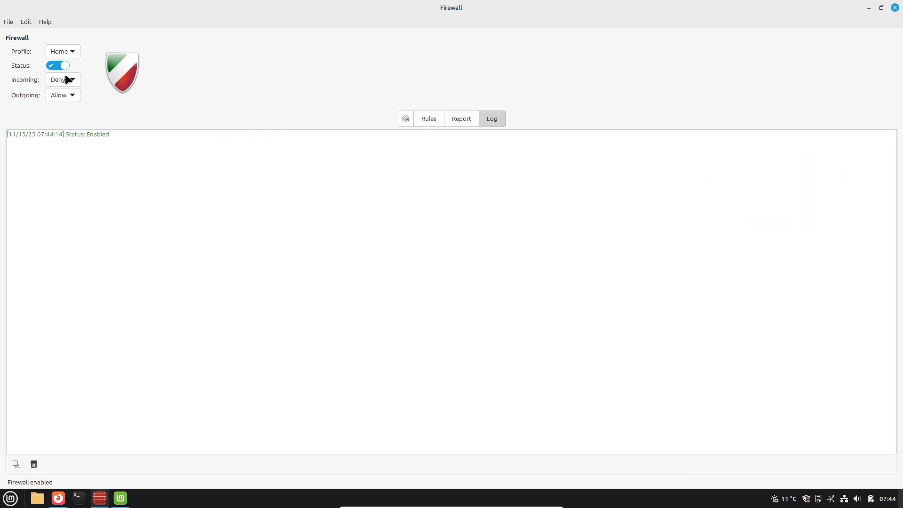
{"action": "mouse_move", "coordinate": [108, 147]}
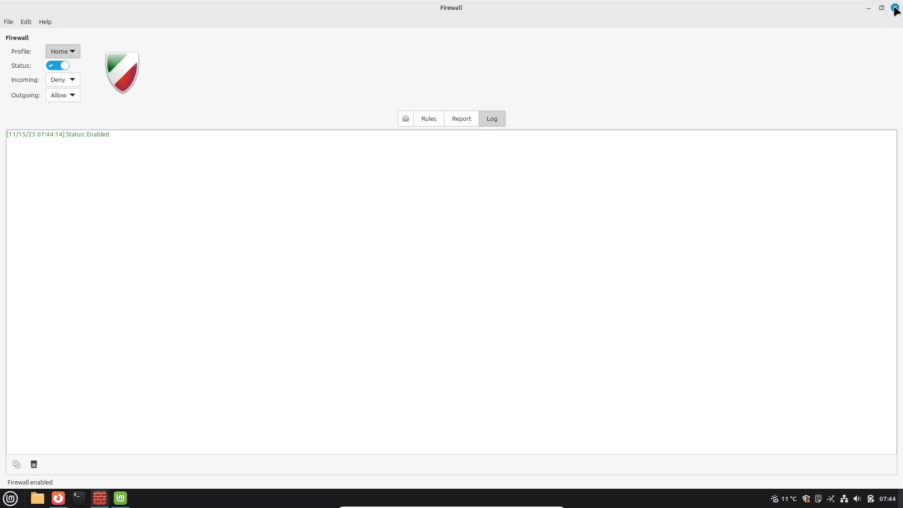
{"action": "left_click", "coordinate": [894, 7]}
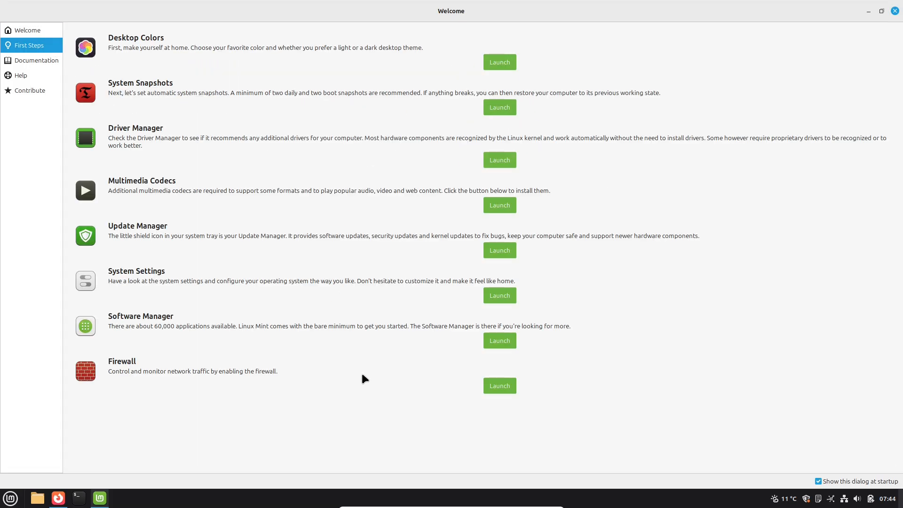
{"action": "left_click", "coordinate": [36, 59]}
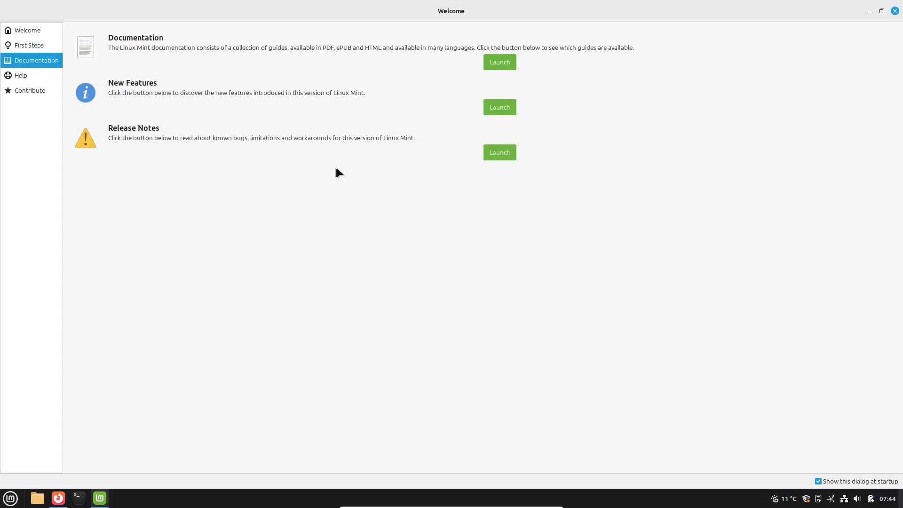
{"action": "left_click", "coordinate": [21, 75]}
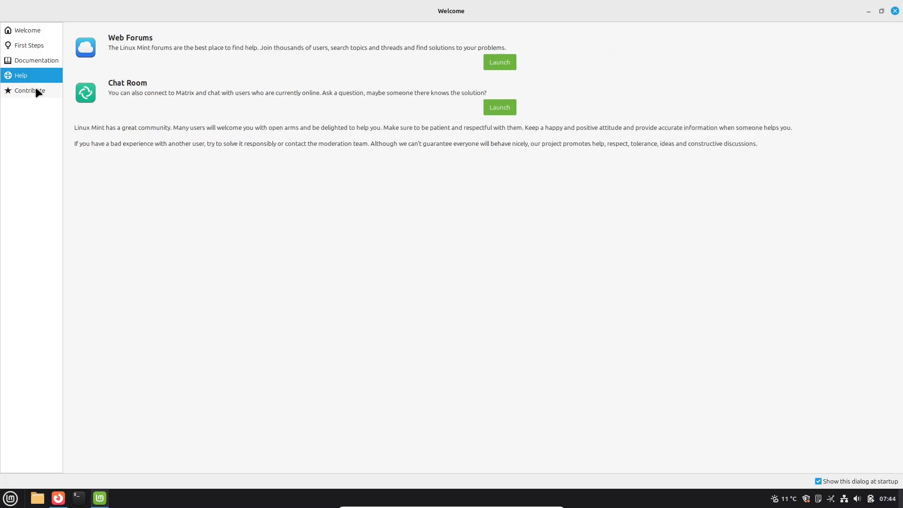
{"action": "left_click", "coordinate": [30, 90]}
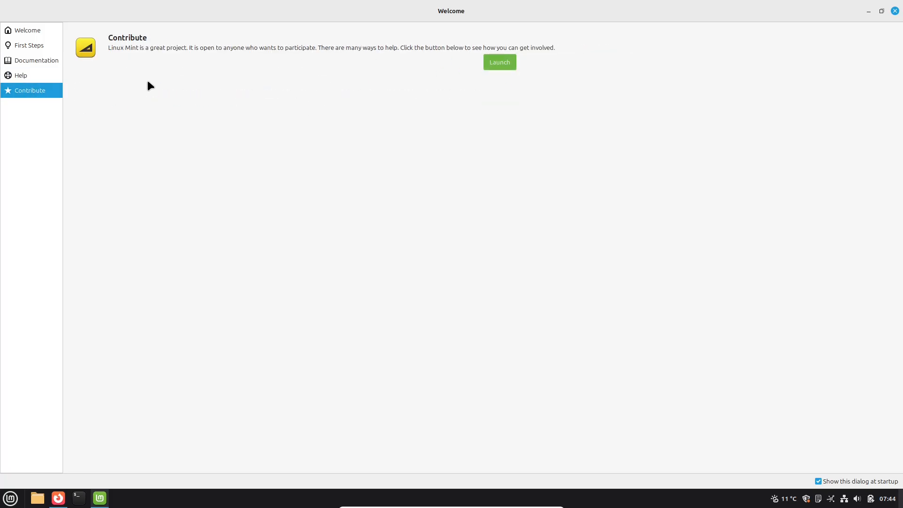
{"action": "left_click", "coordinate": [20, 75]}
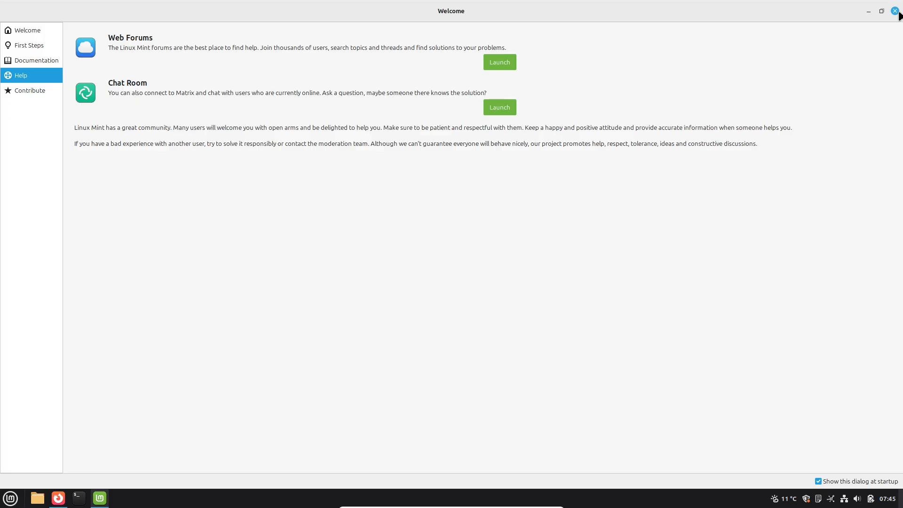
{"action": "mouse_move", "coordinate": [54, 74]}
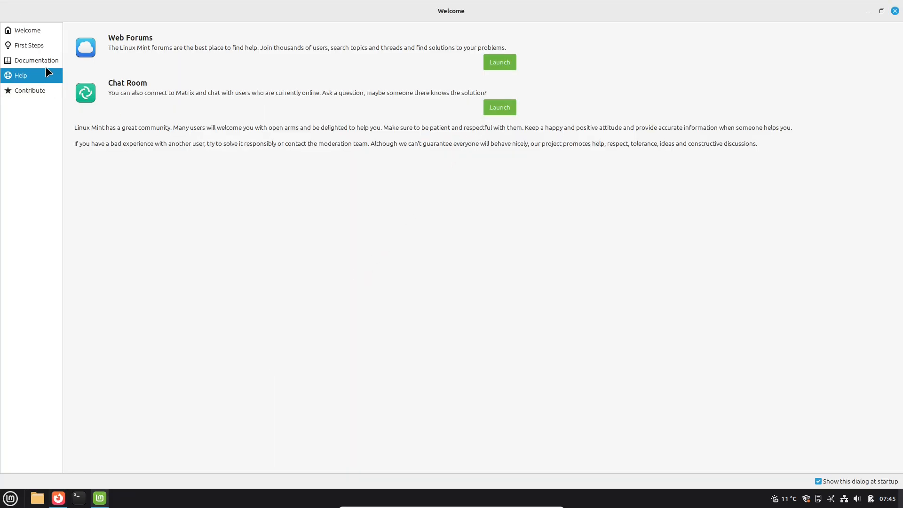
{"action": "left_click", "coordinate": [29, 45]}
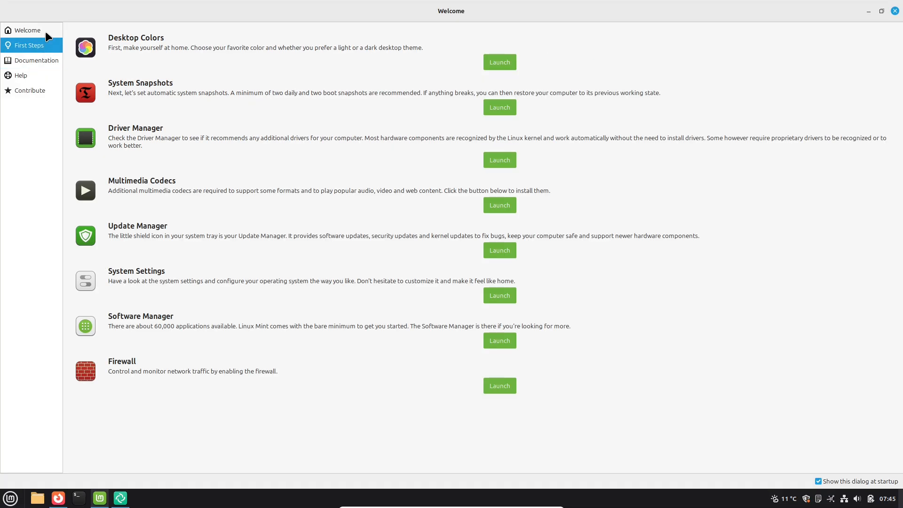
{"action": "left_click", "coordinate": [27, 30]}
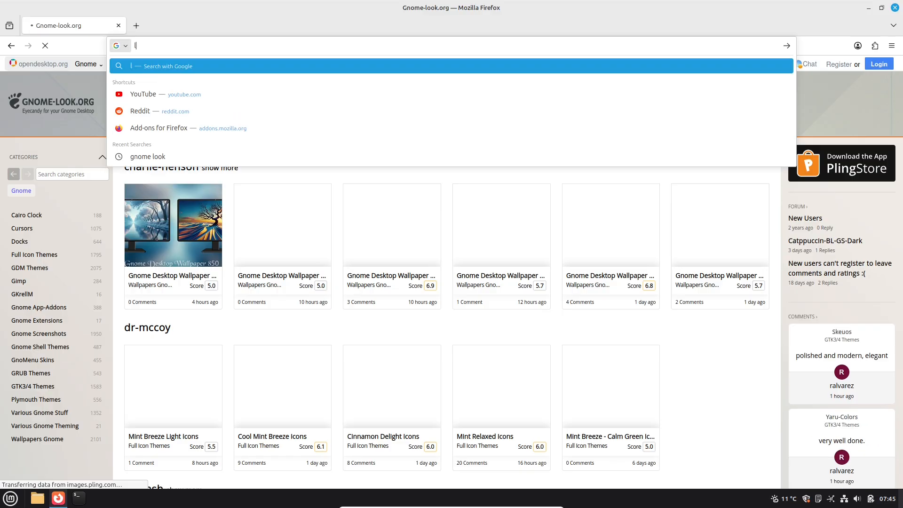
Step: Search Google for 'linux mint', then open linuxmint.com, its Forums, Community portal and Blog
{"action": "type", "text": "linux mint"}
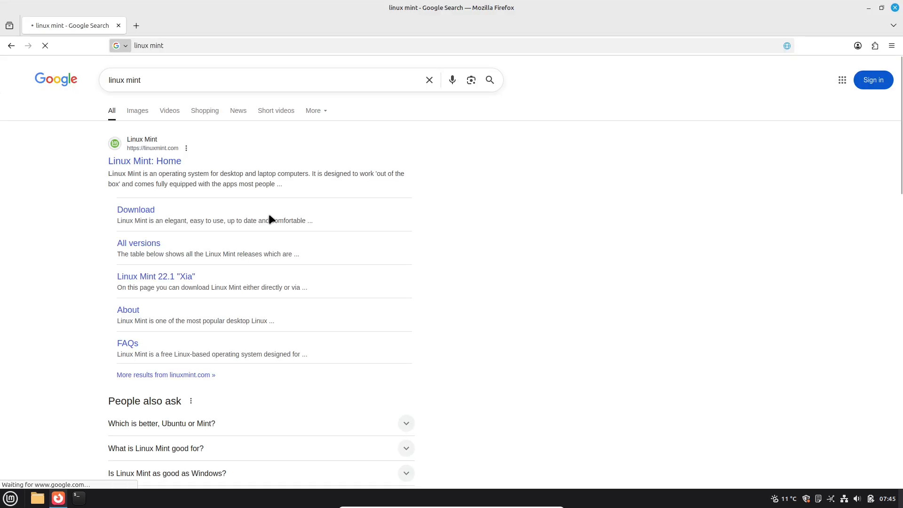
{"action": "left_click", "coordinate": [144, 161]}
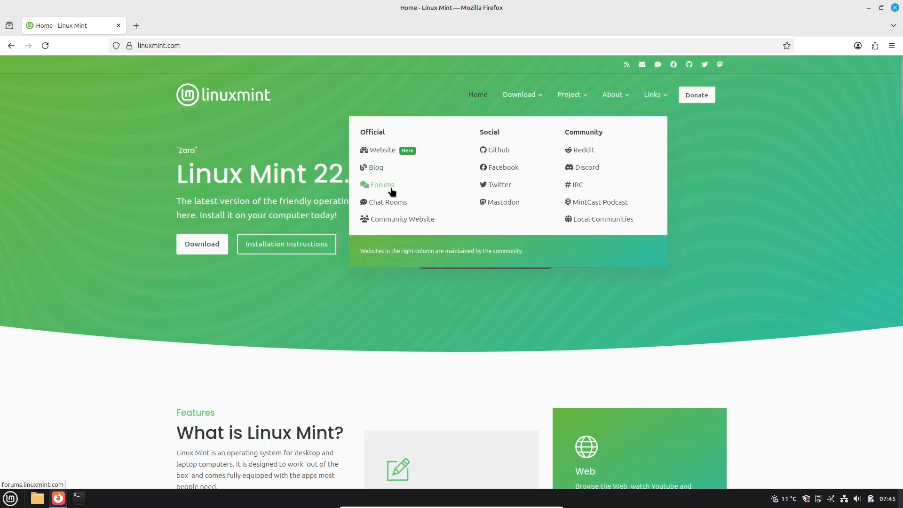
{"action": "left_click", "coordinate": [382, 184]}
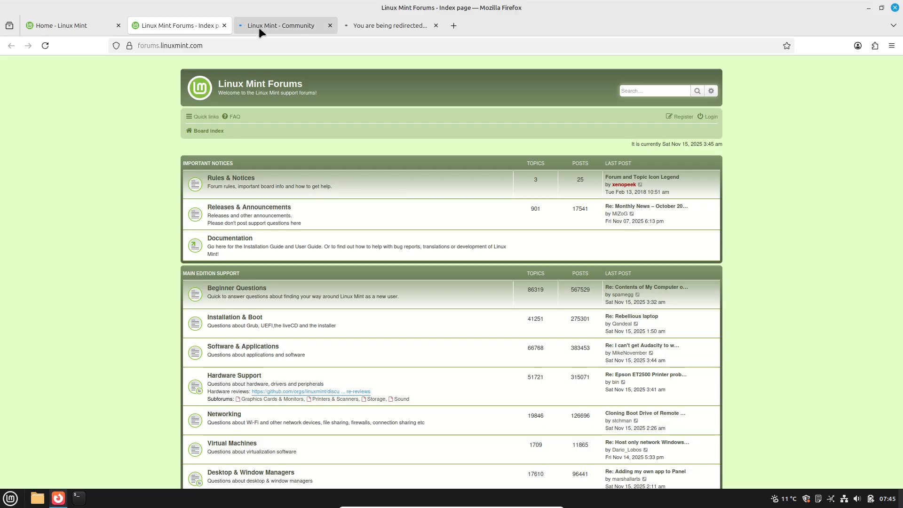
{"action": "left_click", "coordinate": [282, 26]}
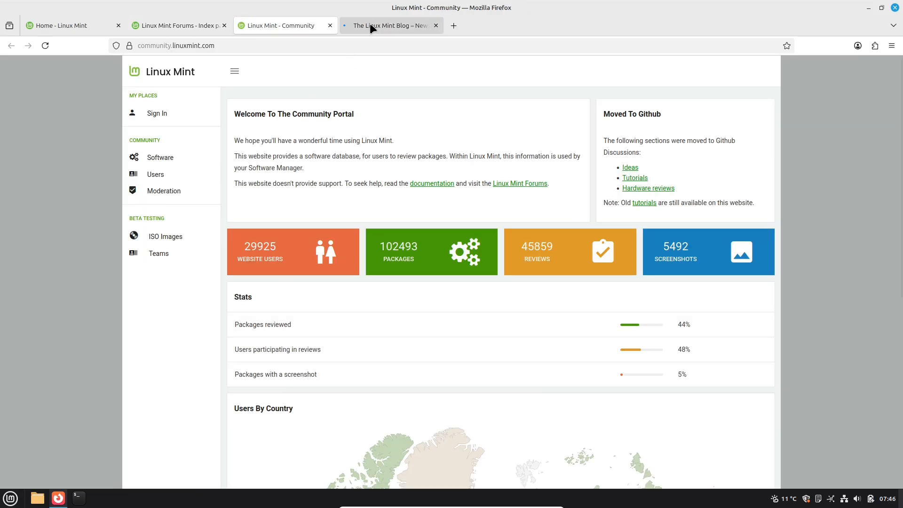
{"action": "left_click", "coordinate": [389, 25]}
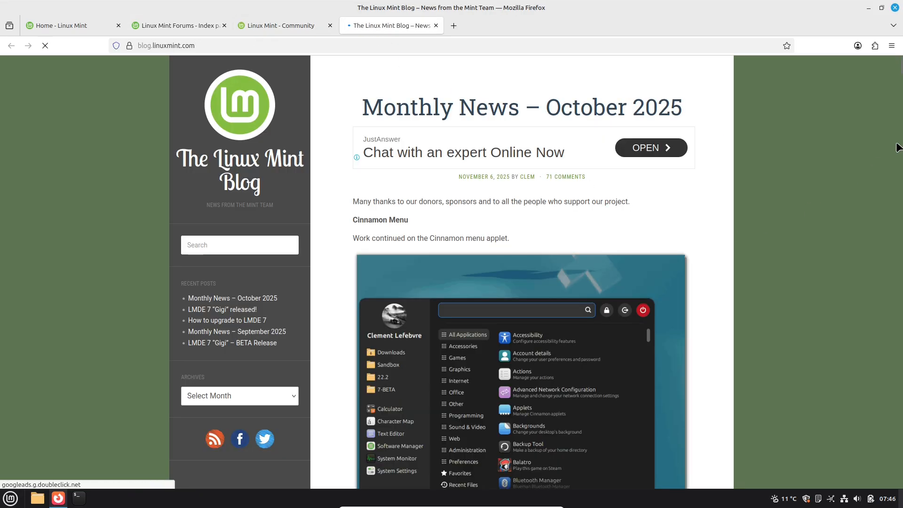
{"action": "scroll", "scroll_direction": "down", "scroll_amount": 3}
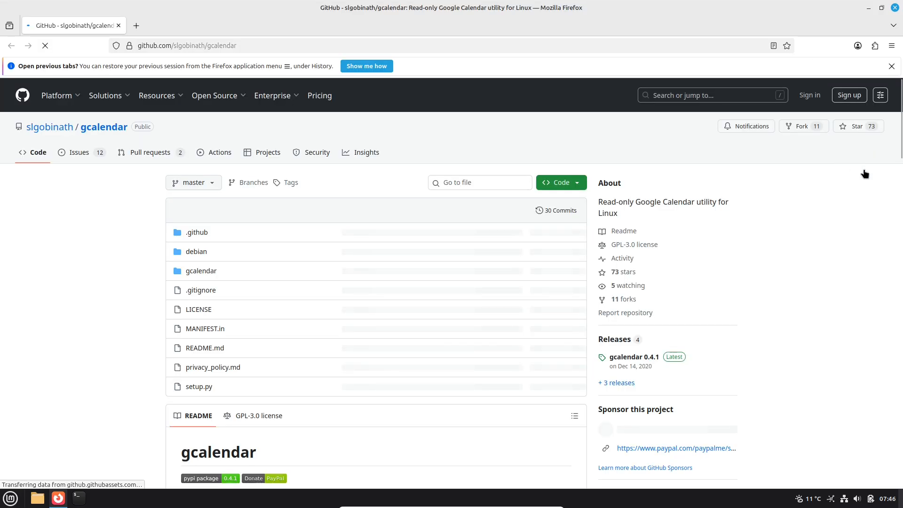
Step: Run the gcalendar README's Ubuntu/Mint PPA install commands in the terminal and answer y
{"action": "scroll", "scroll_direction": "down", "scroll_amount": 3}
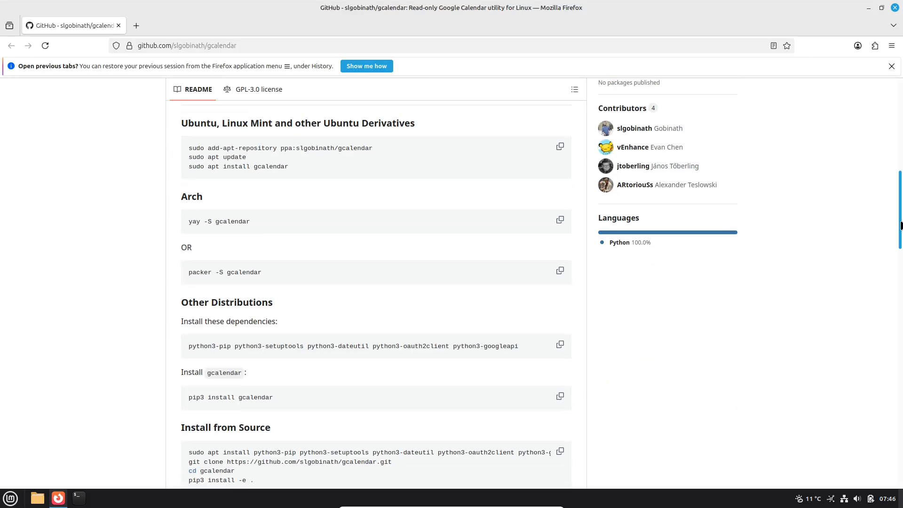
{"action": "scroll", "scroll_direction": "up", "scroll_amount": 3}
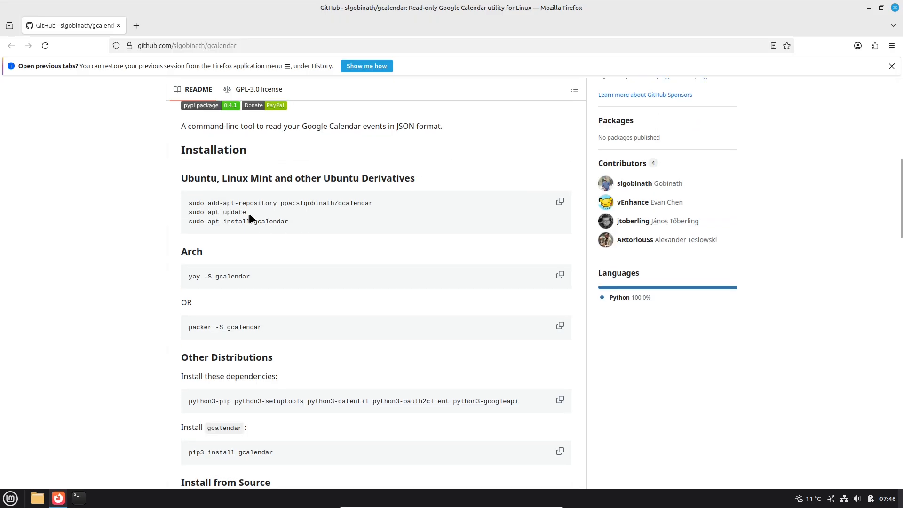
{"action": "left_click", "coordinate": [559, 202]}
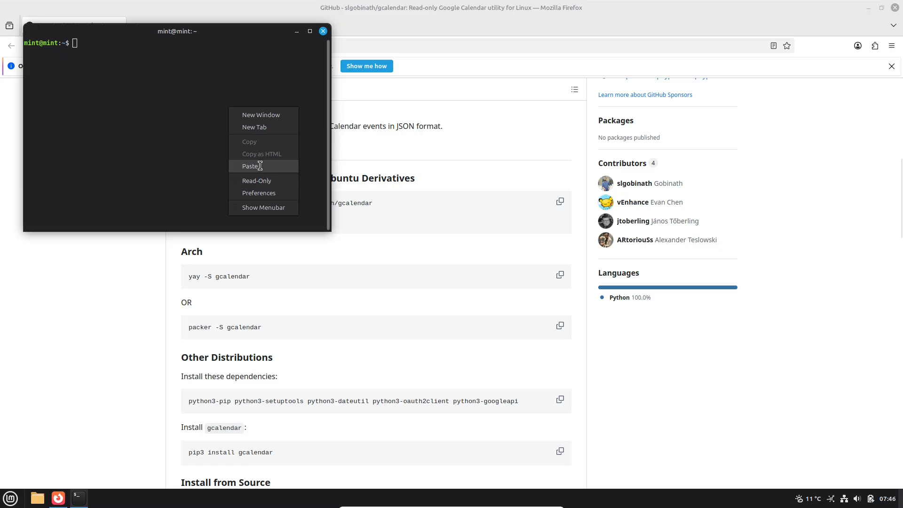
{"action": "left_click", "coordinate": [251, 166]}
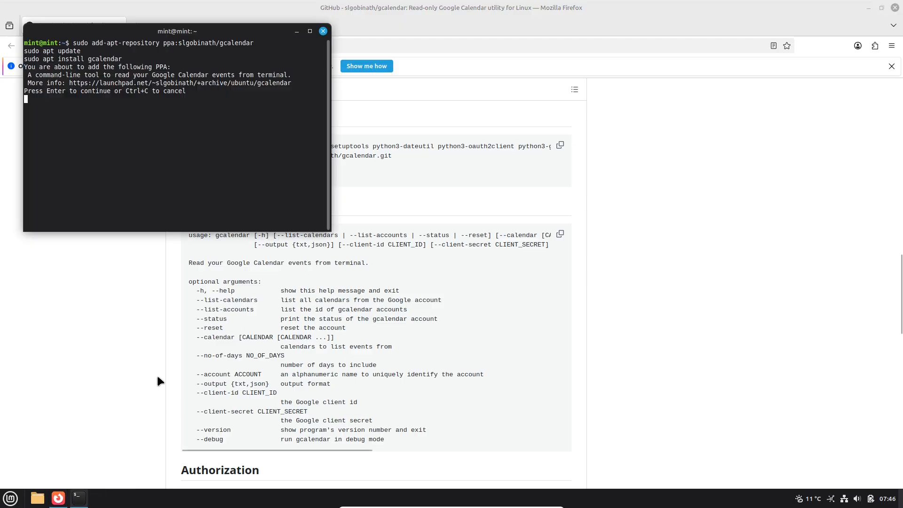
{"action": "key", "text": "Return"}
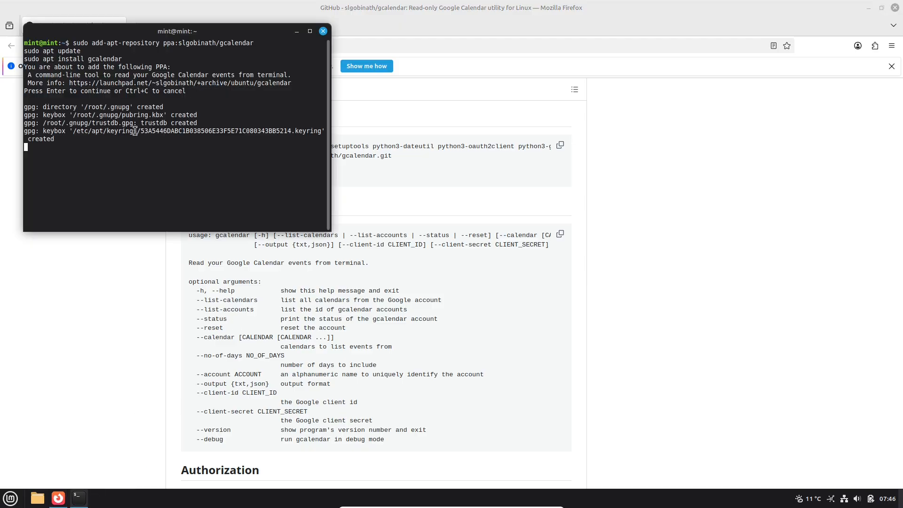
{"action": "key", "text": "Return"}
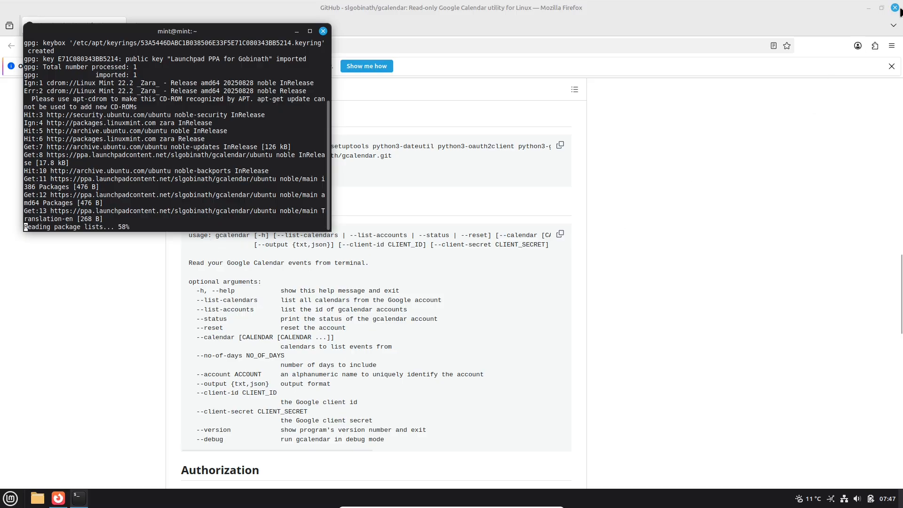
{"action": "left_click", "coordinate": [894, 7]}
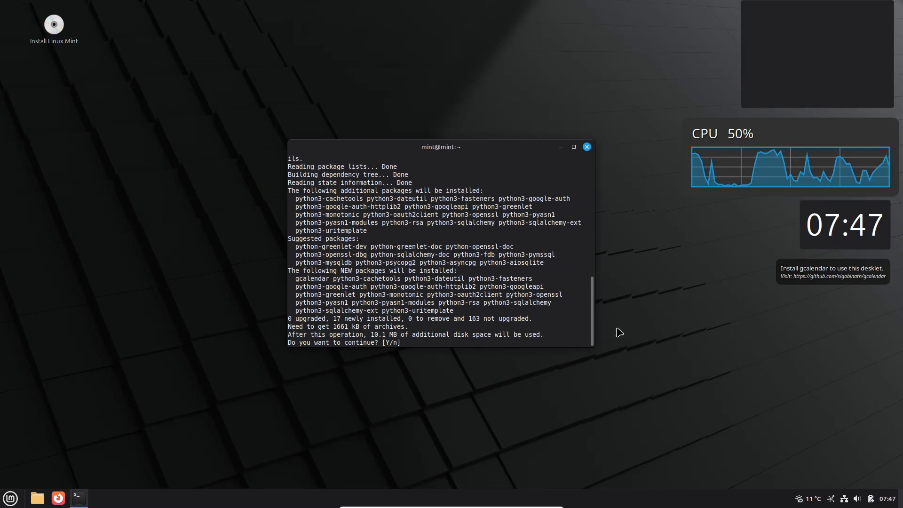
{"action": "type", "text": "y"}
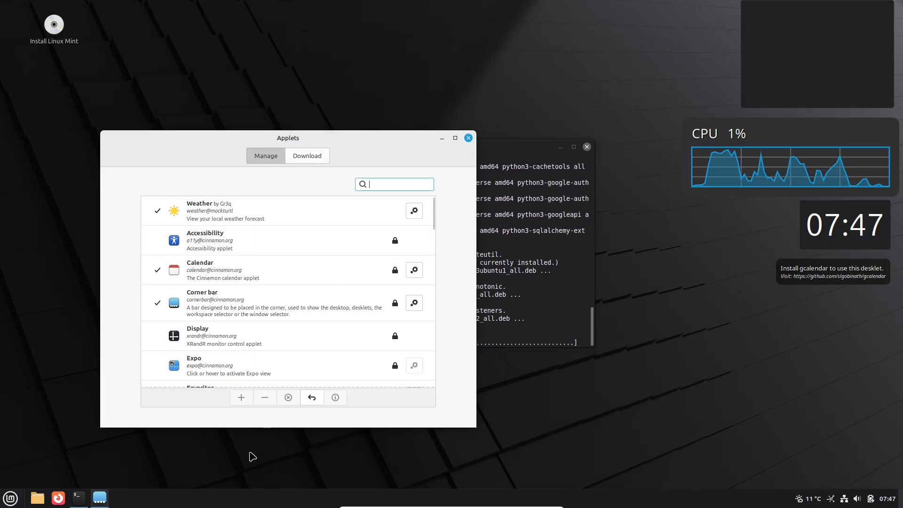
Step: Search the menu for 'des', open Desklets, and add the Google Calendar desklet
{"action": "left_click", "coordinate": [11, 497]}
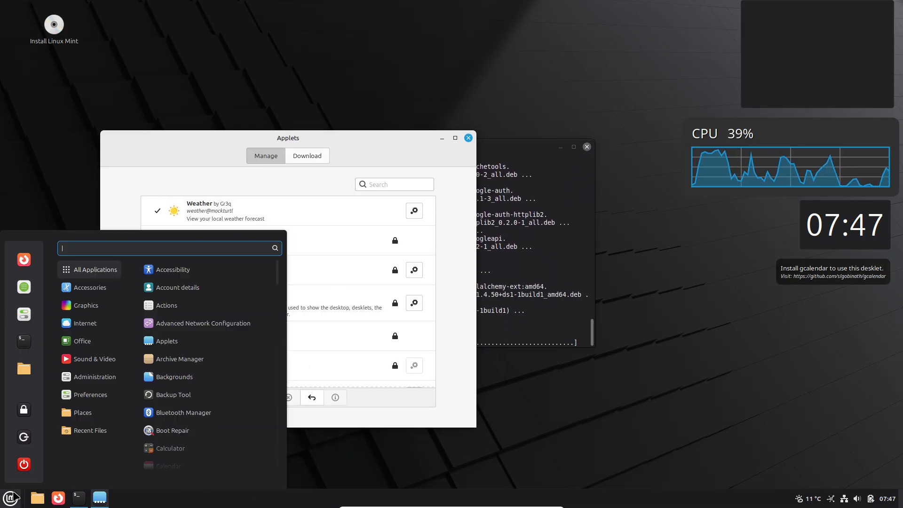
{"action": "type", "text": "des"}
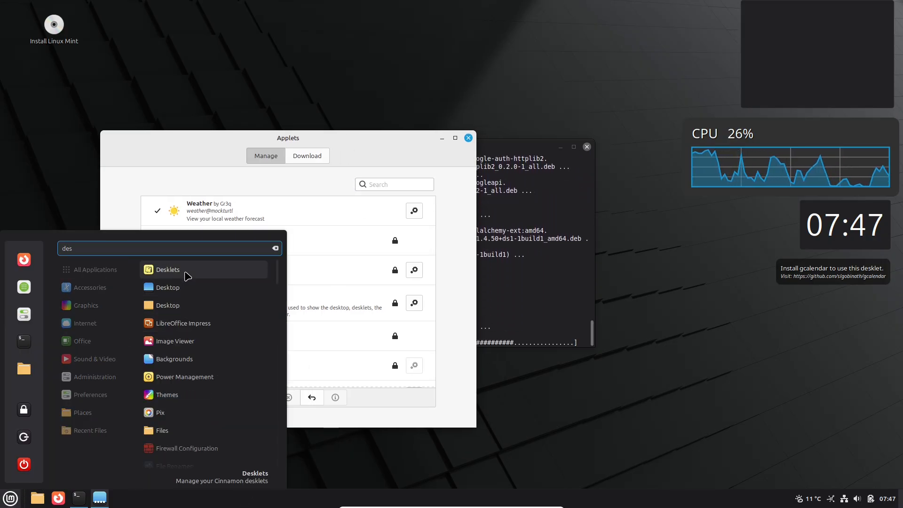
{"action": "left_click", "coordinate": [167, 269]}
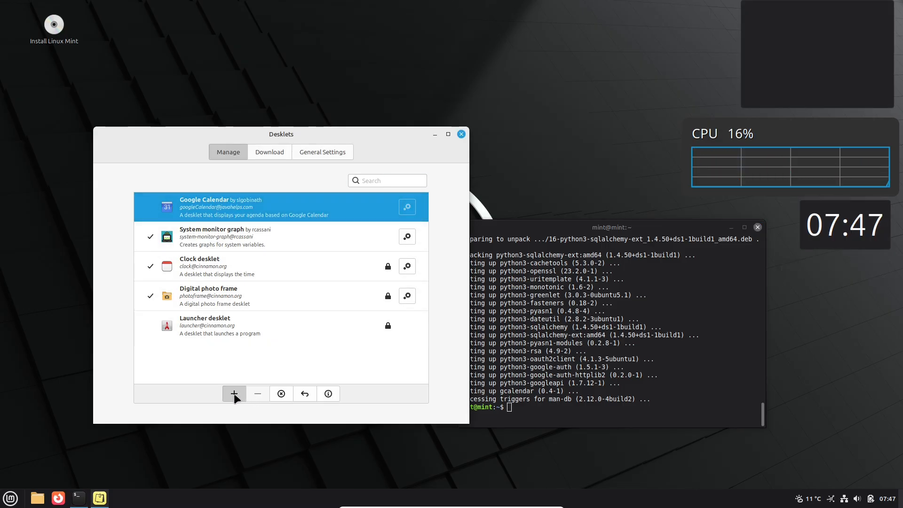
{"action": "left_click", "coordinate": [234, 393]}
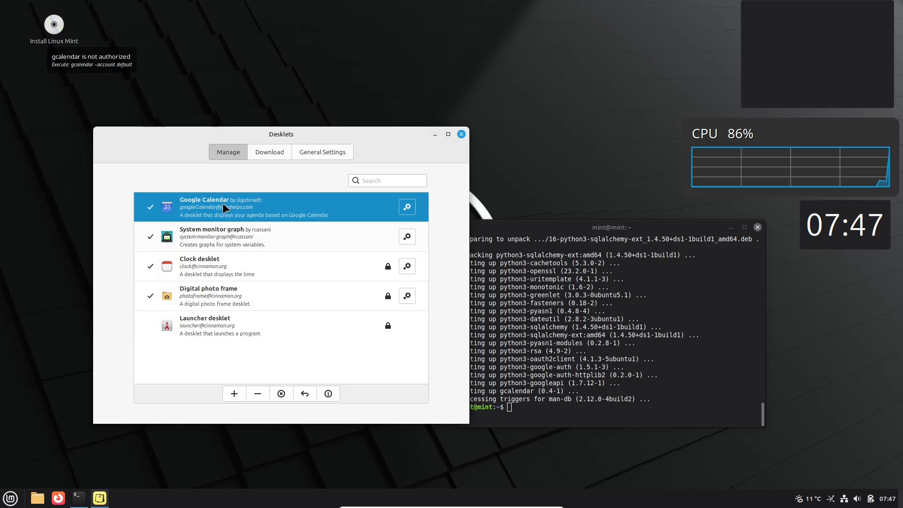
Step: Add displayed calendar entry 'ttt' in Google Calendar settings and remove the photo frame desklet
{"action": "left_click", "coordinate": [407, 206]}
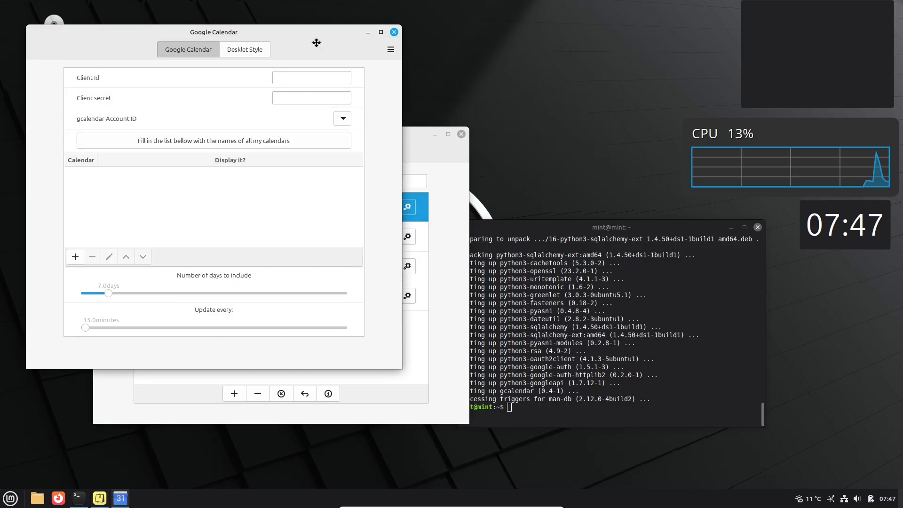
{"action": "left_click", "coordinate": [75, 257]}
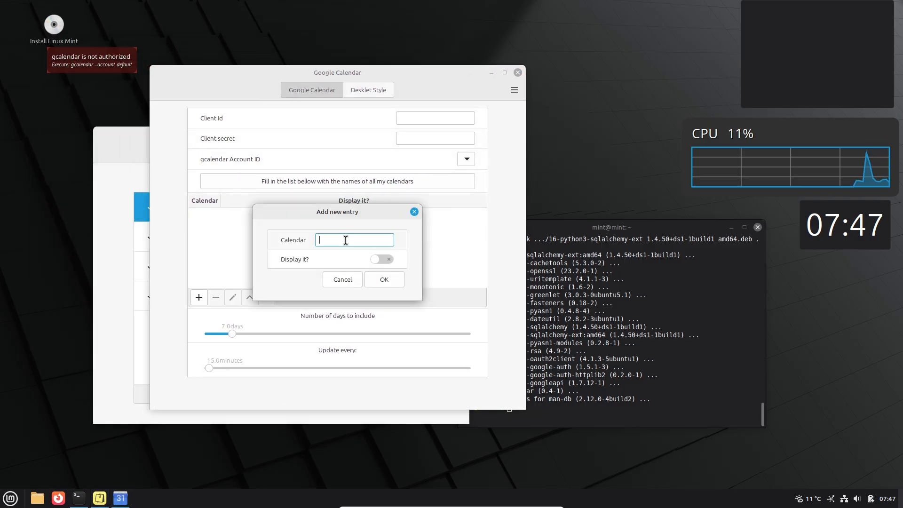
{"action": "left_click", "coordinate": [382, 260]}
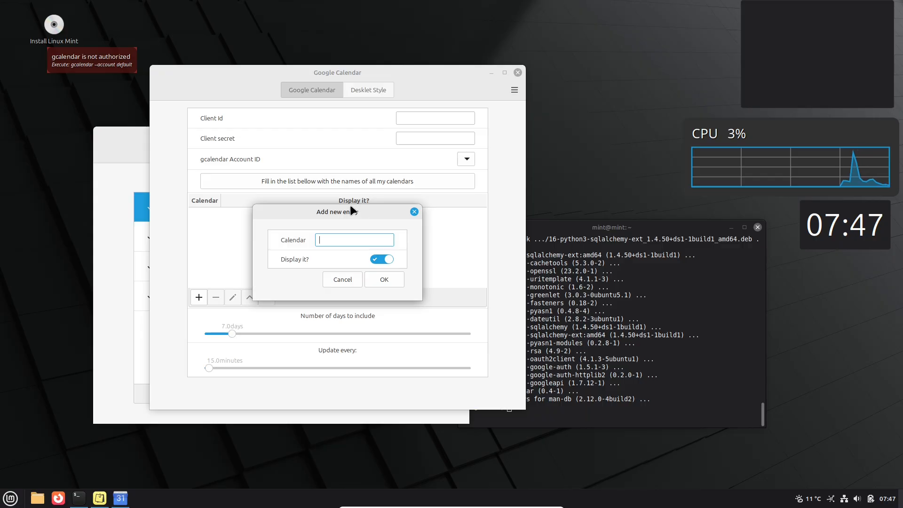
{"action": "left_click", "coordinate": [383, 279]}
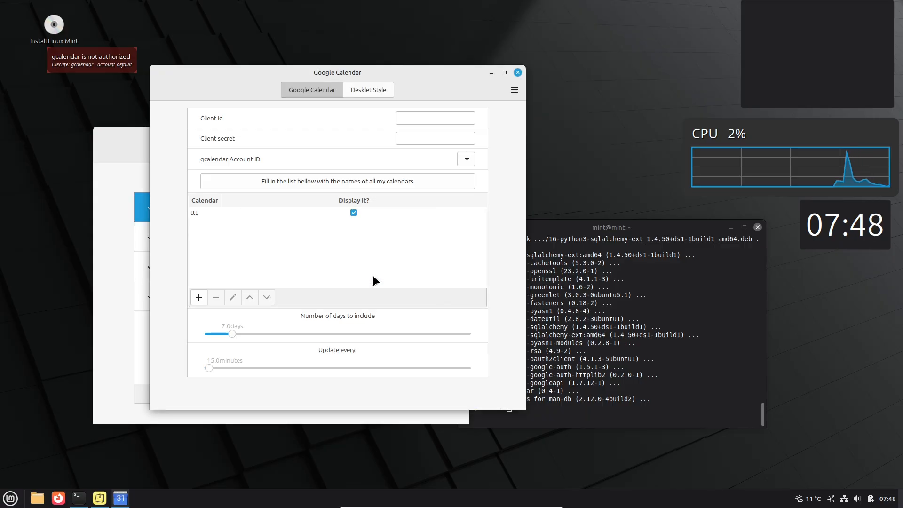
{"action": "left_click", "coordinate": [368, 89]}
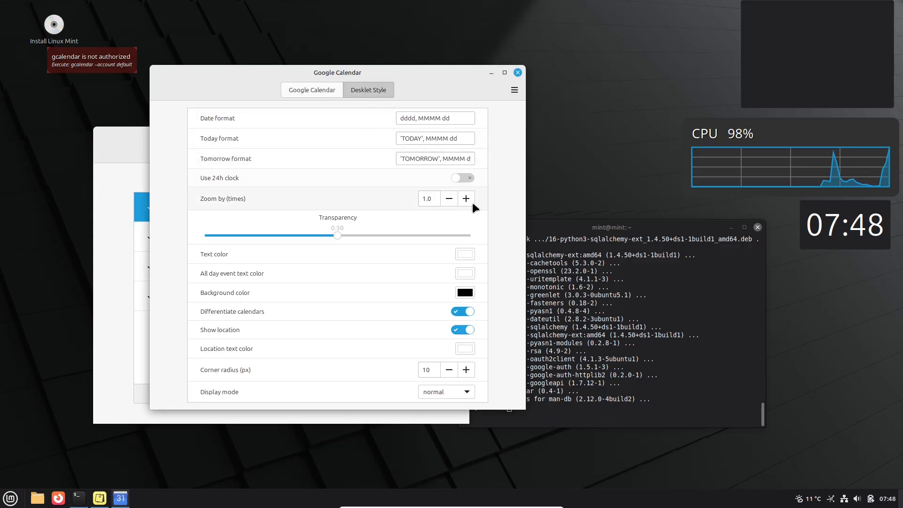
{"action": "left_click", "coordinate": [462, 178]}
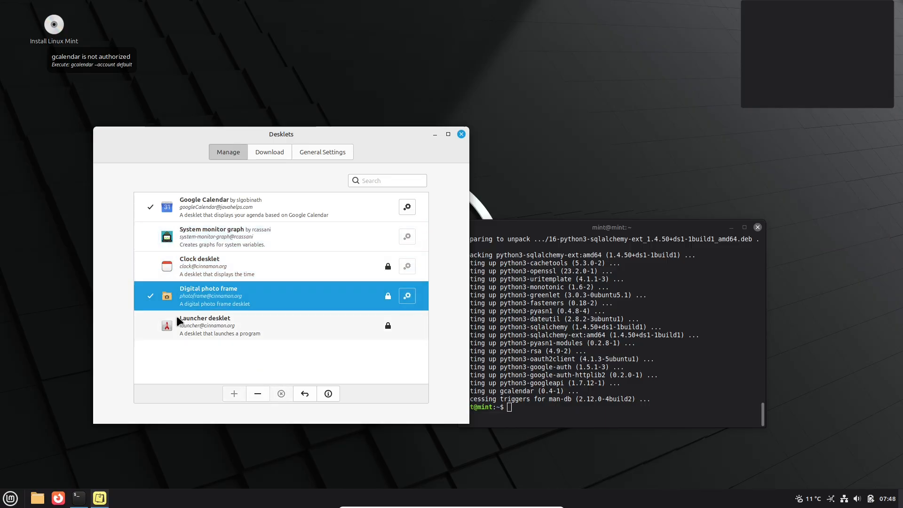
{"action": "left_click", "coordinate": [234, 394]}
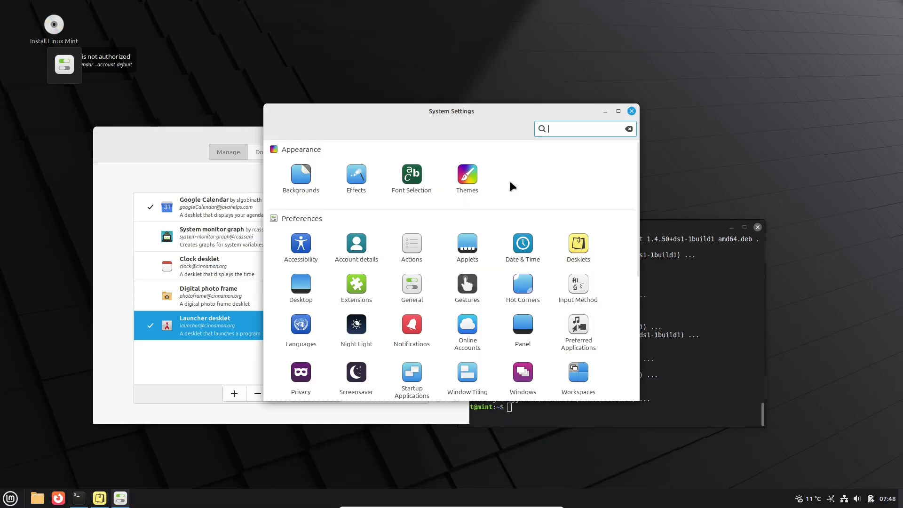
{"action": "left_click", "coordinate": [631, 110]}
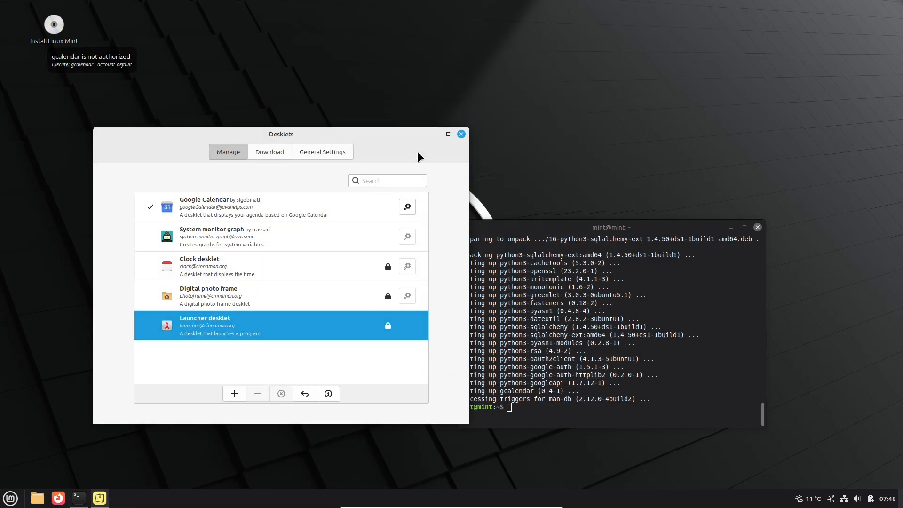